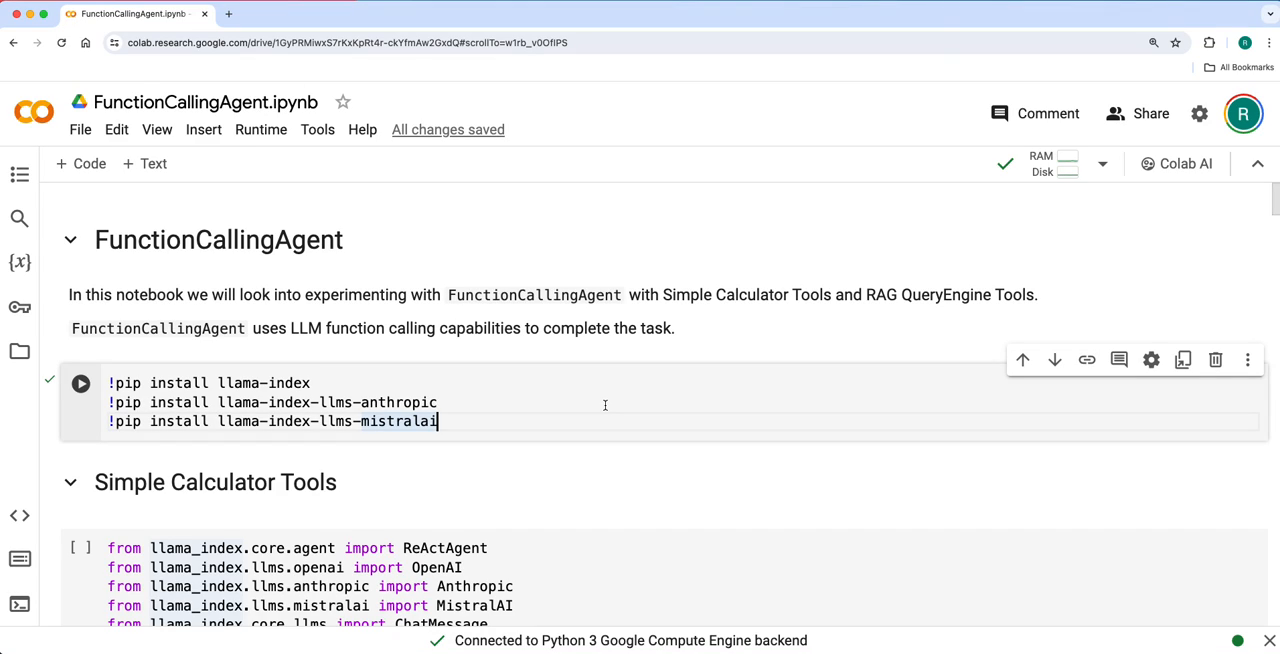
mouse_move(559, 419)
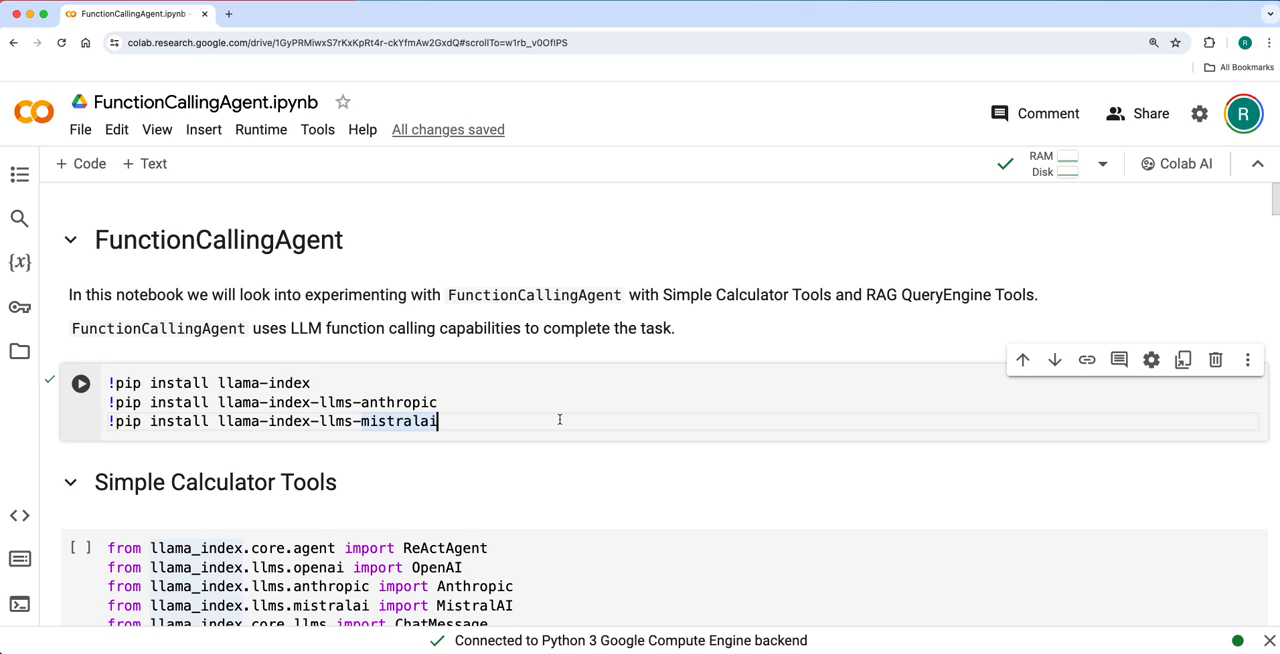
mouse_move(550, 421)
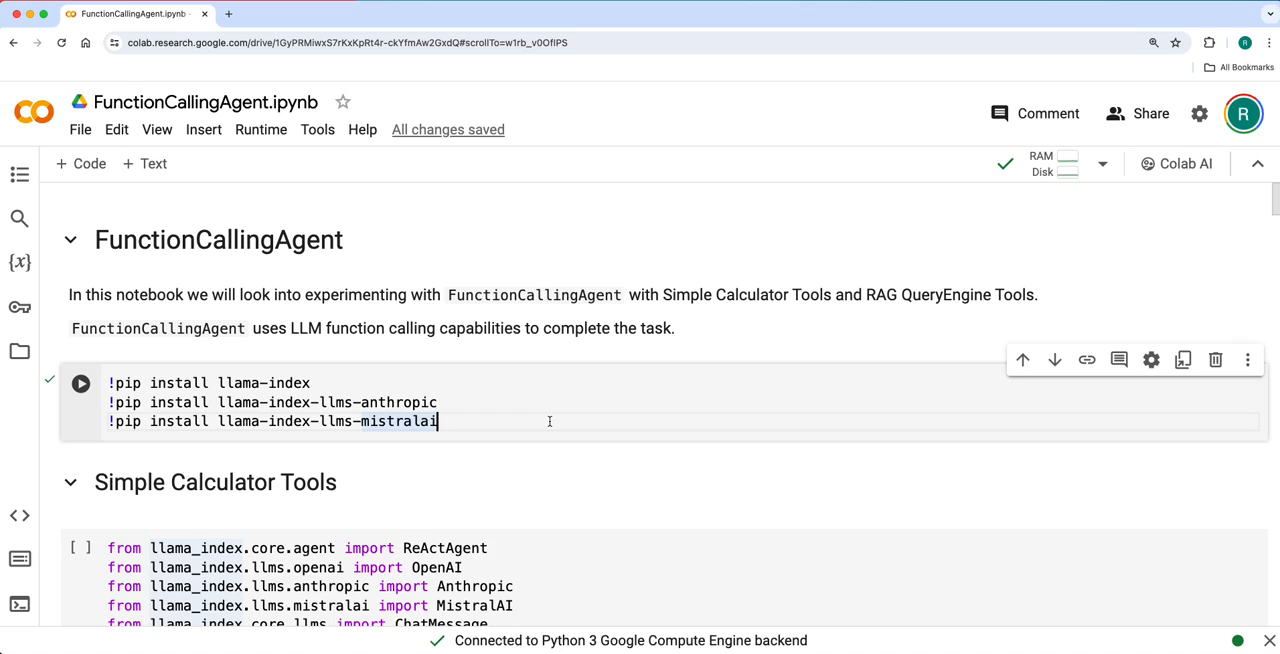
mouse_move(532, 425)
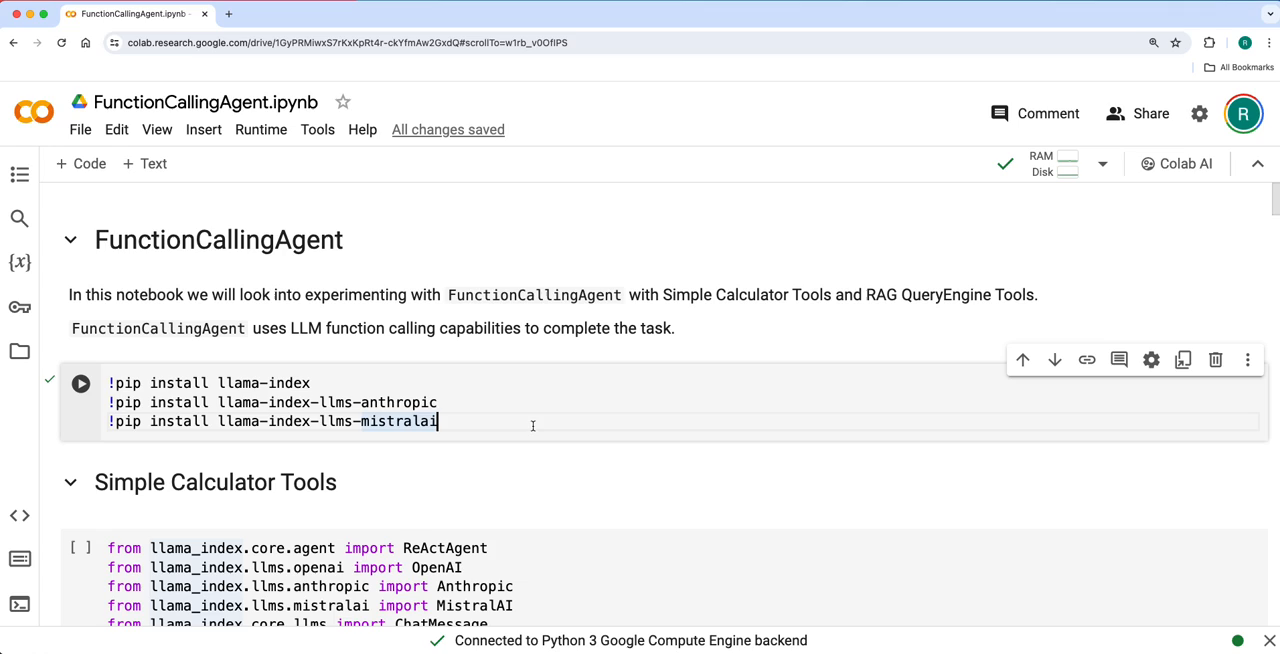
mouse_move(590, 406)
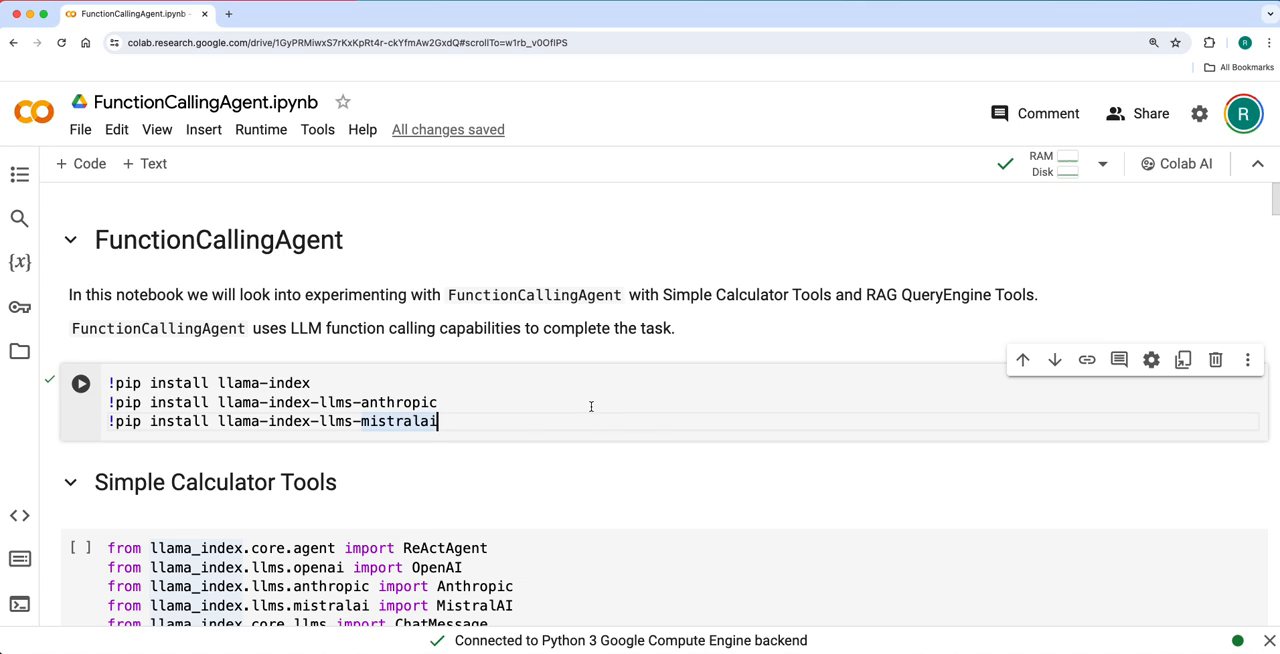
mouse_move(456, 347)
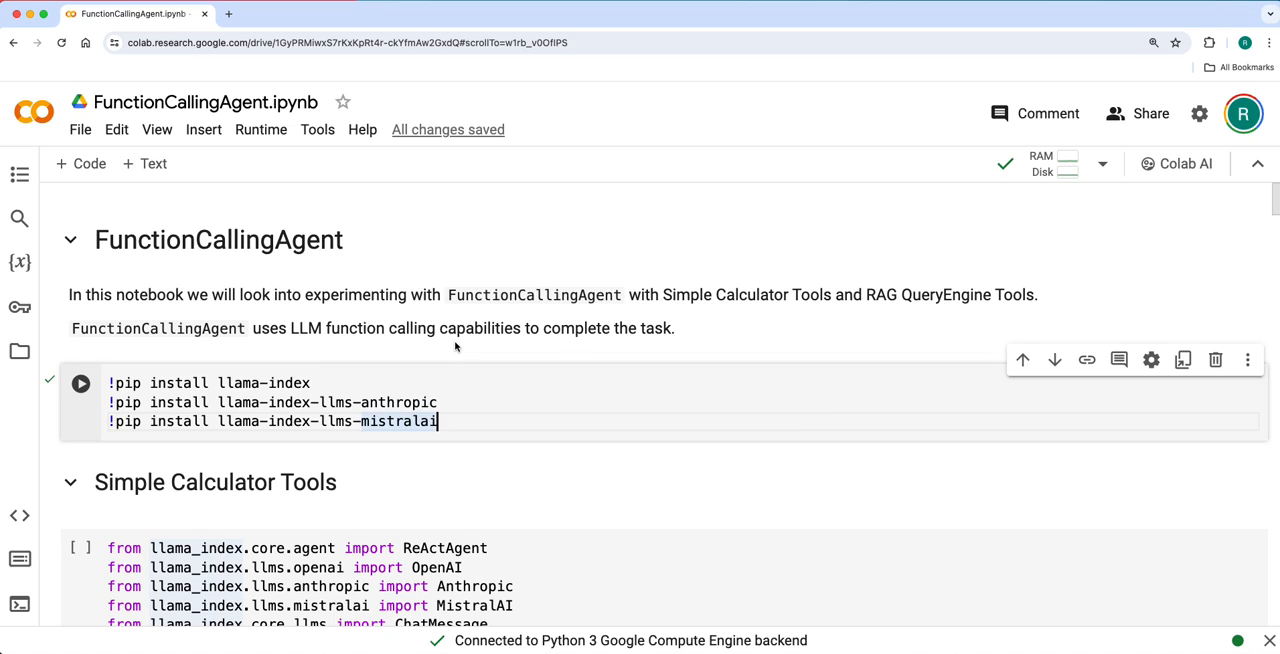
mouse_move(193, 347)
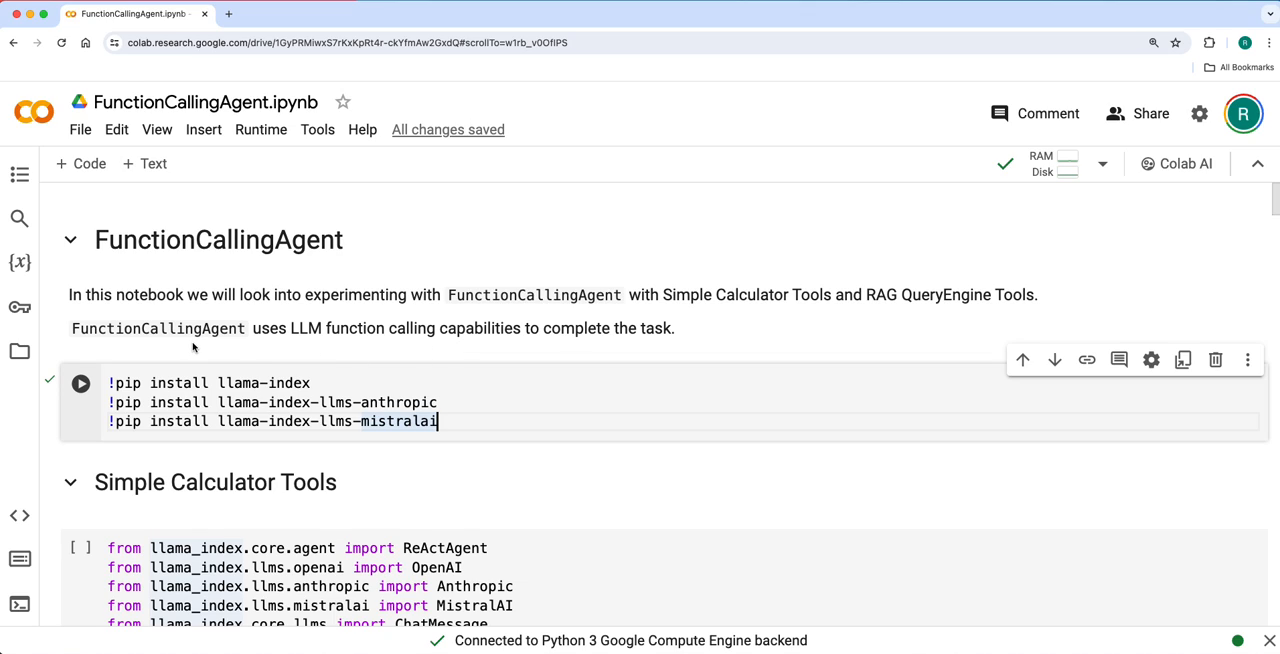
mouse_move(440, 354)
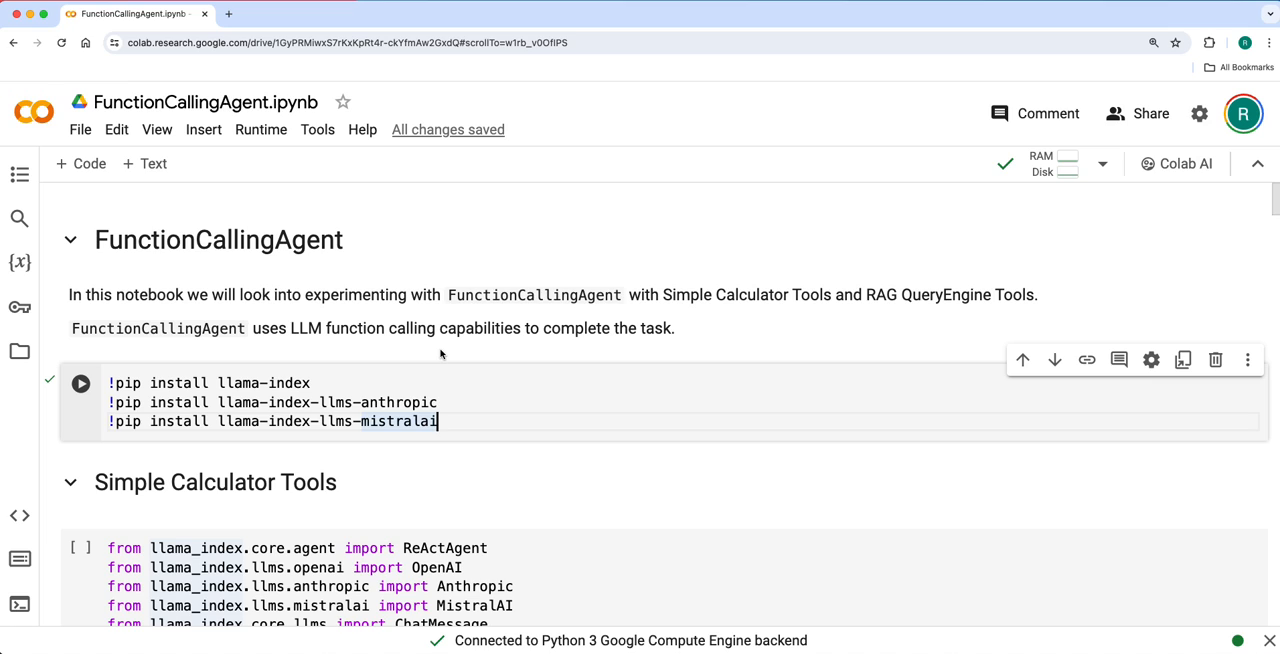
Step: Run the llama_index imports and define the multiply, add and subtract functions
scroll("down", 3)
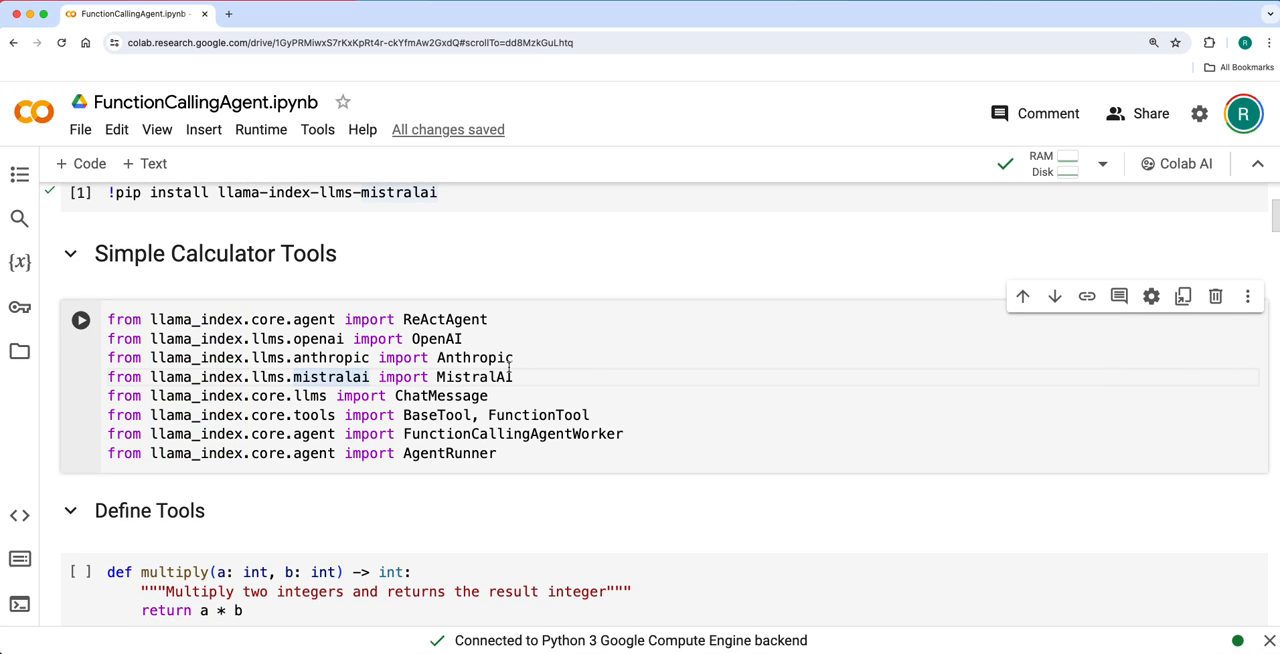
left_click(80, 319)
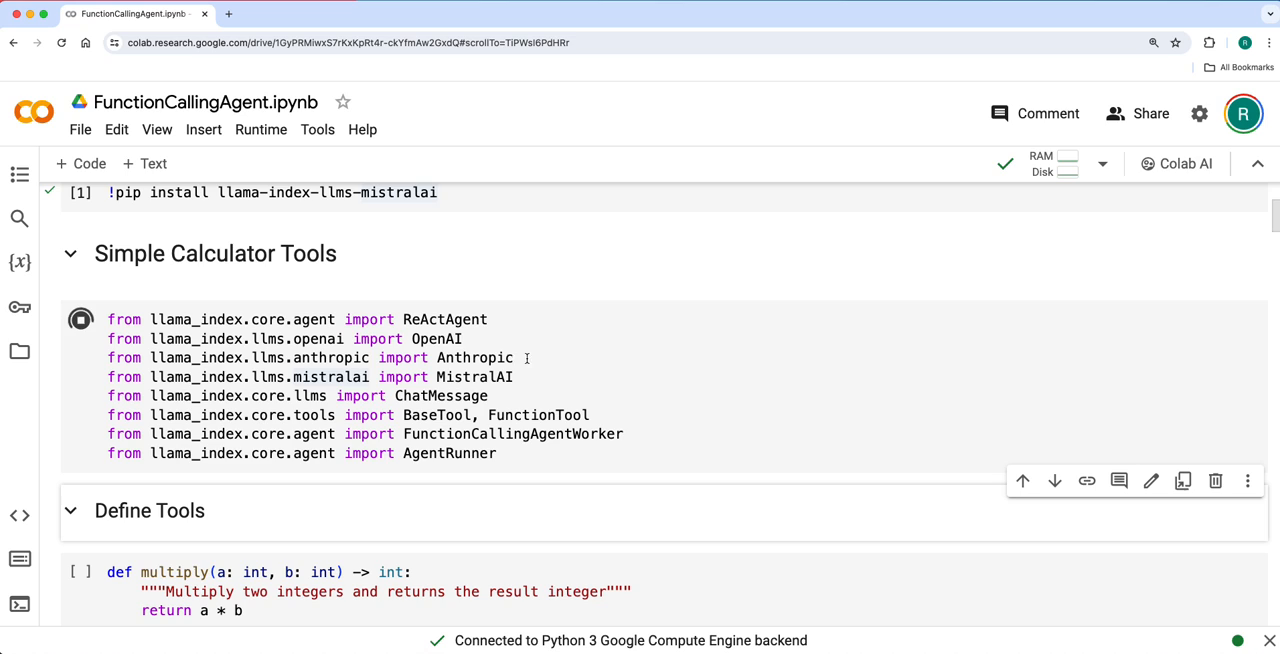
scroll("down", 3)
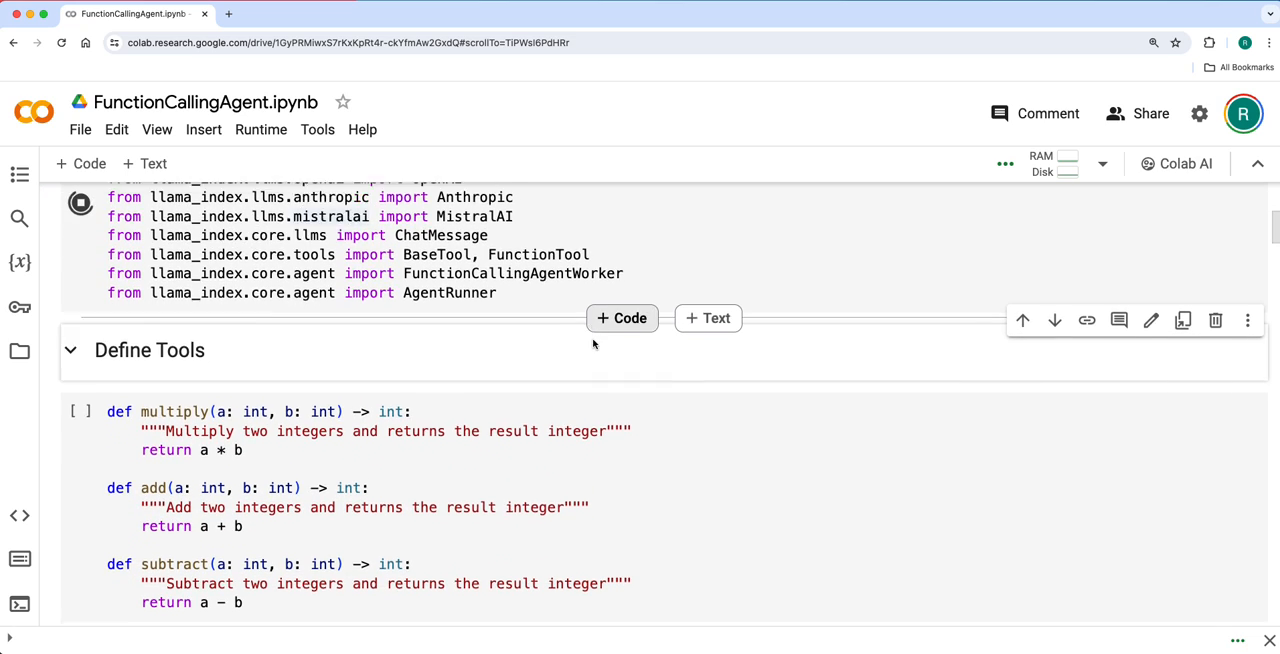
scroll("down", 3)
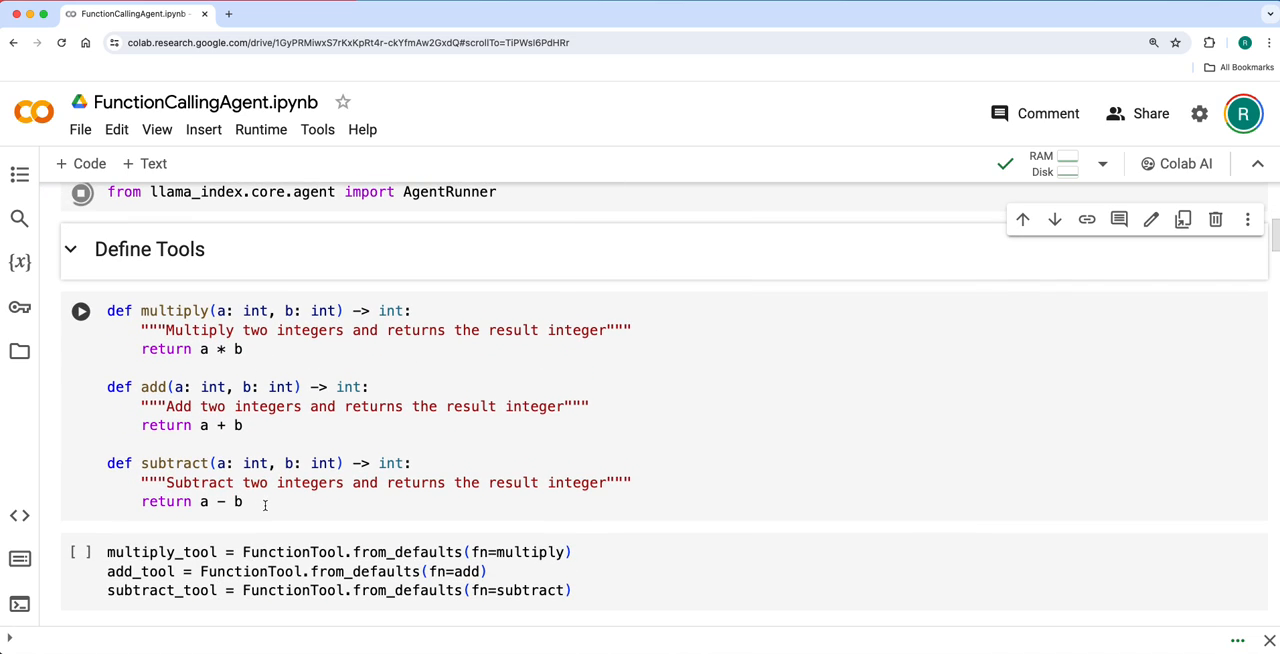
left_click(80, 311)
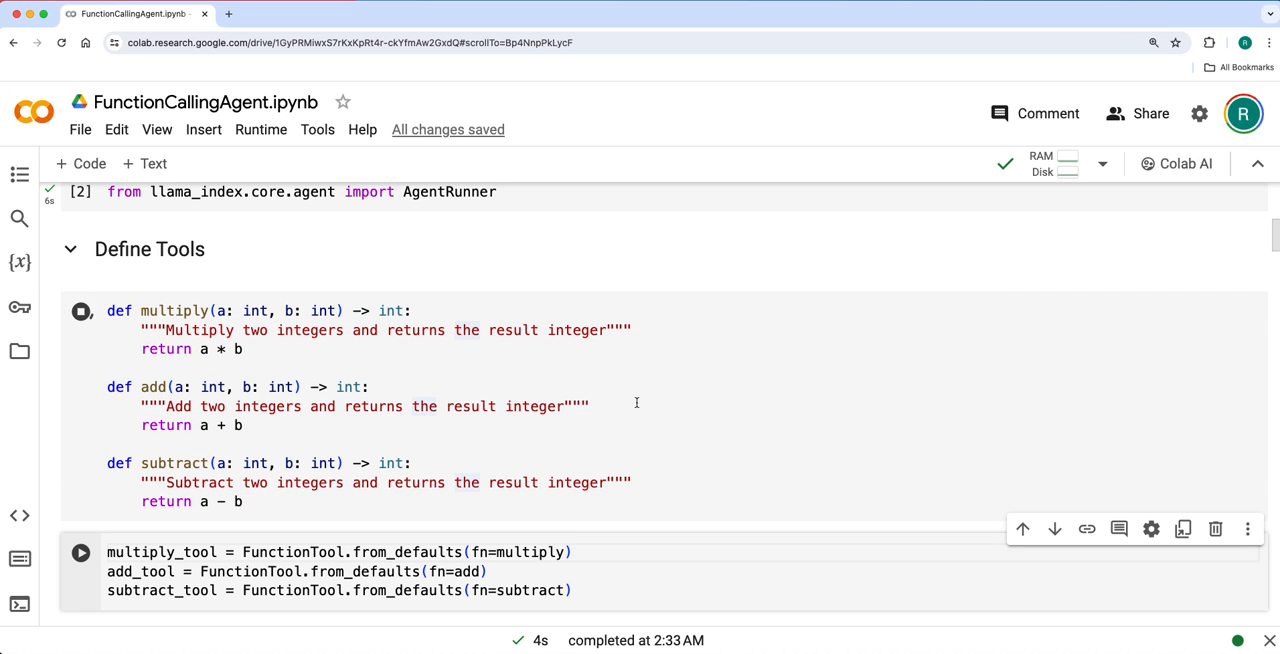
Step: Wrap the three functions as calculator tools with FunctionTool.from_defaults
scroll("down", 3)
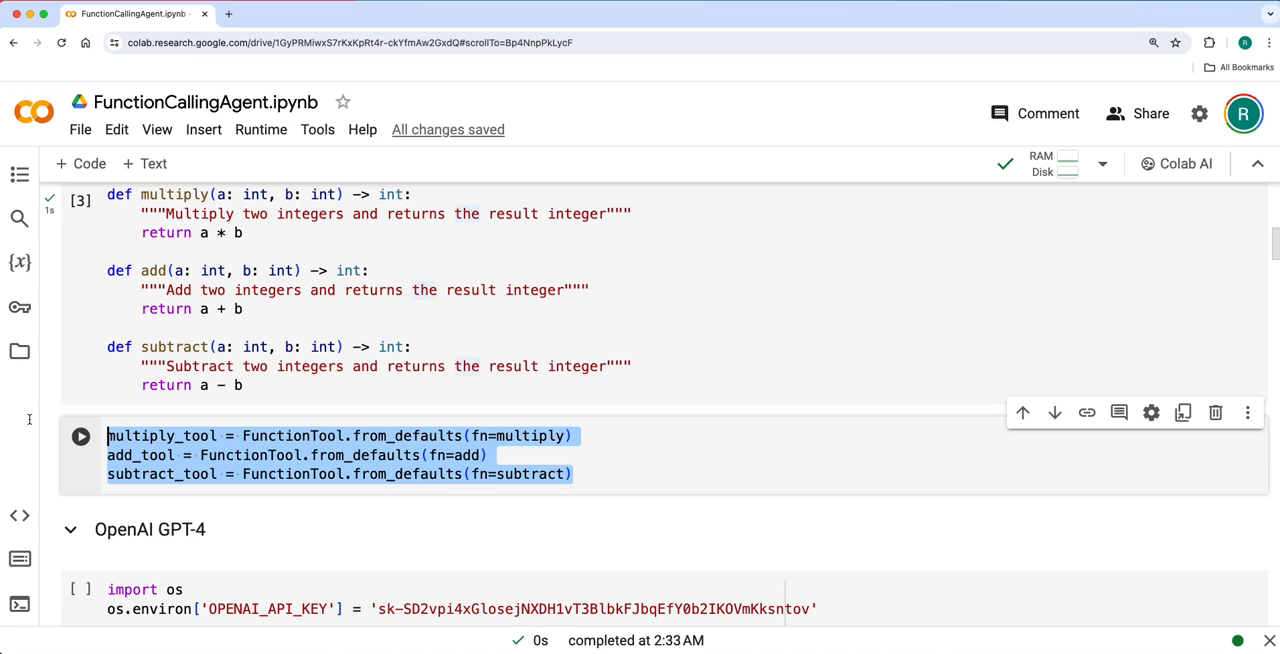
left_click(418, 474)
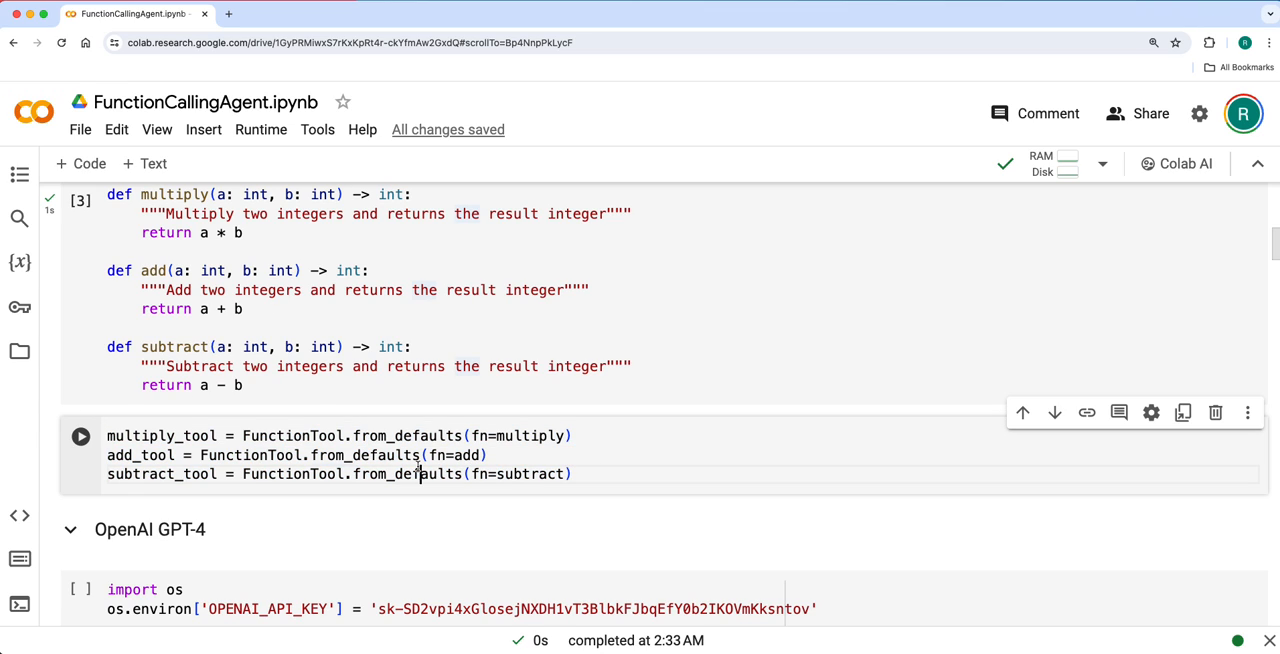
left_click(80, 435)
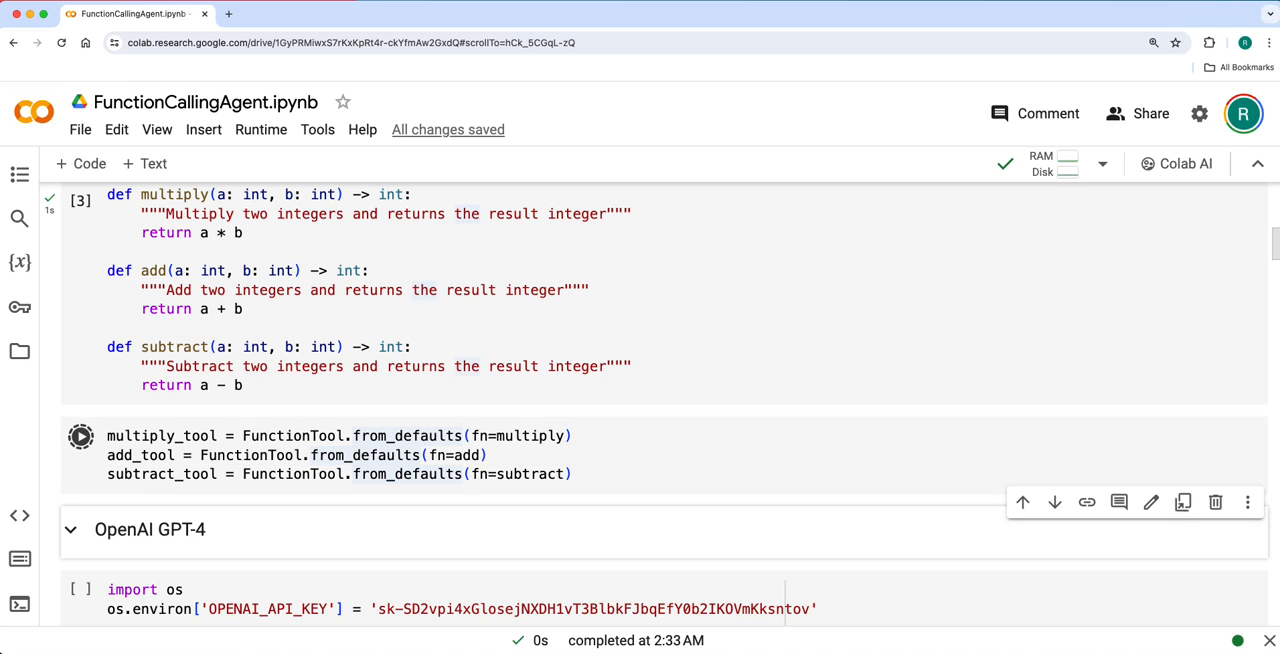
Step: Set the OpenAI API key and create the verbose GPT-4 FunctionCallingAgentWorker and AgentRunner
scroll("down", 3)
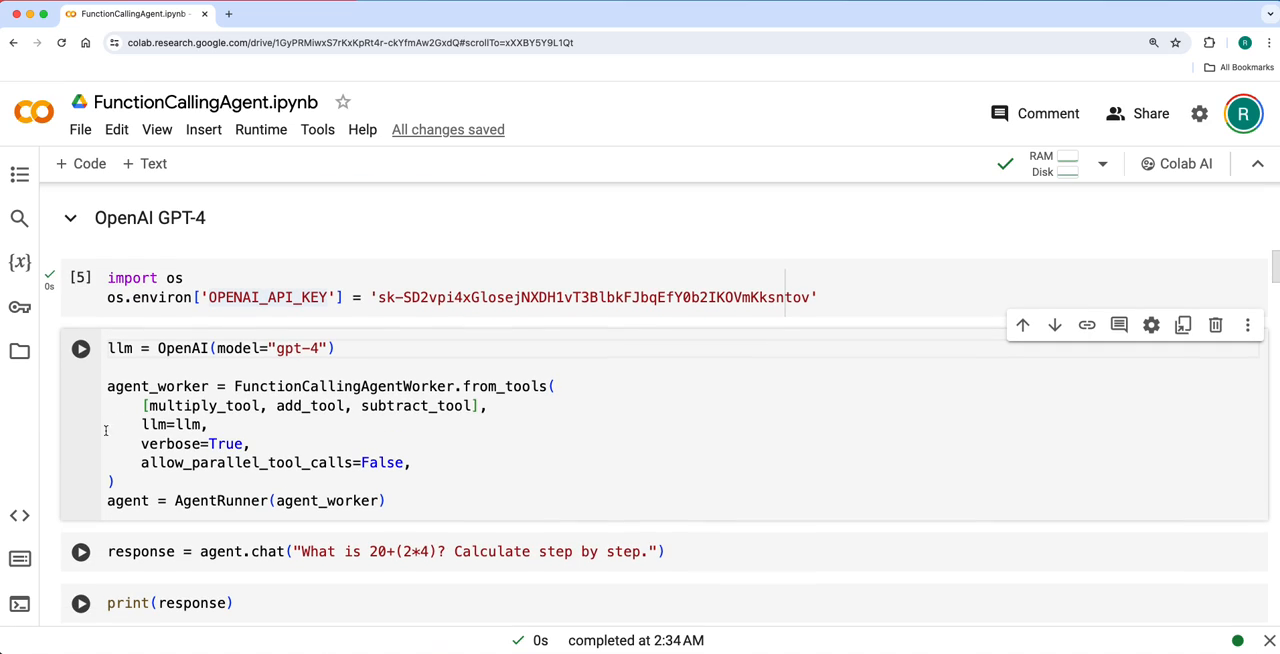
mouse_move(345, 440)
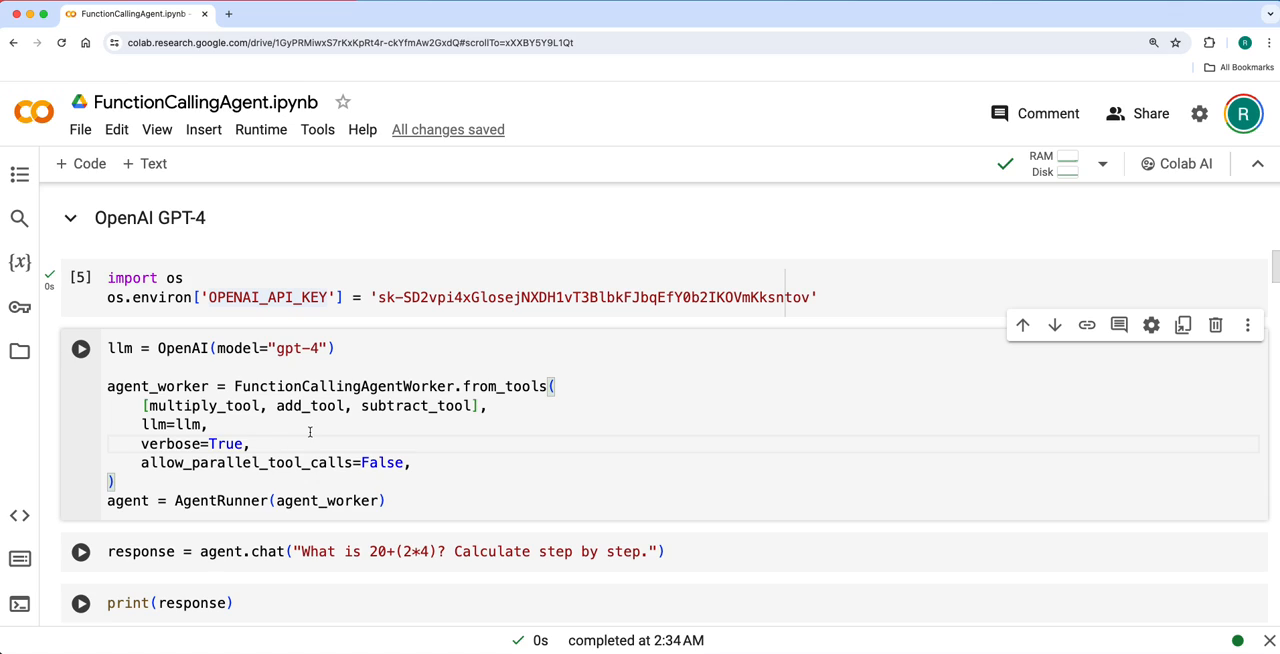
triple_click(245, 500)
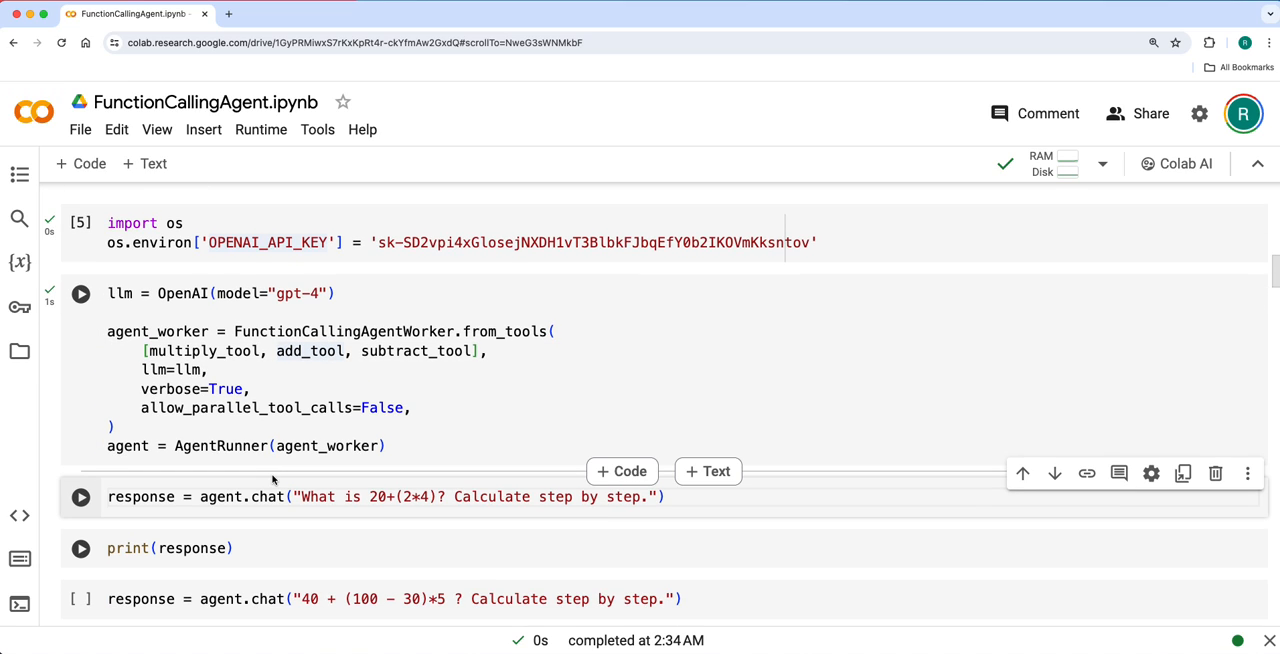
Step: Ask the GPT-4 agent 20+(2*4) and 40 + (100 − 30)*5, getting 28 and 390
left_click(80, 496)
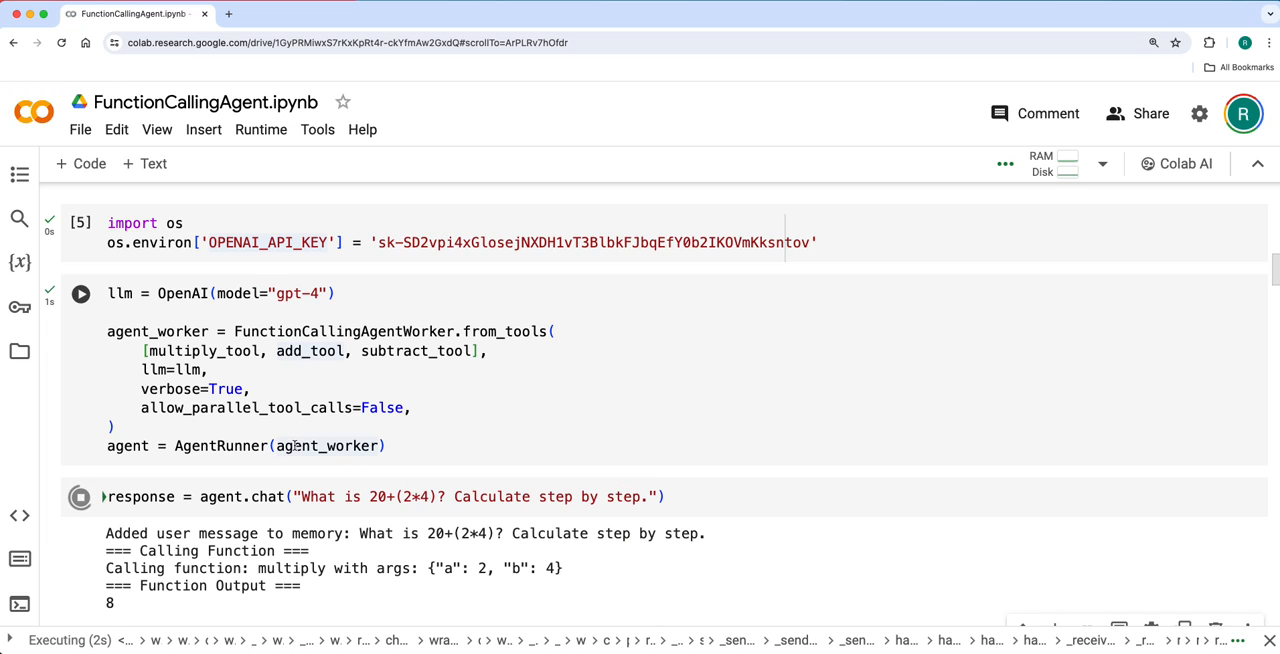
scroll("down", 3)
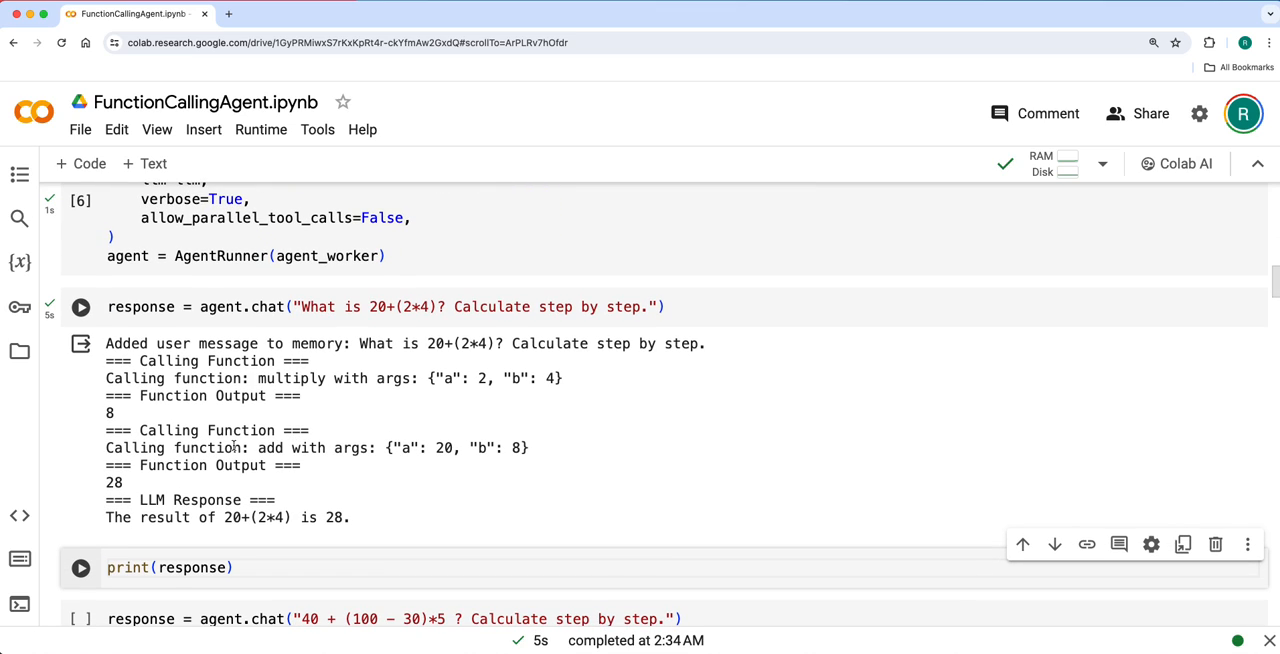
mouse_move(417, 410)
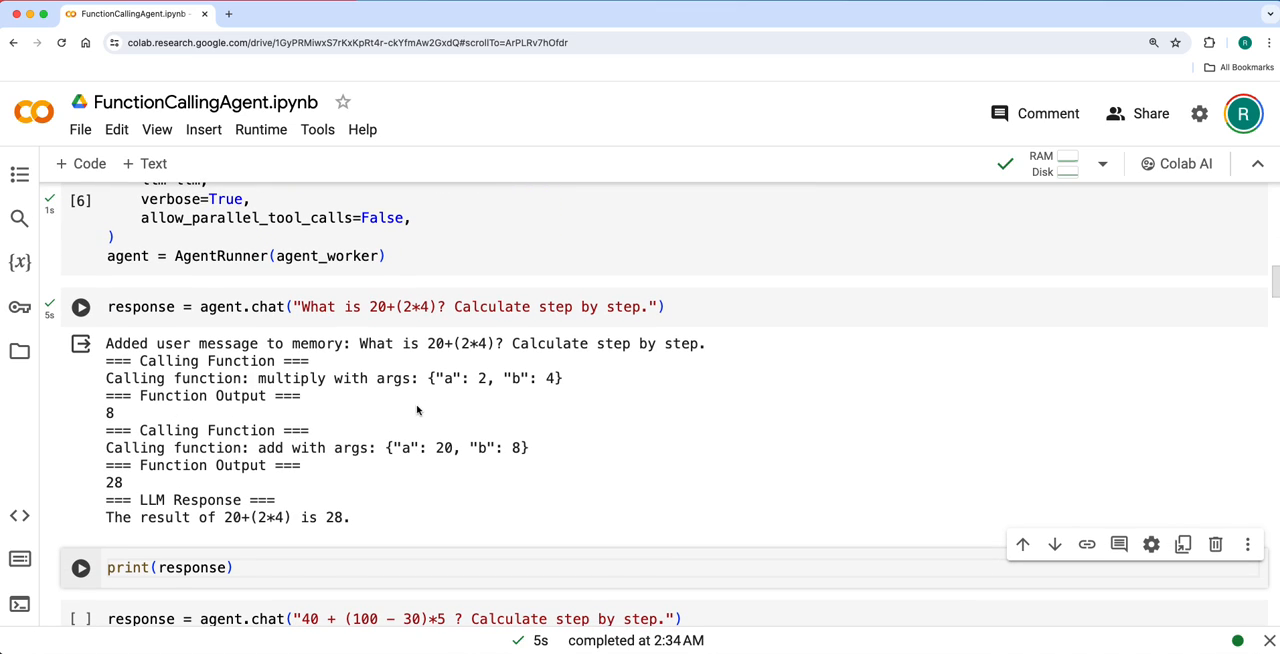
mouse_move(475, 405)
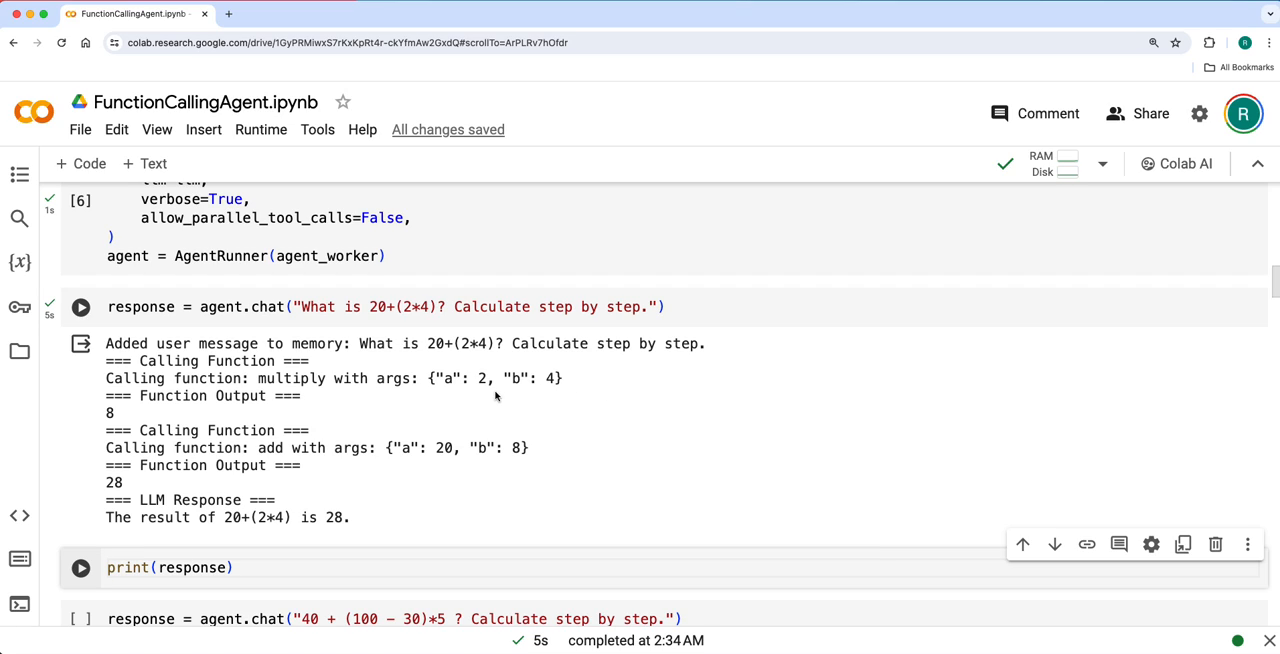
mouse_move(497, 390)
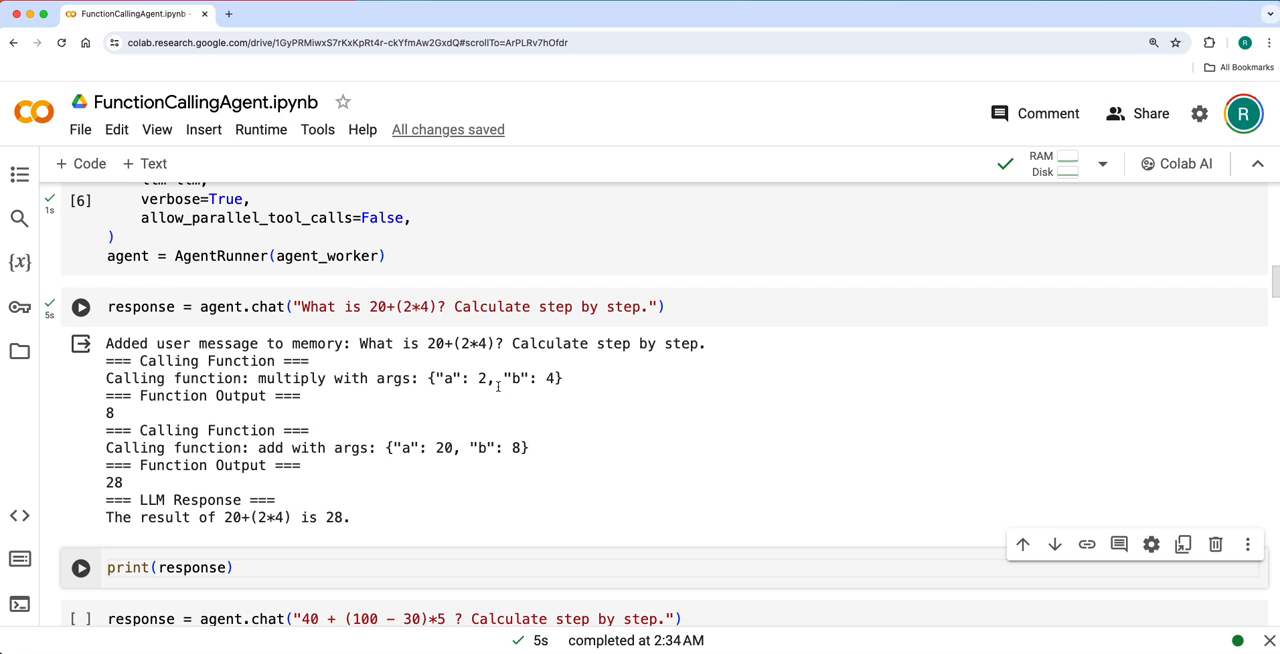
mouse_move(125, 418)
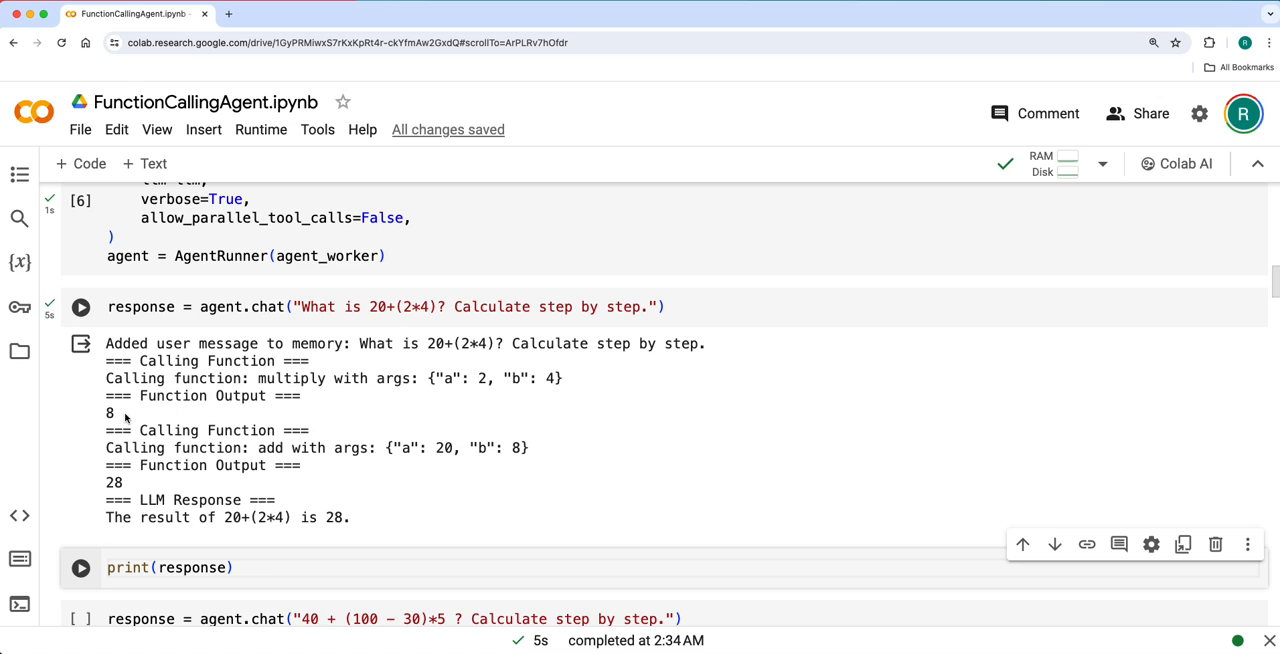
mouse_move(460, 466)
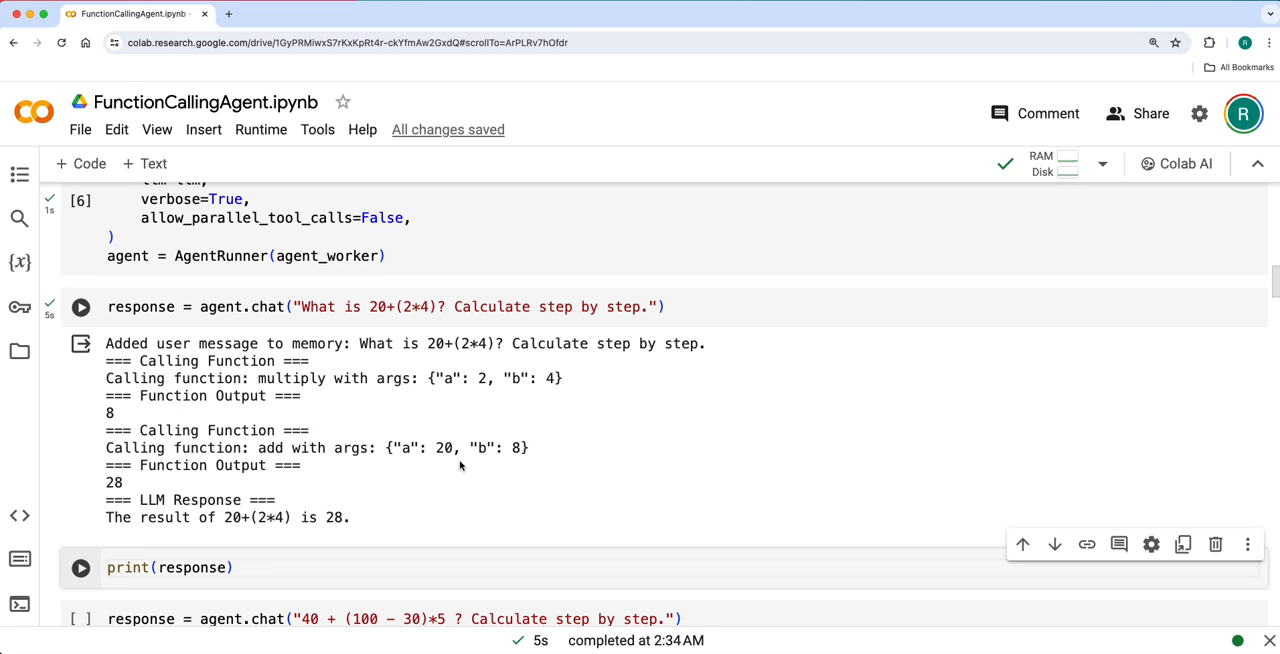
mouse_move(226, 487)
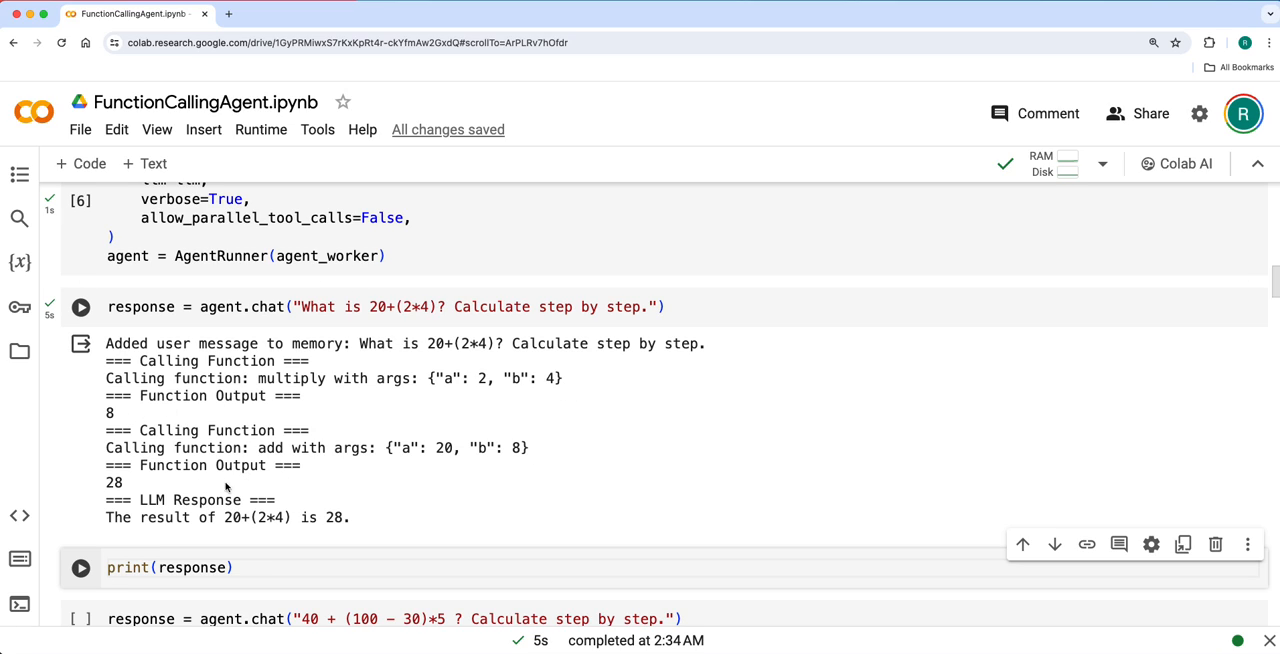
mouse_move(336, 479)
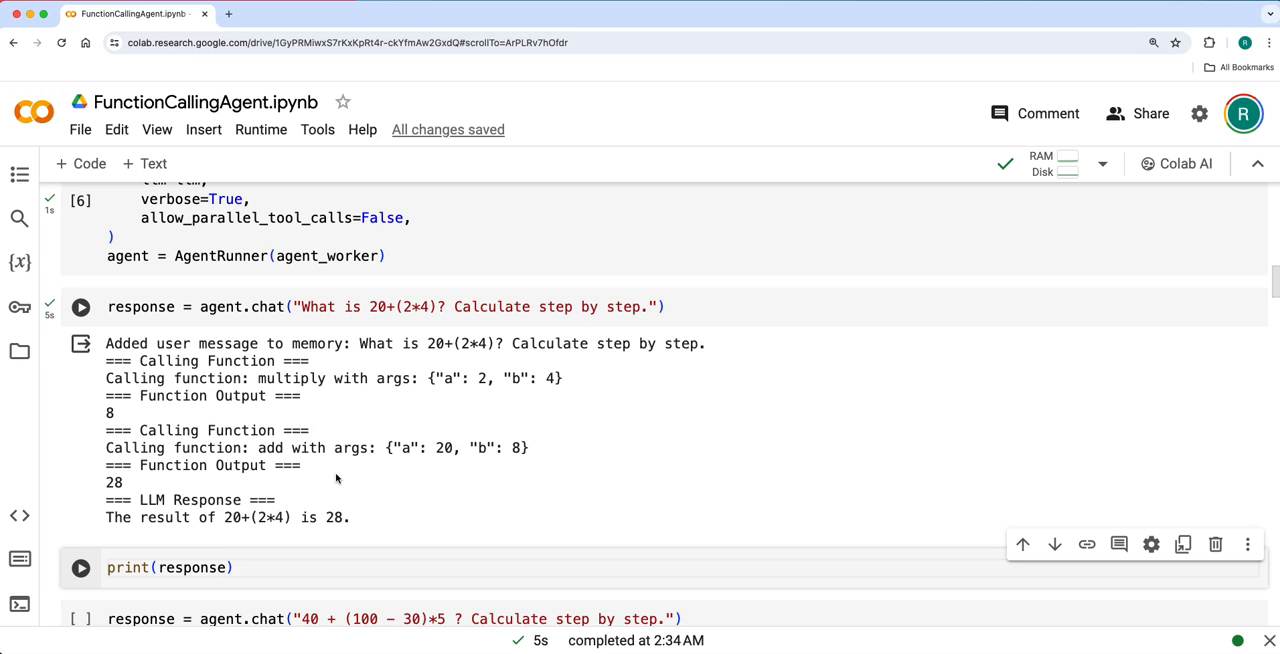
scroll("up", 3)
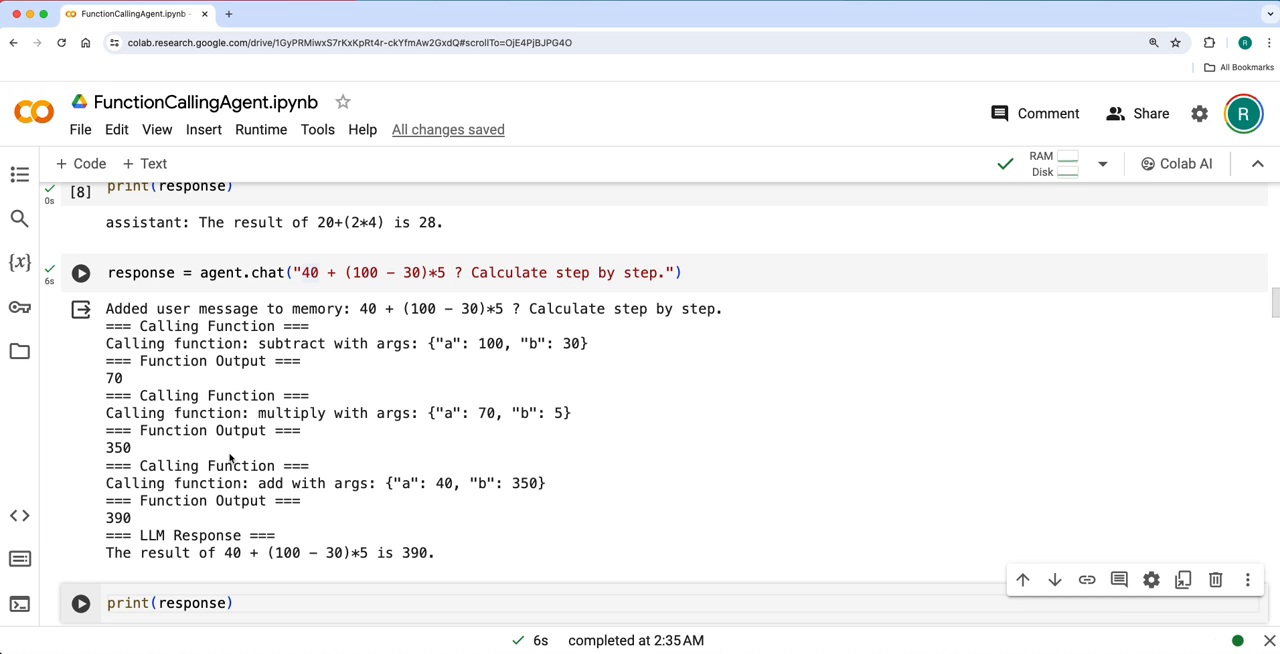
Step: Print the GPT-4 answer of 390, then set the Anthropic key and build the Claude 3 Sonnet agent
scroll("down", 3)
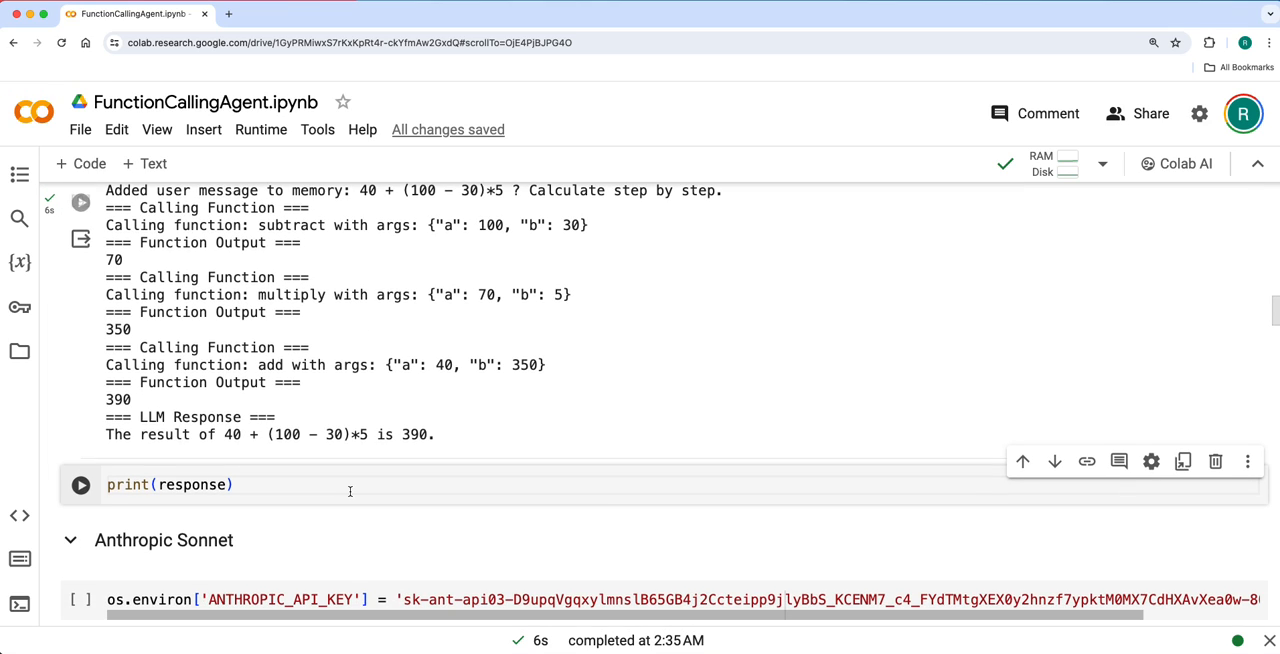
left_click(80, 484)
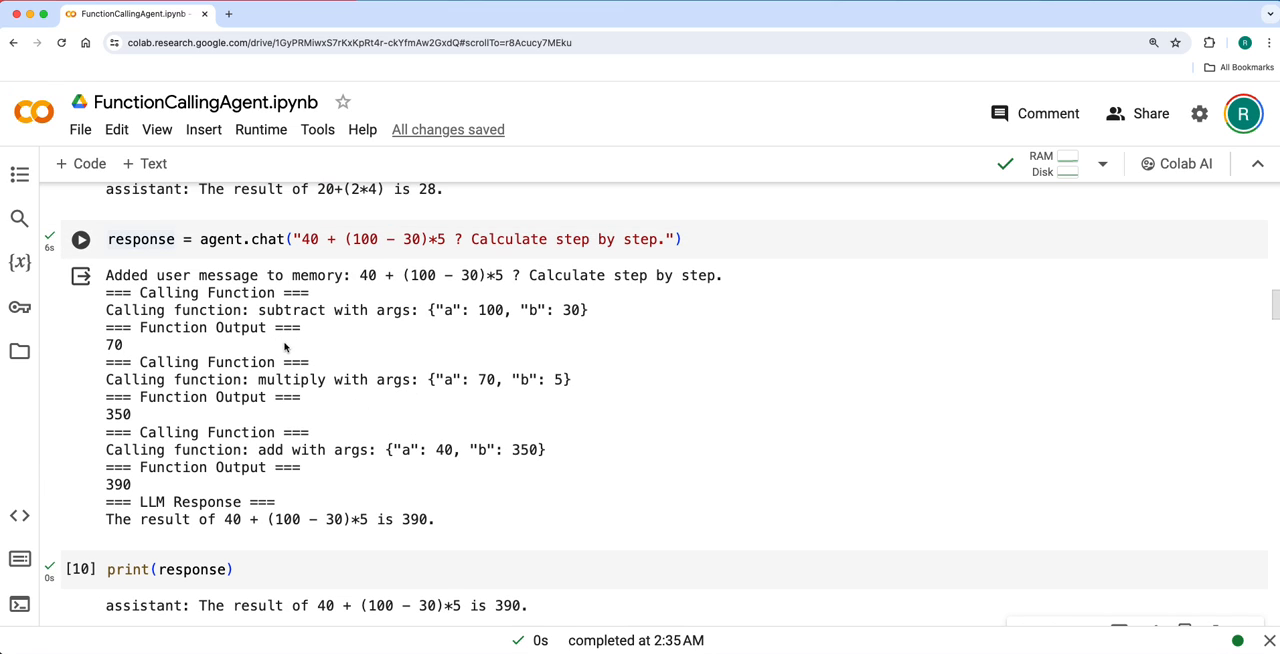
mouse_move(307, 363)
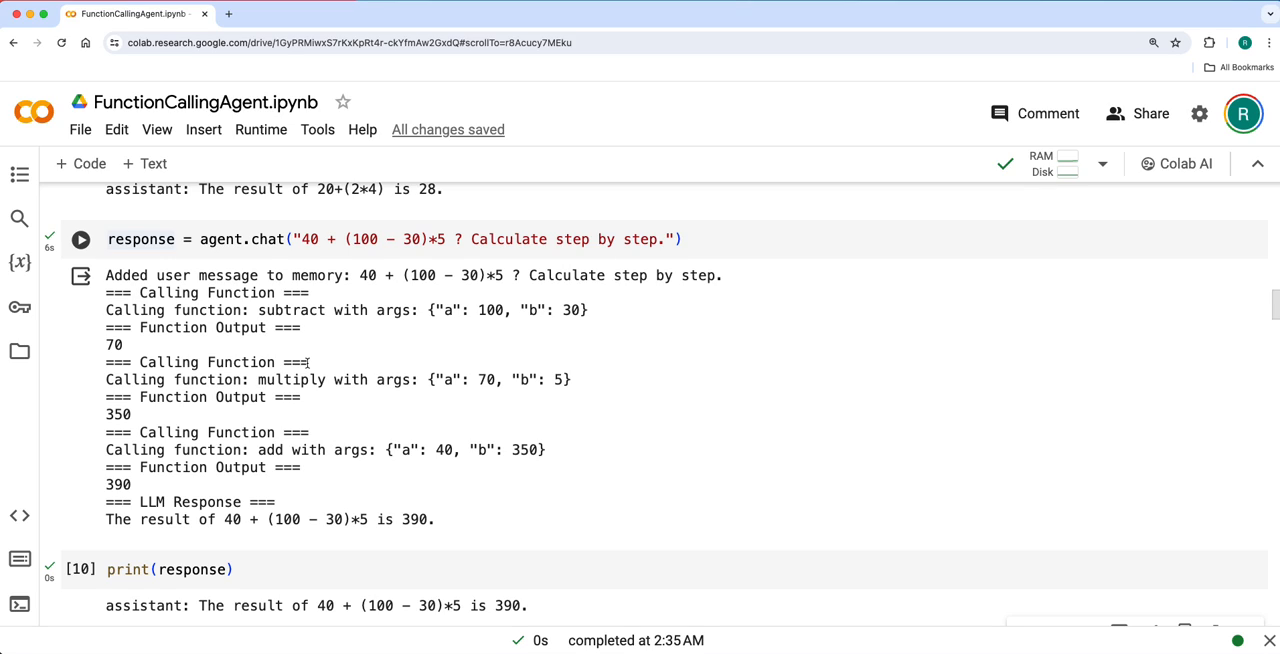
mouse_move(474, 337)
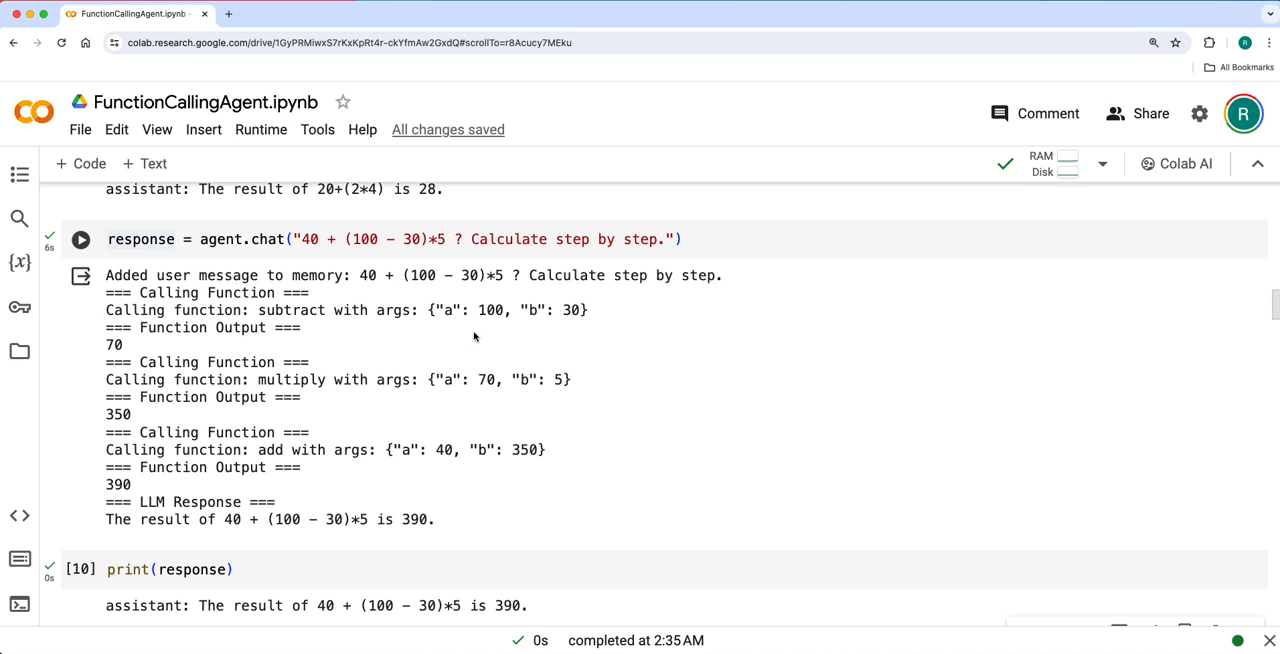
mouse_move(315, 357)
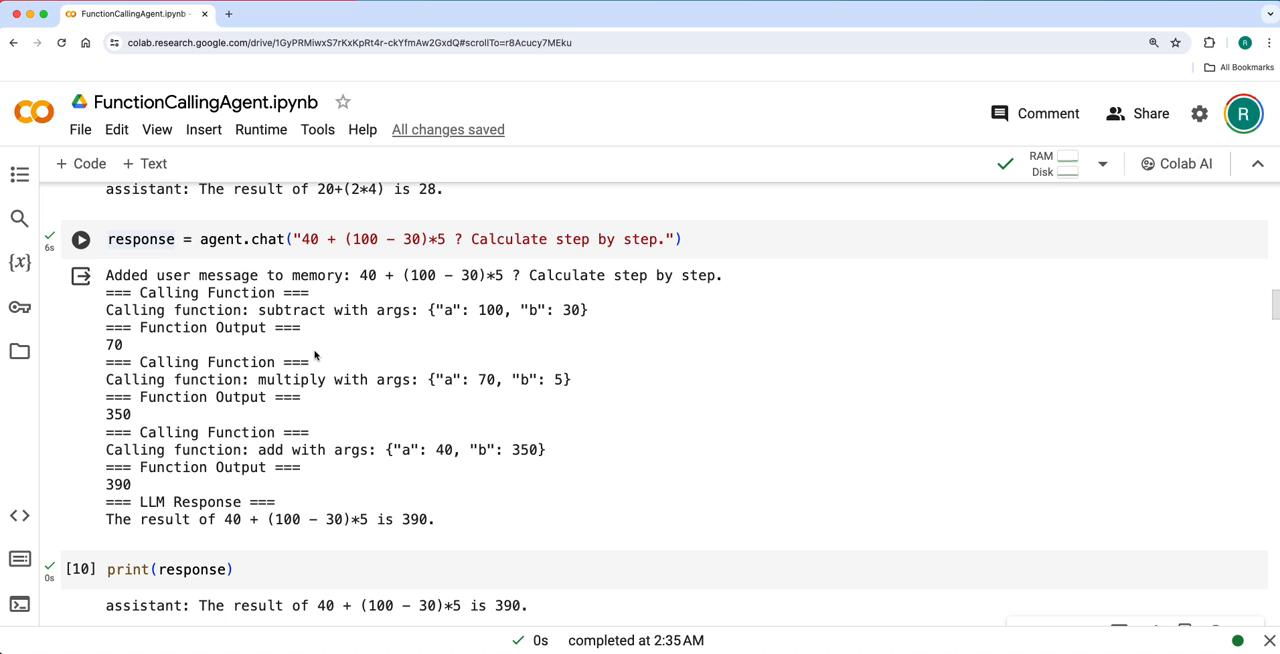
scroll("down", 3)
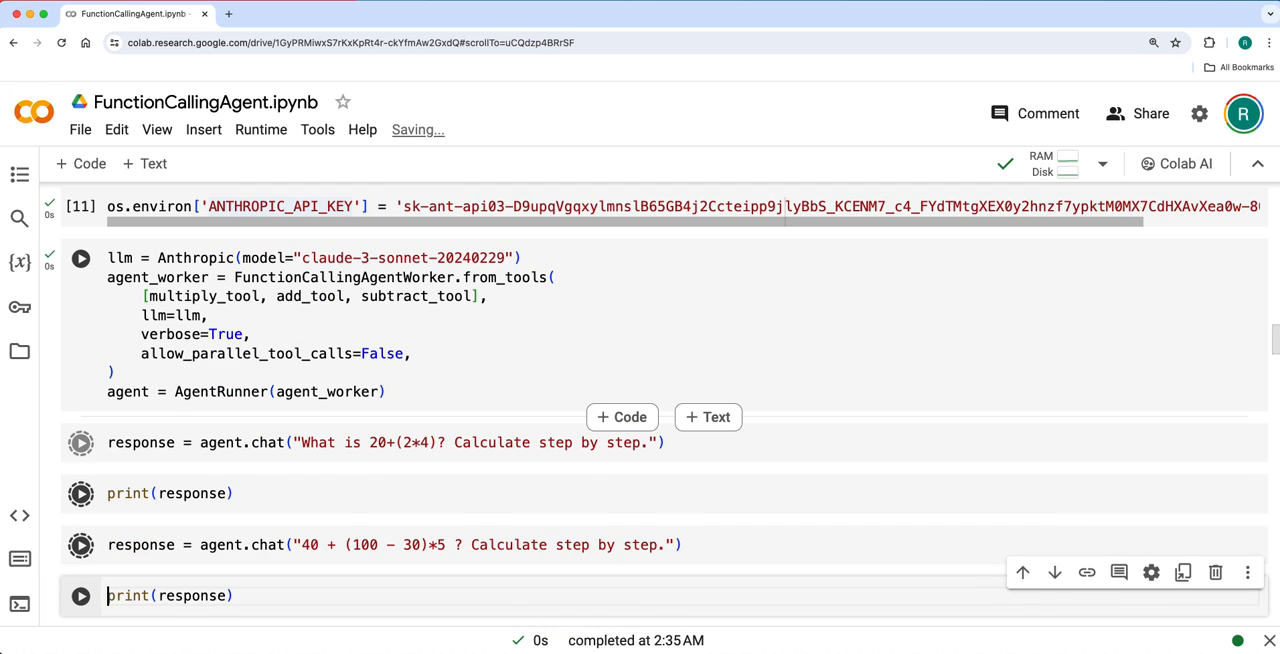
Step: Run the Claude Sonnet chat and print cells, reviewing function calls that yield 28 and 390
left_click(80, 442)
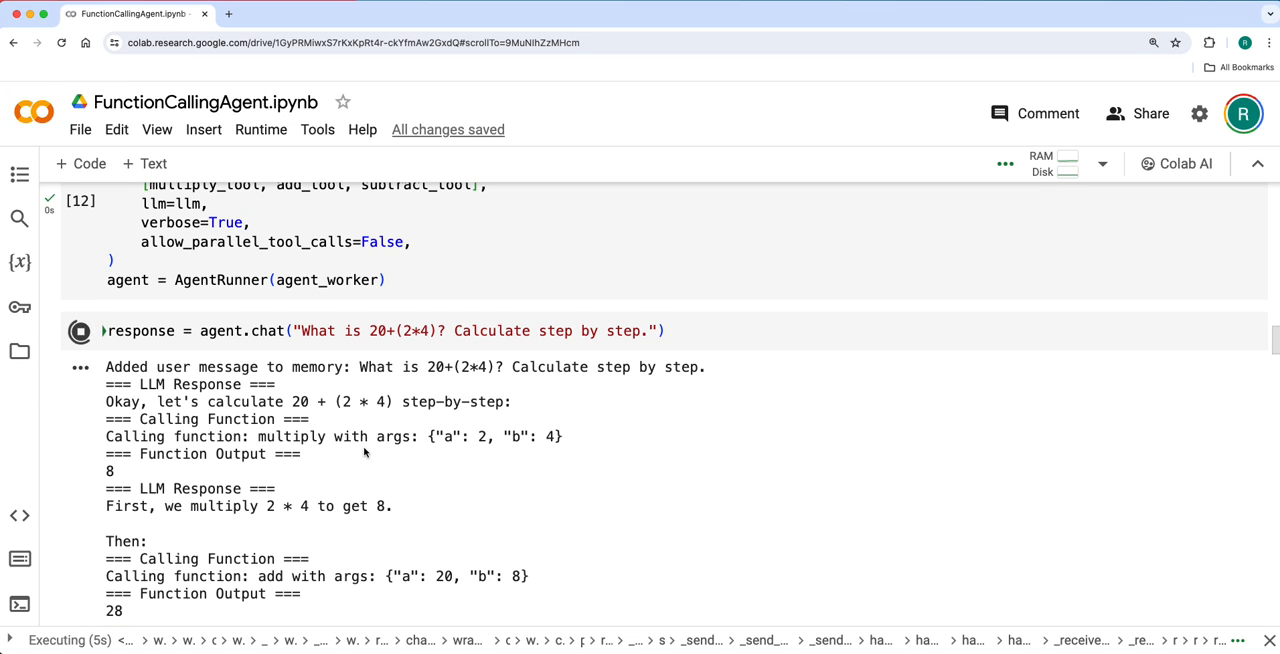
scroll("down", 3)
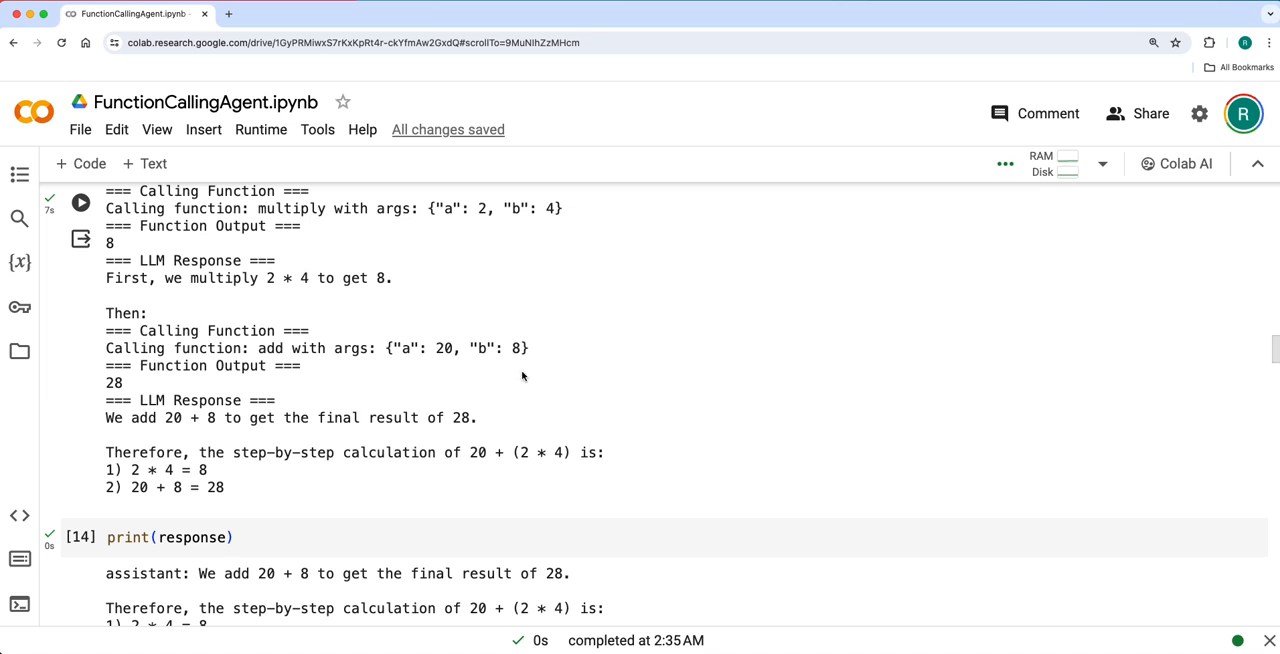
mouse_move(339, 457)
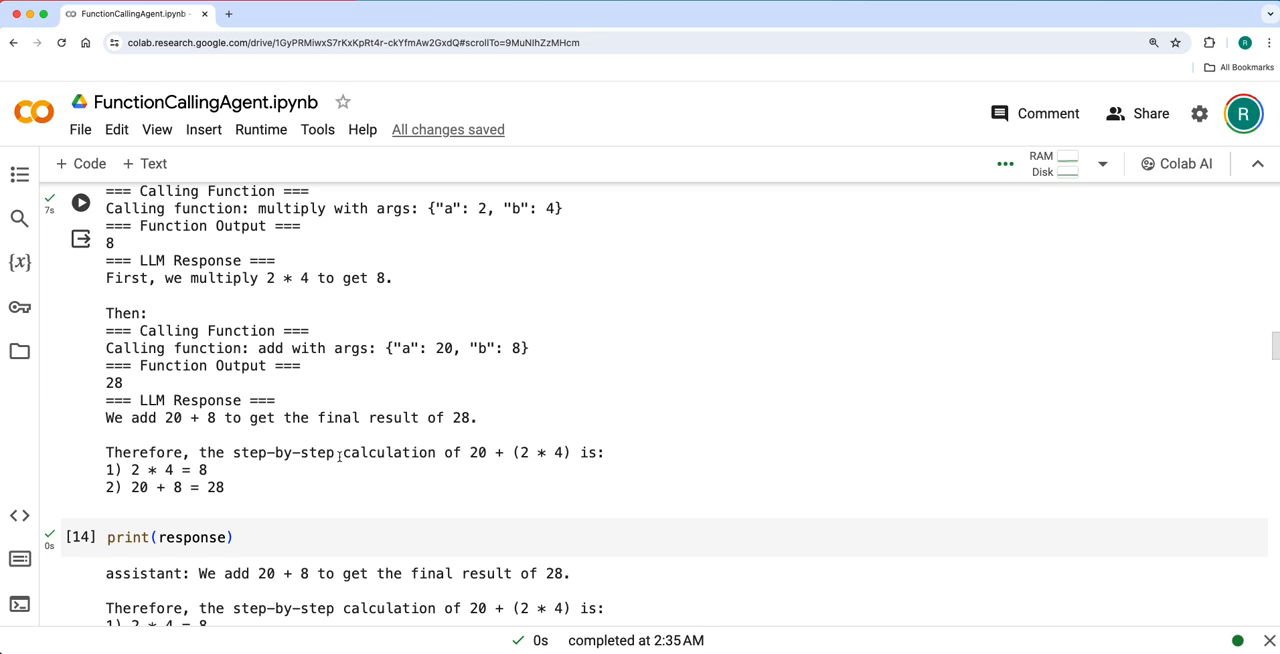
scroll("down", 3)
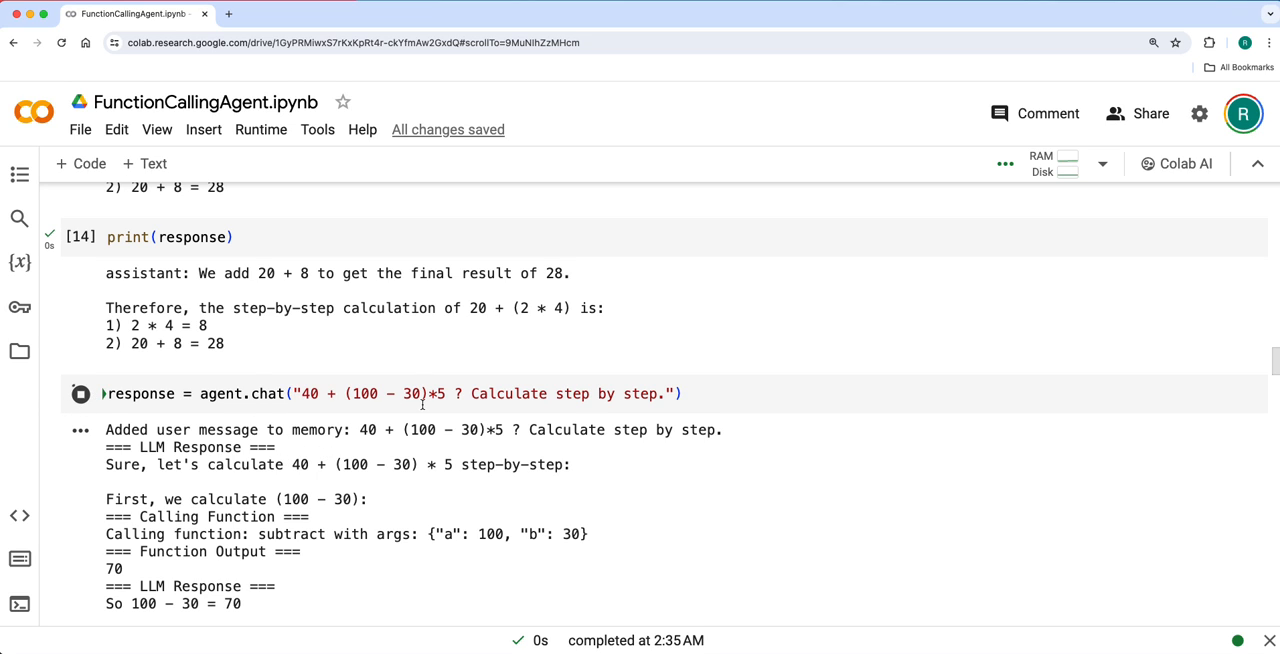
scroll("down", 3)
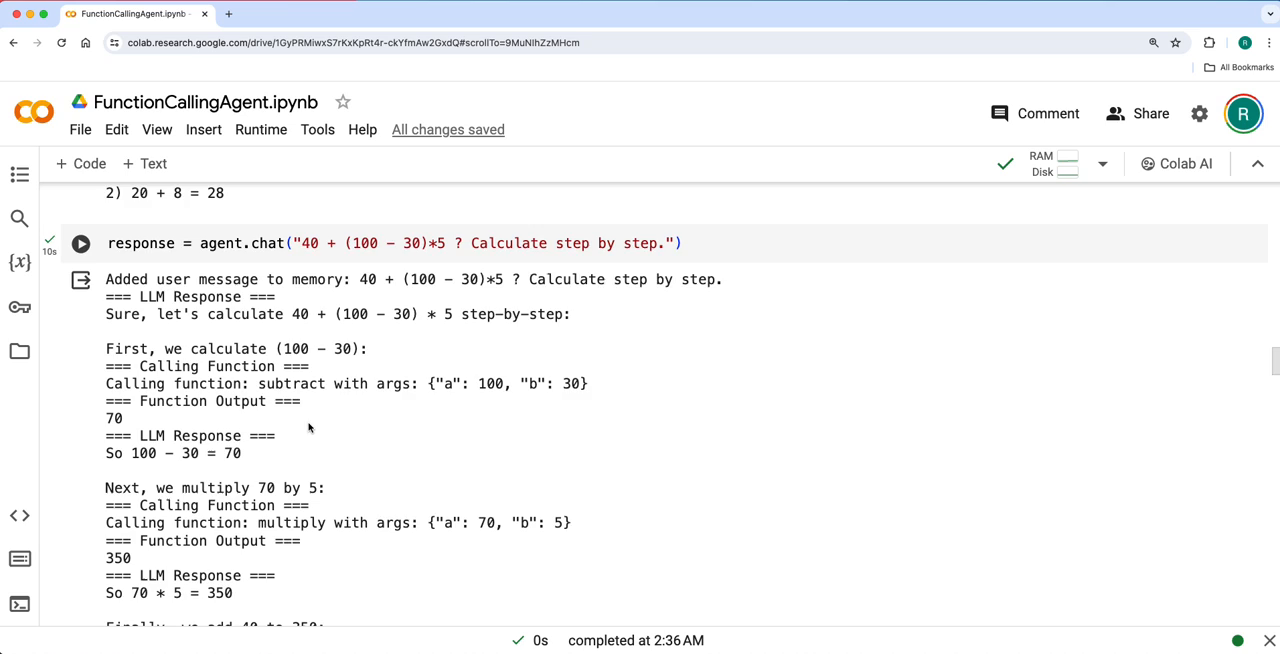
scroll("down", 3)
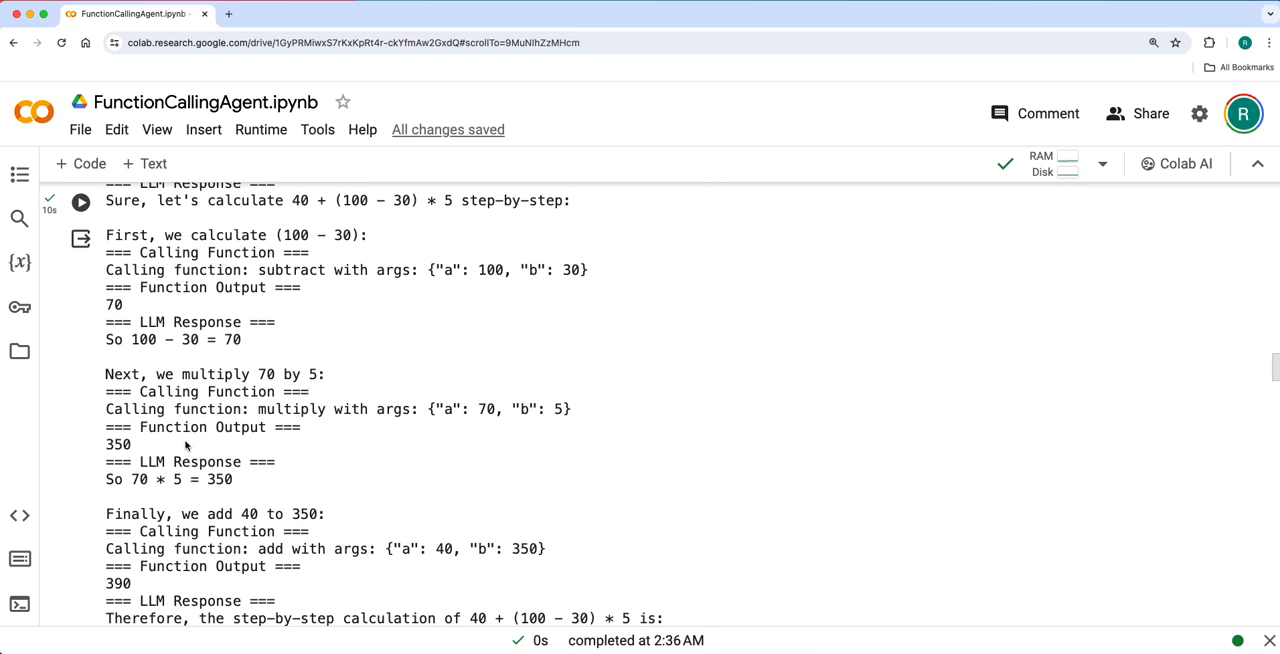
scroll("down", 3)
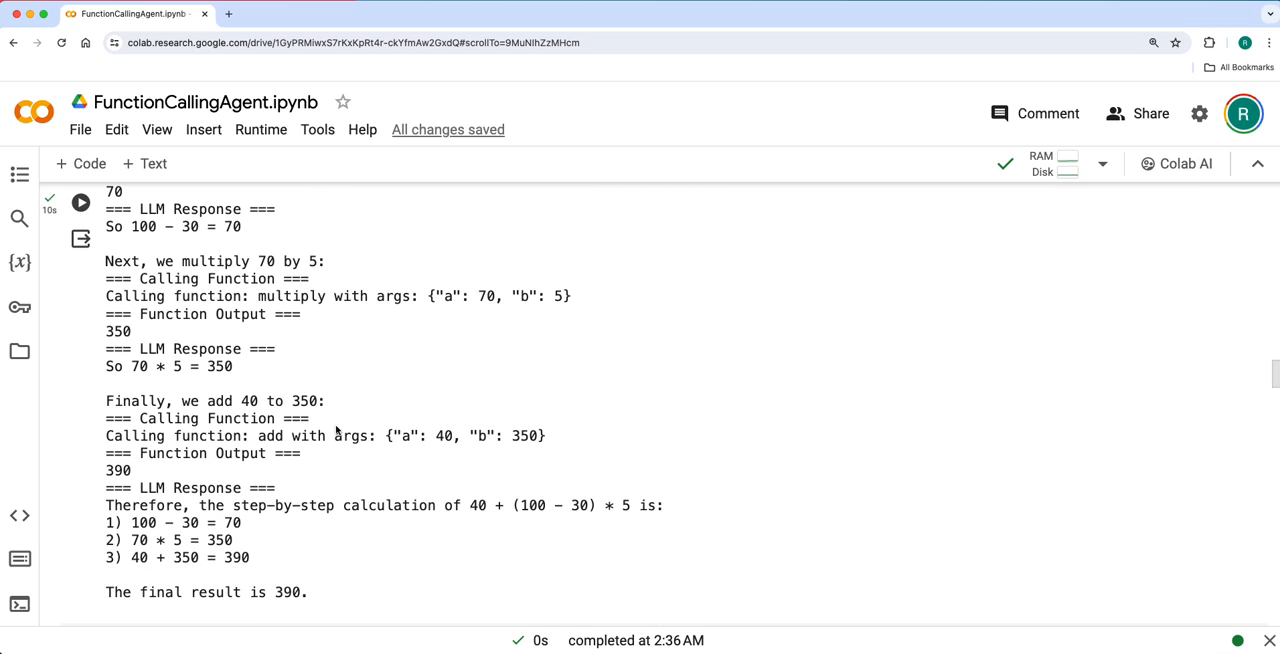
scroll("down", 3)
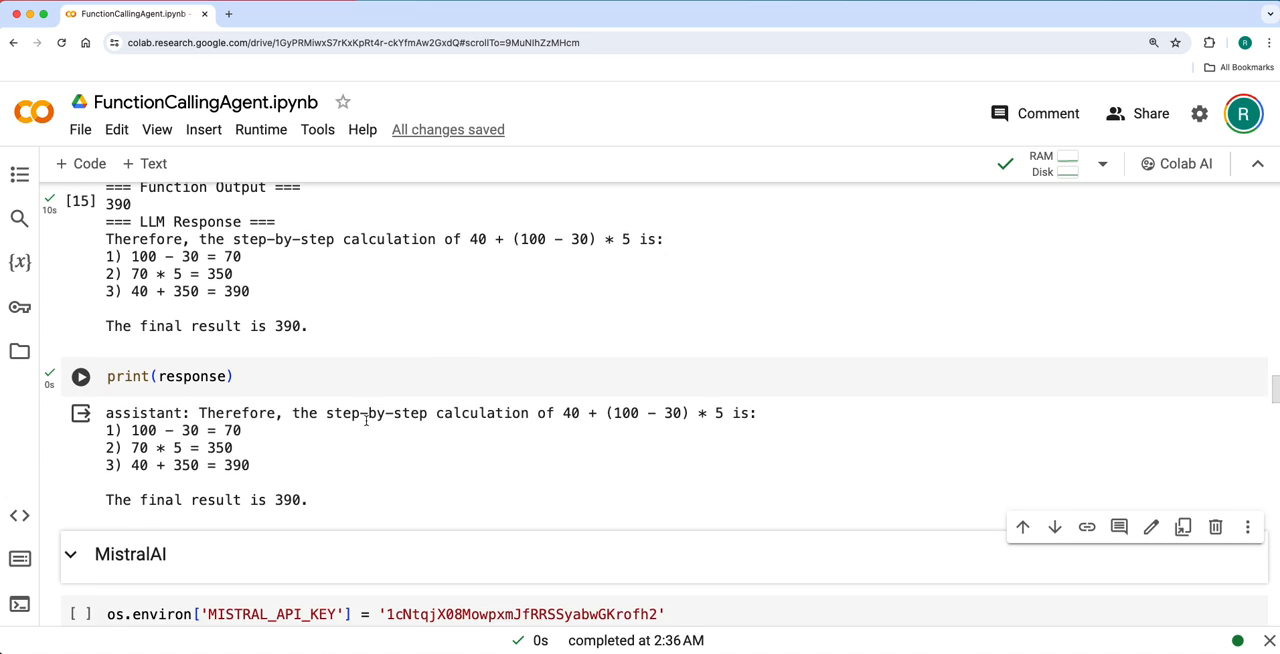
scroll("down", 3)
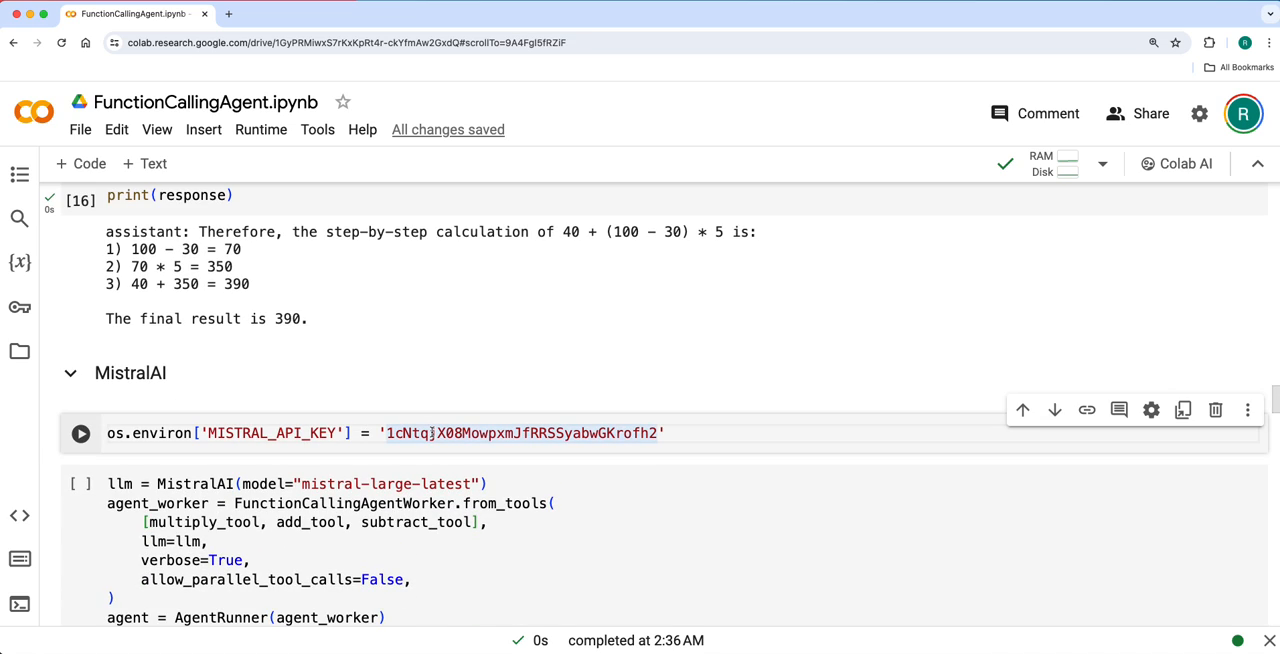
Step: Build the Mistral Large calculator agent and print its answer 28 for 20+(2*4)
scroll("down", 3)
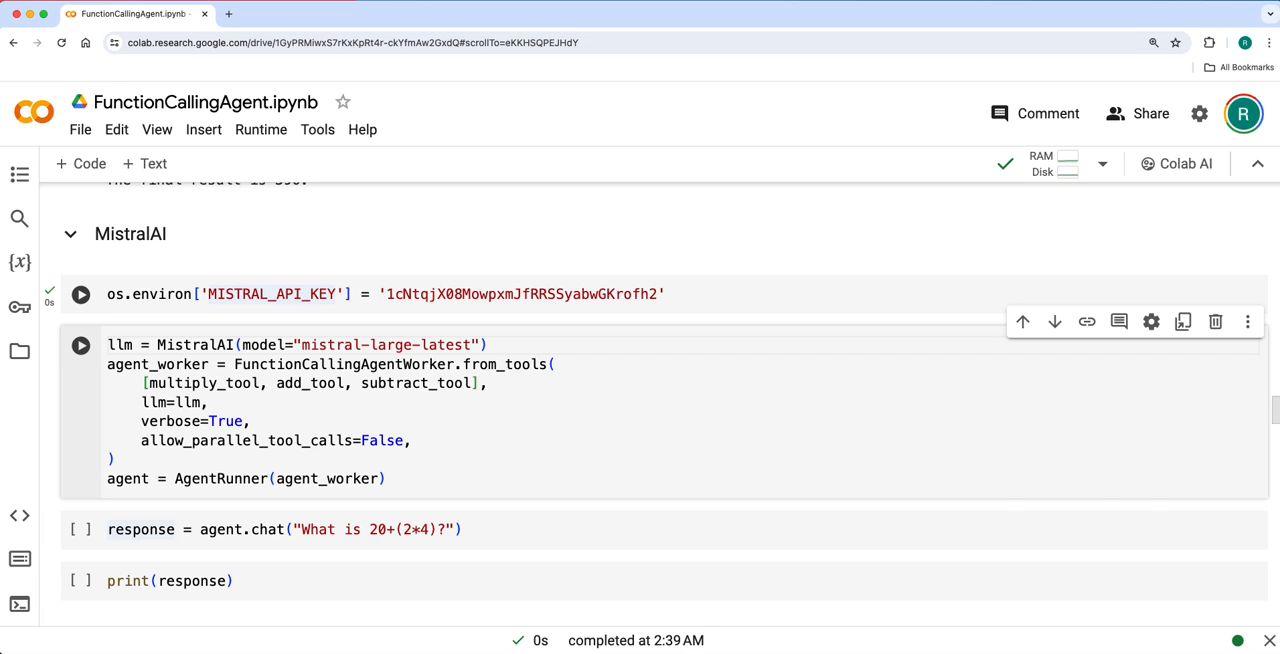
left_click(80, 529)
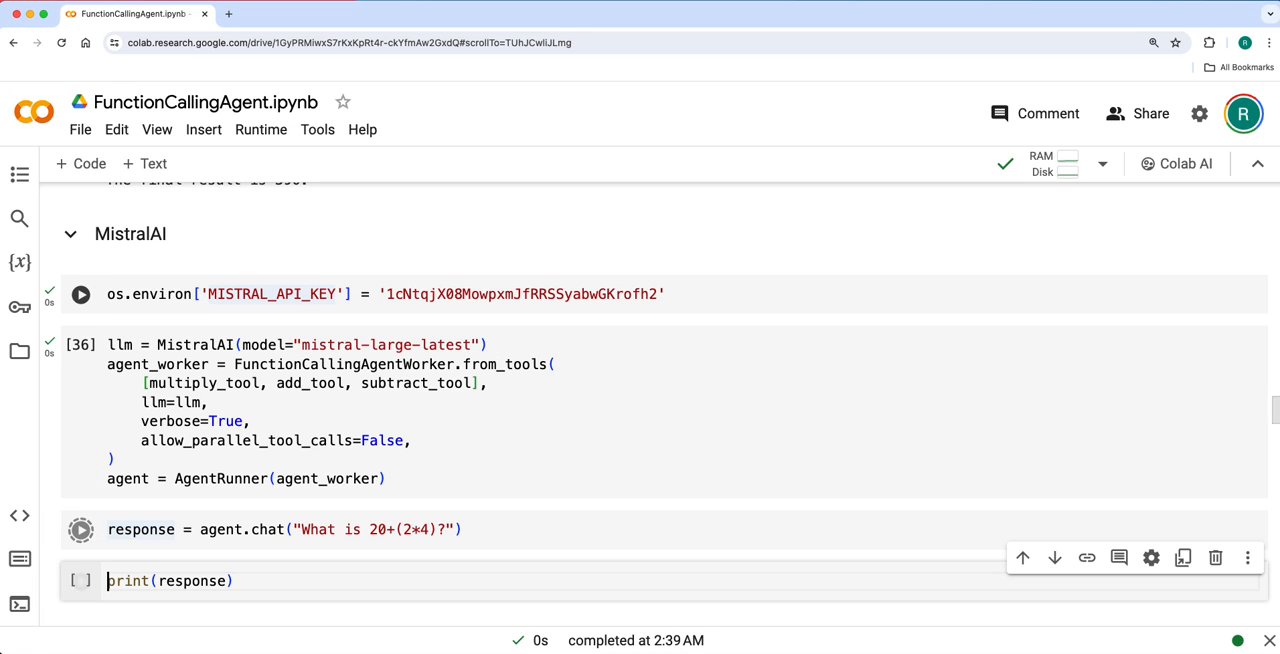
left_click(80, 529)
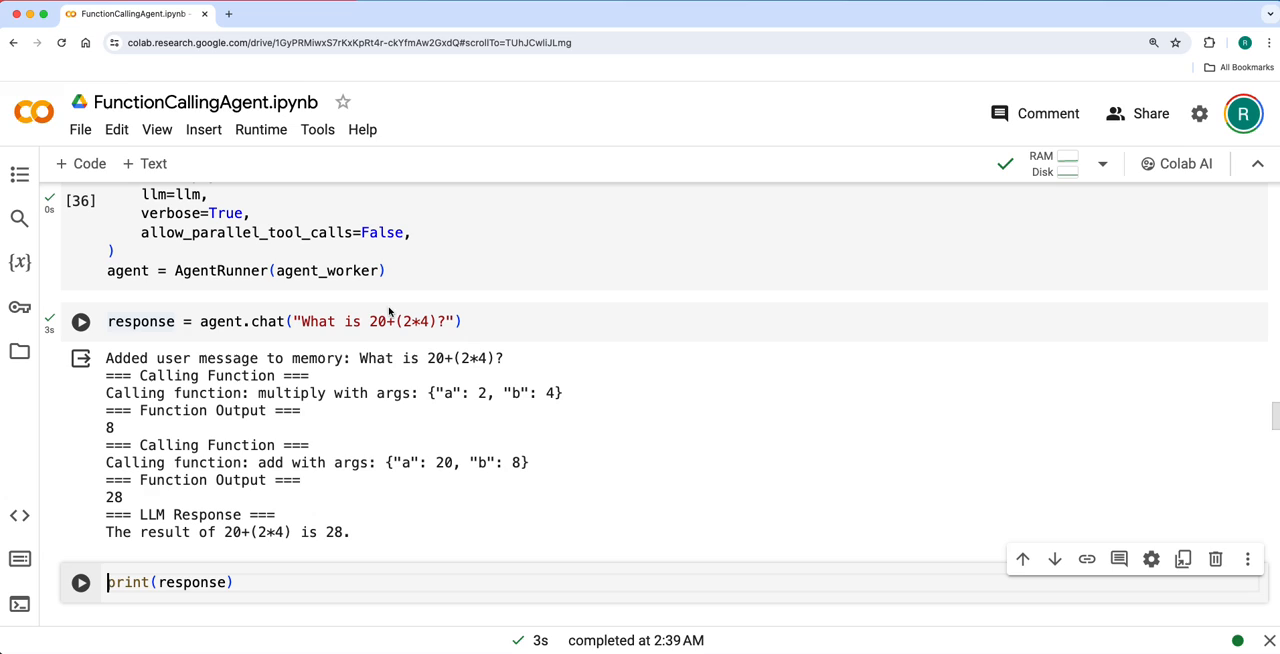
mouse_move(406, 420)
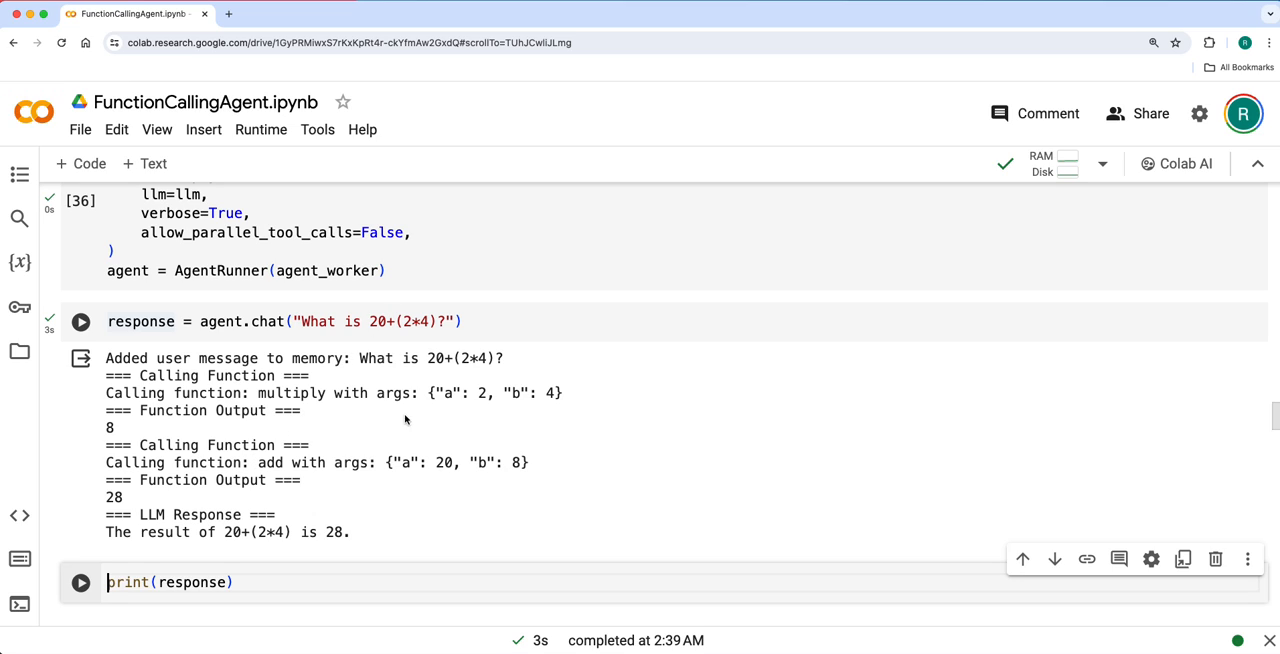
mouse_move(318, 411)
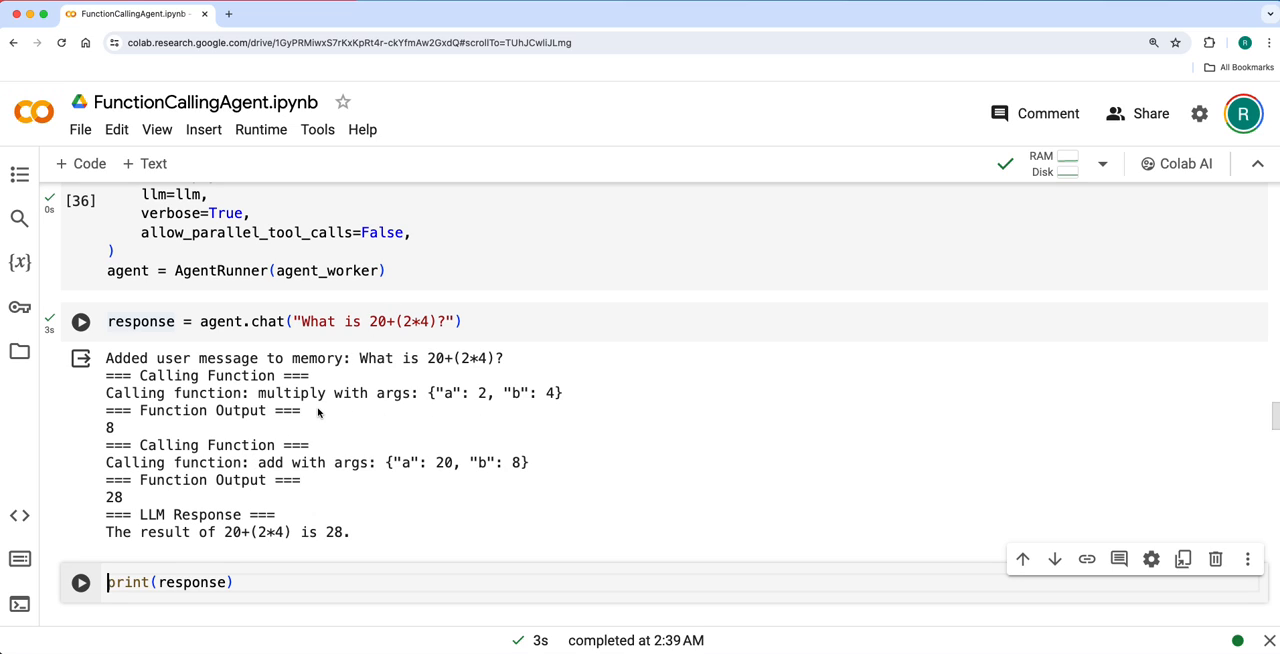
scroll("down", 3)
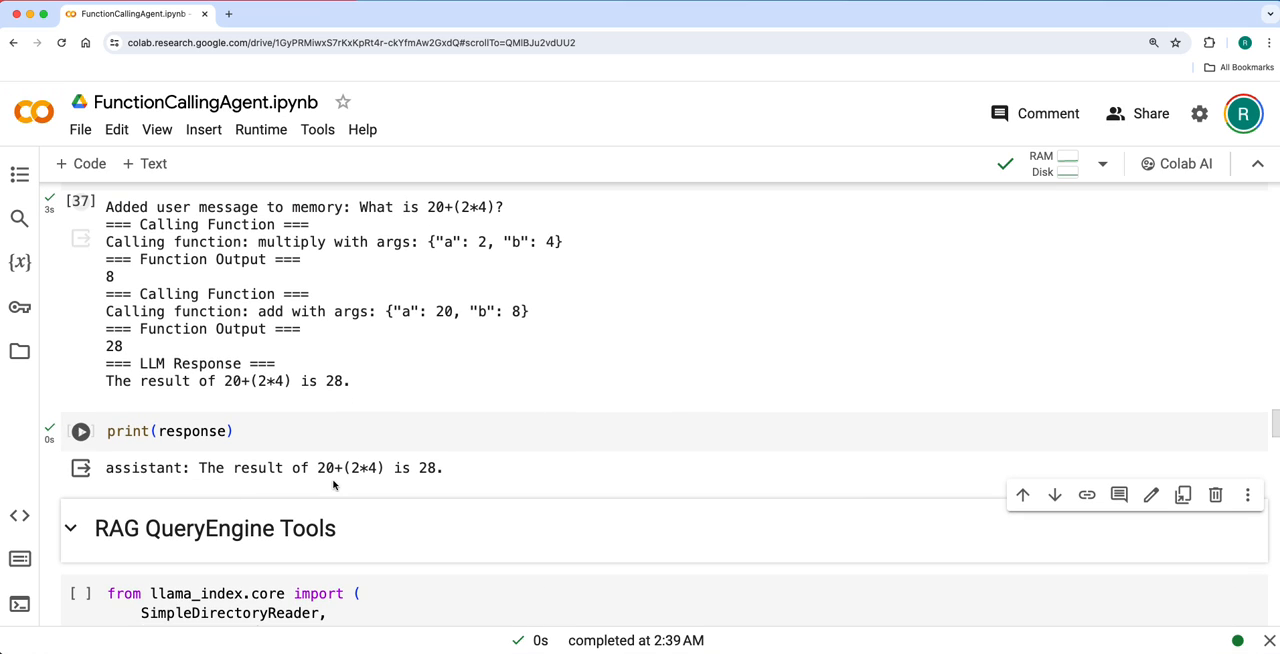
scroll("down", 3)
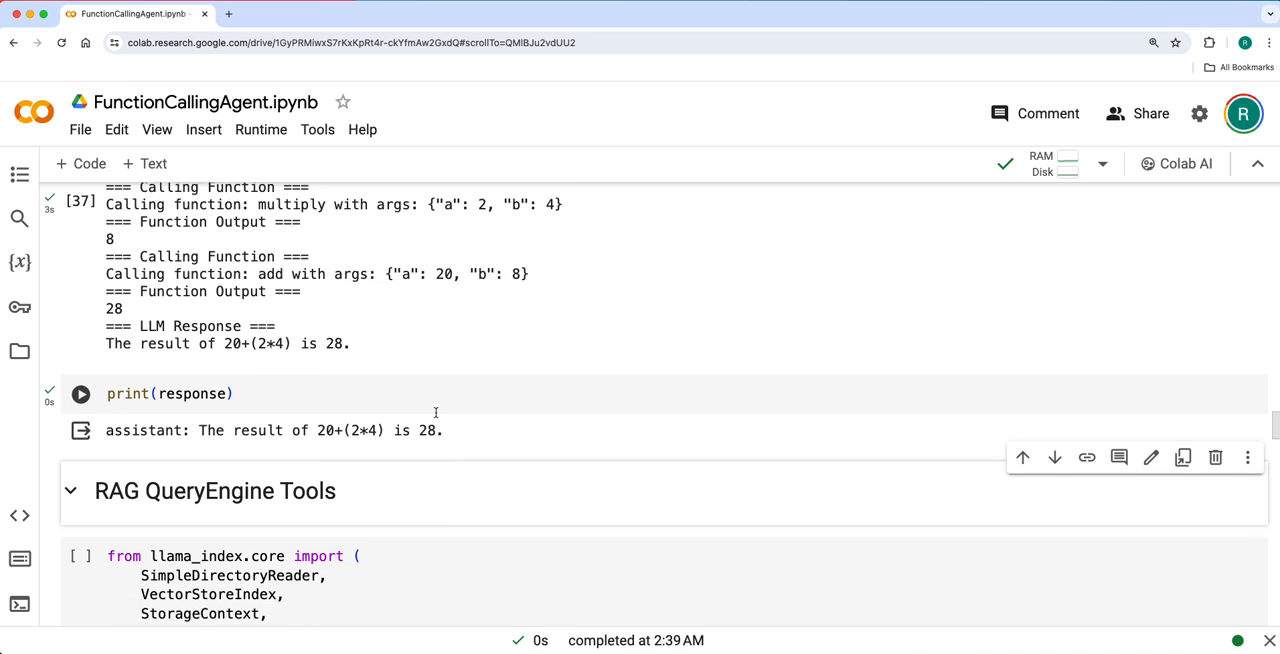
scroll("down", 3)
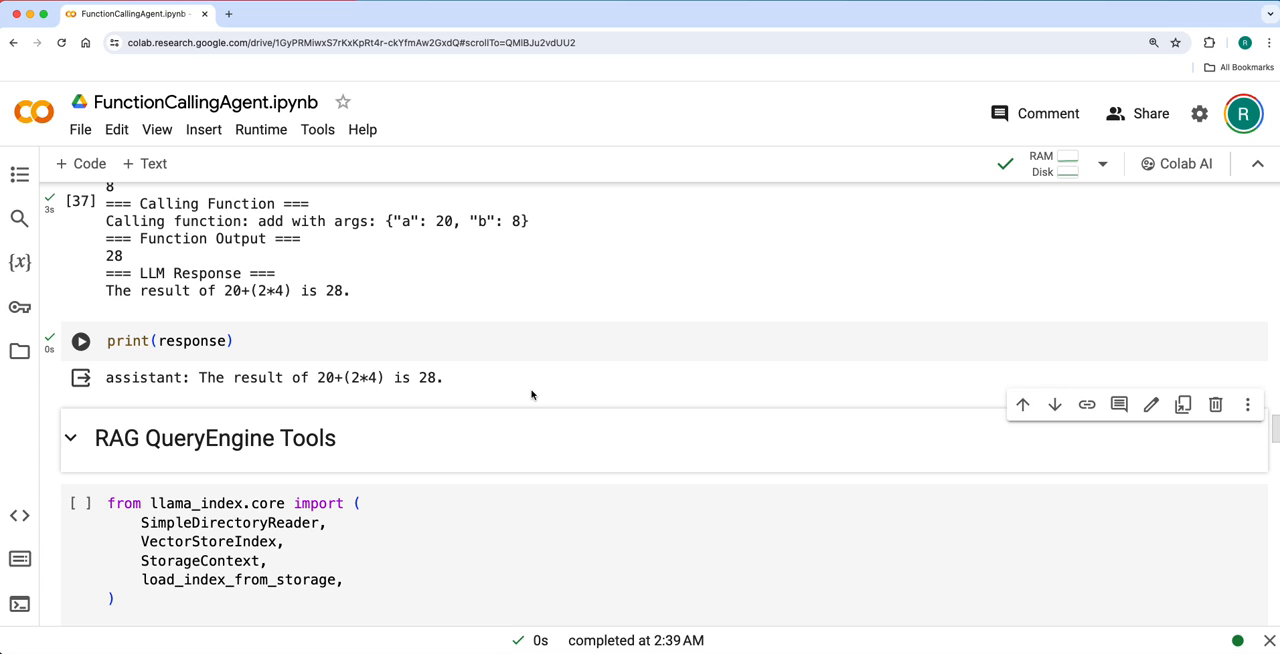
scroll("down", 3)
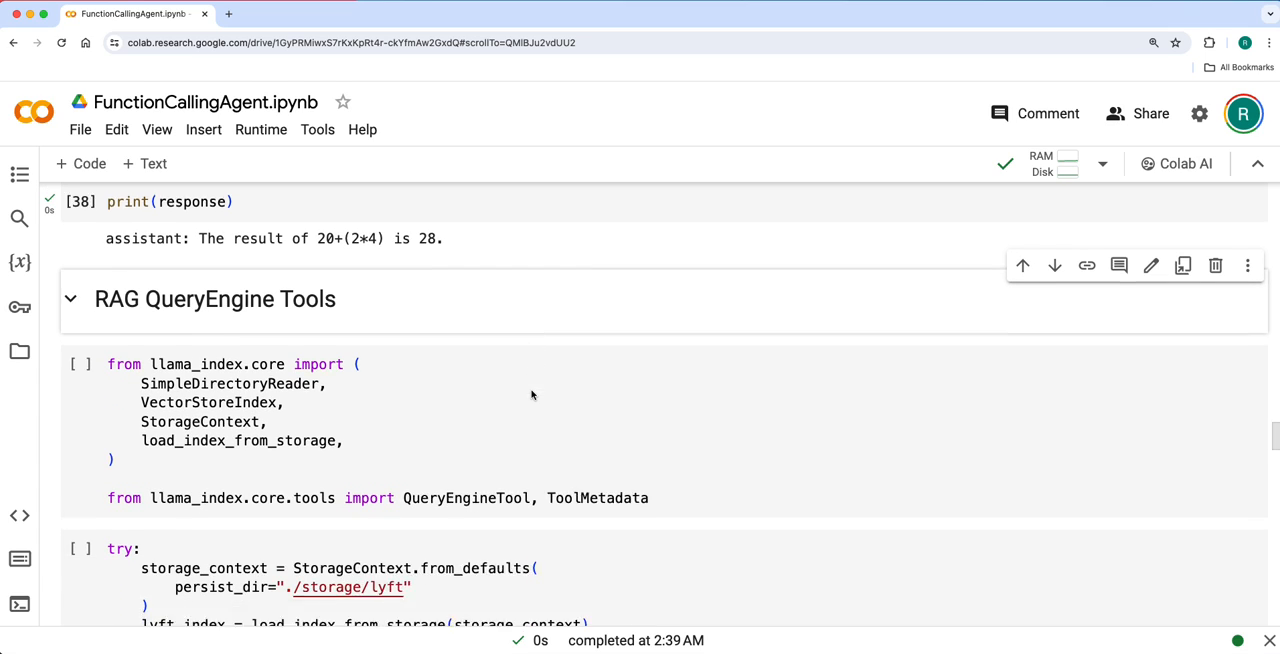
Step: Import the RAG query-engine tool classes and download the Uber and Lyft 10-K PDFs
left_click(520, 407)
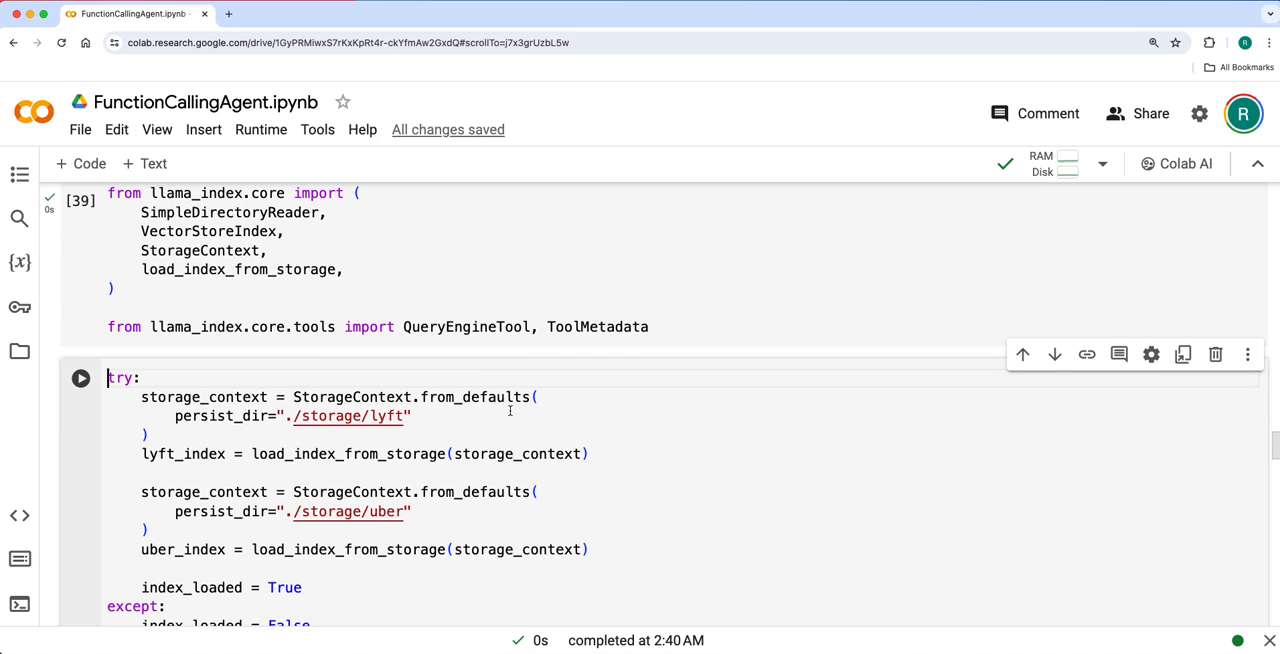
scroll("down", 3)
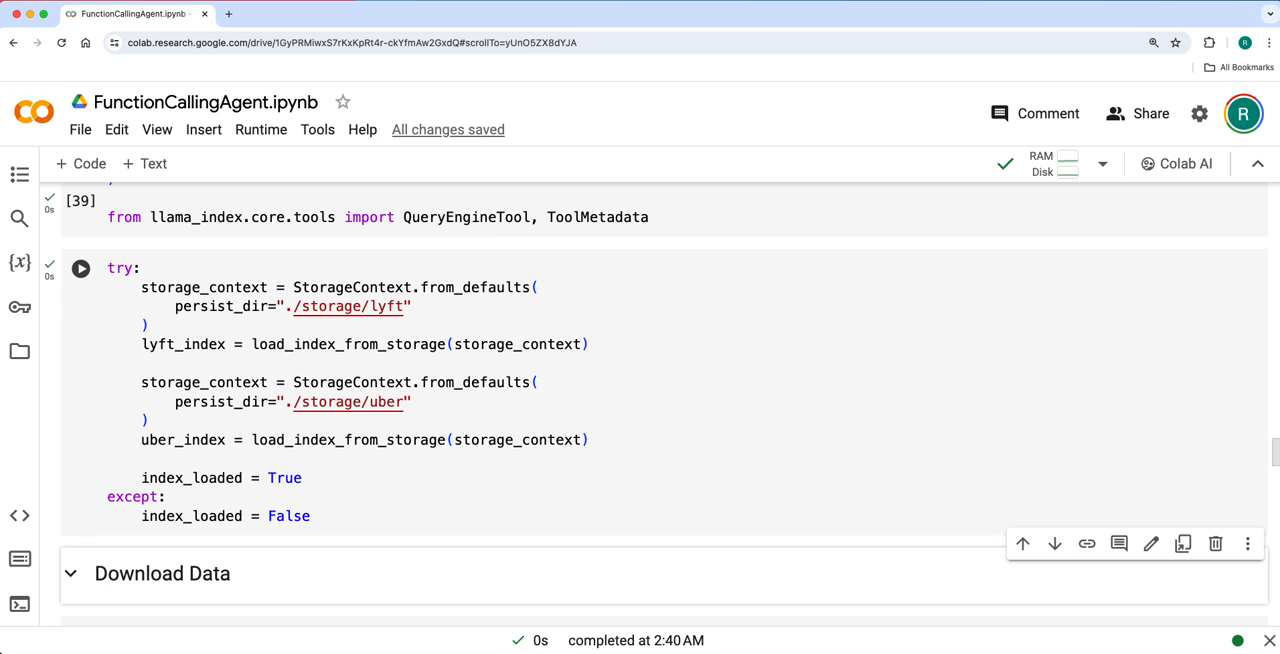
scroll("down", 3)
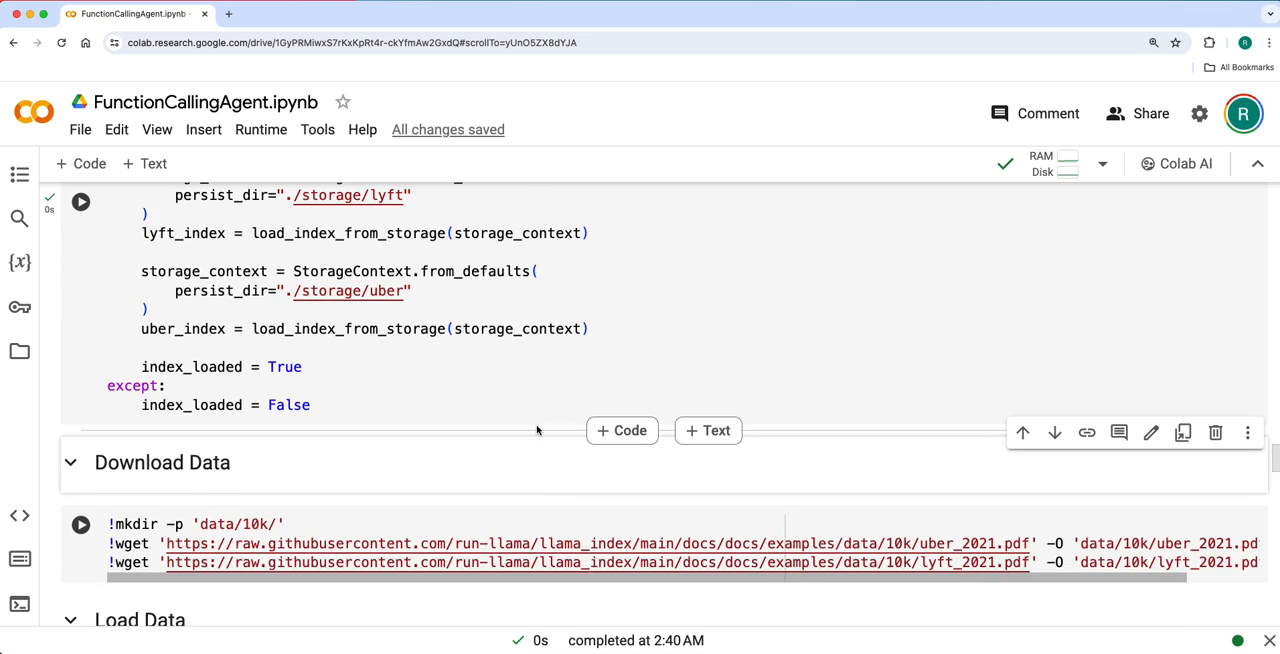
scroll("down", 3)
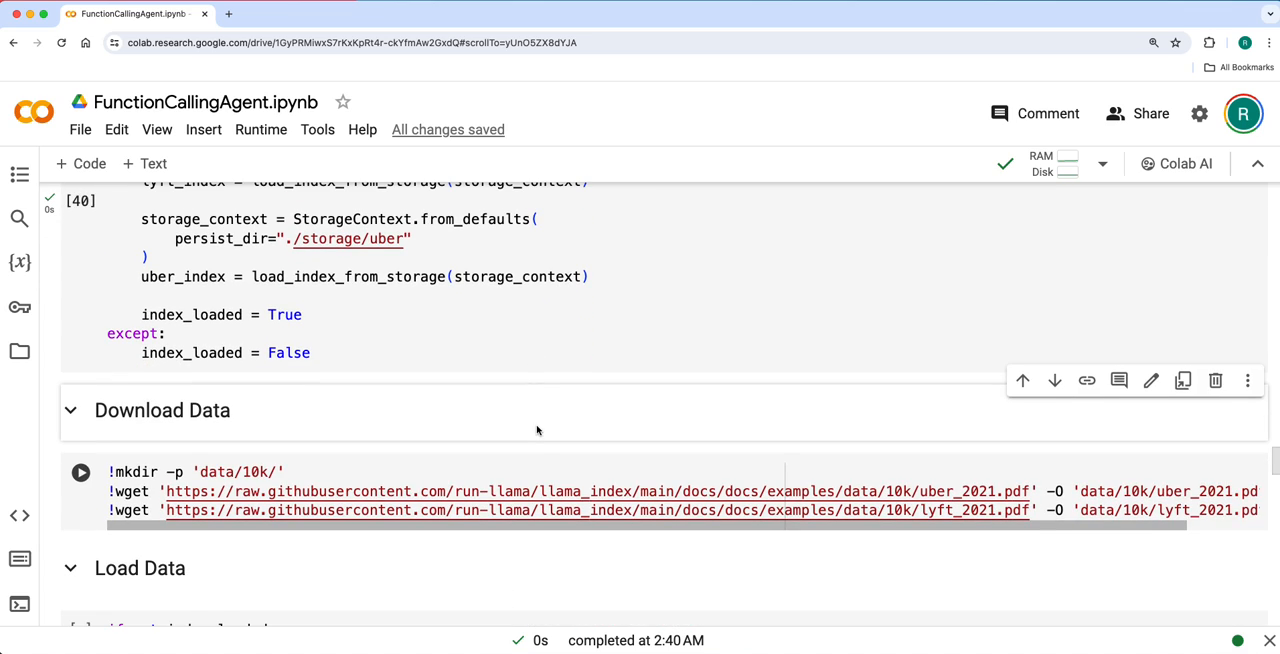
scroll("down", 3)
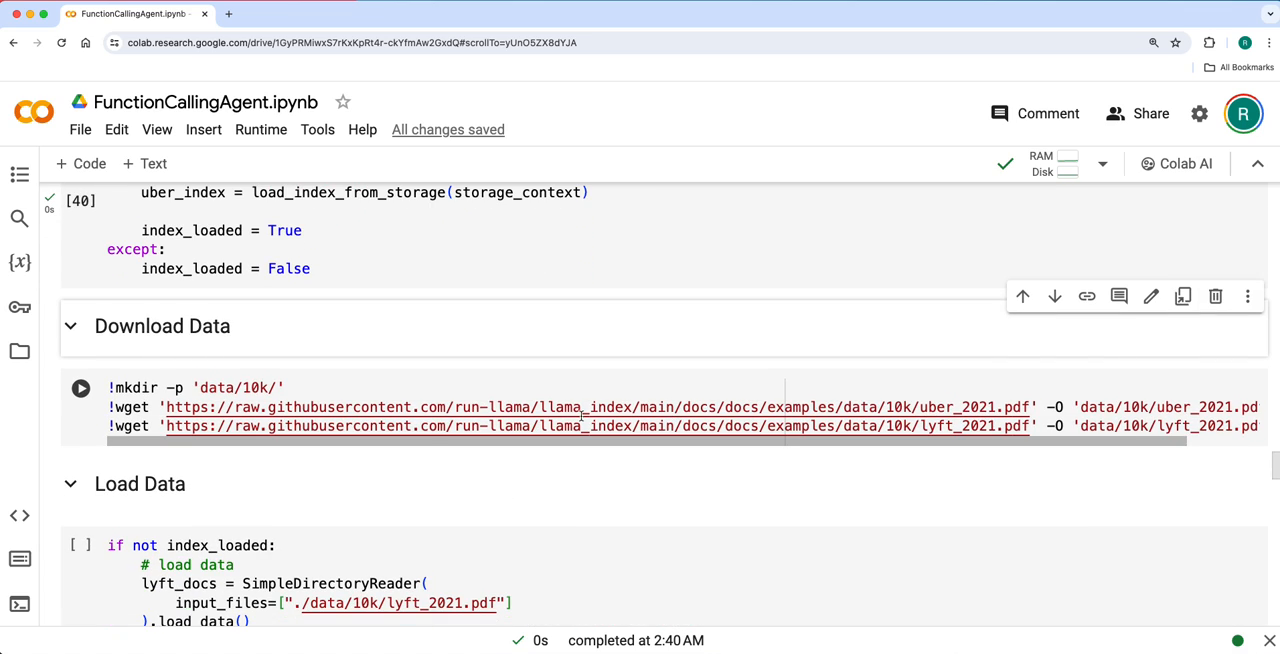
left_click(81, 388)
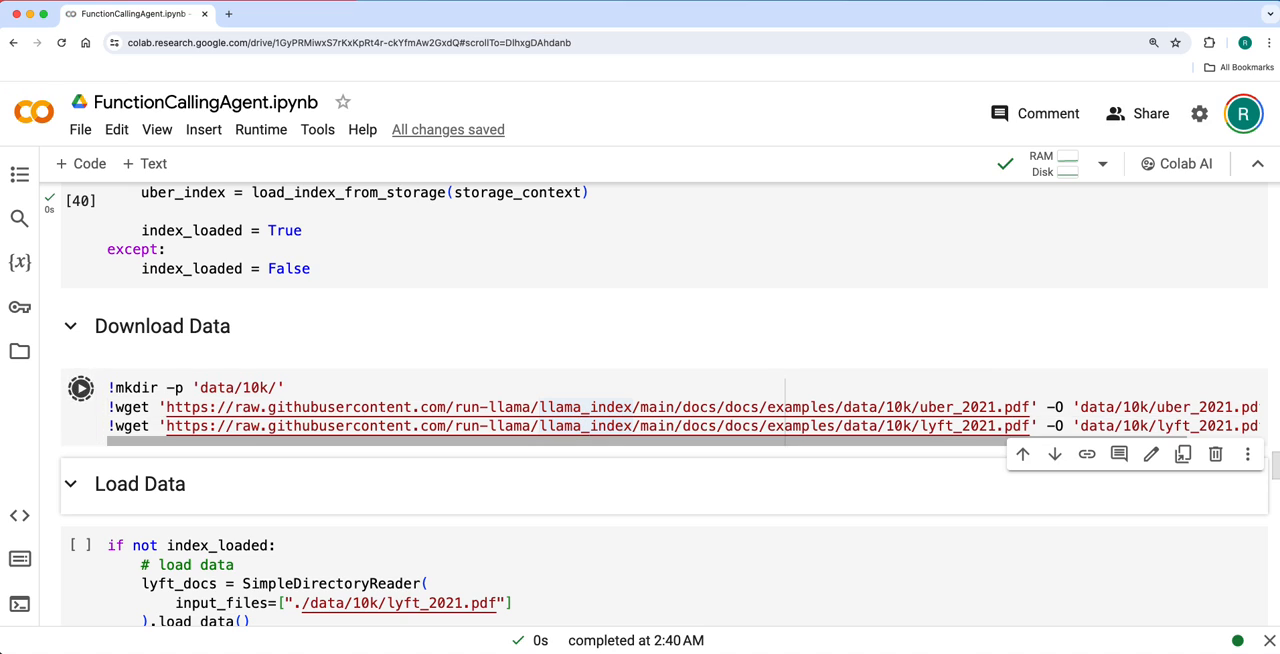
Step: Load the 10-K PDFs, build their indexes, and create query engines for both
scroll("down", 3)
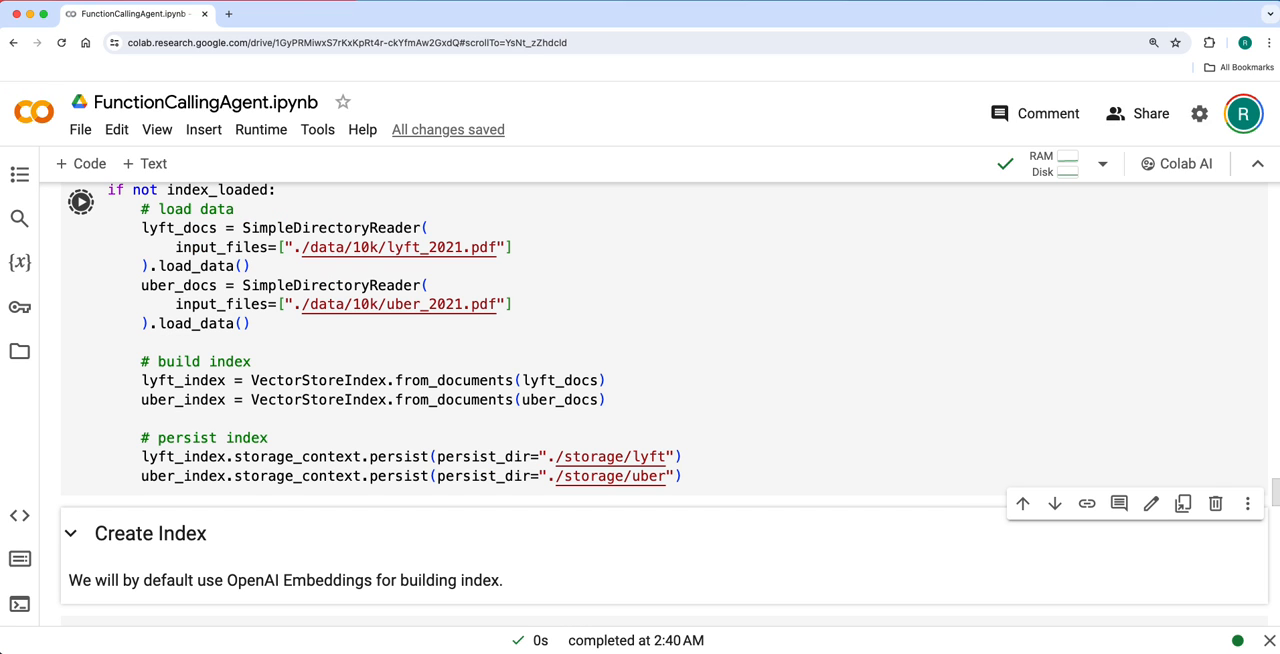
left_click(81, 202)
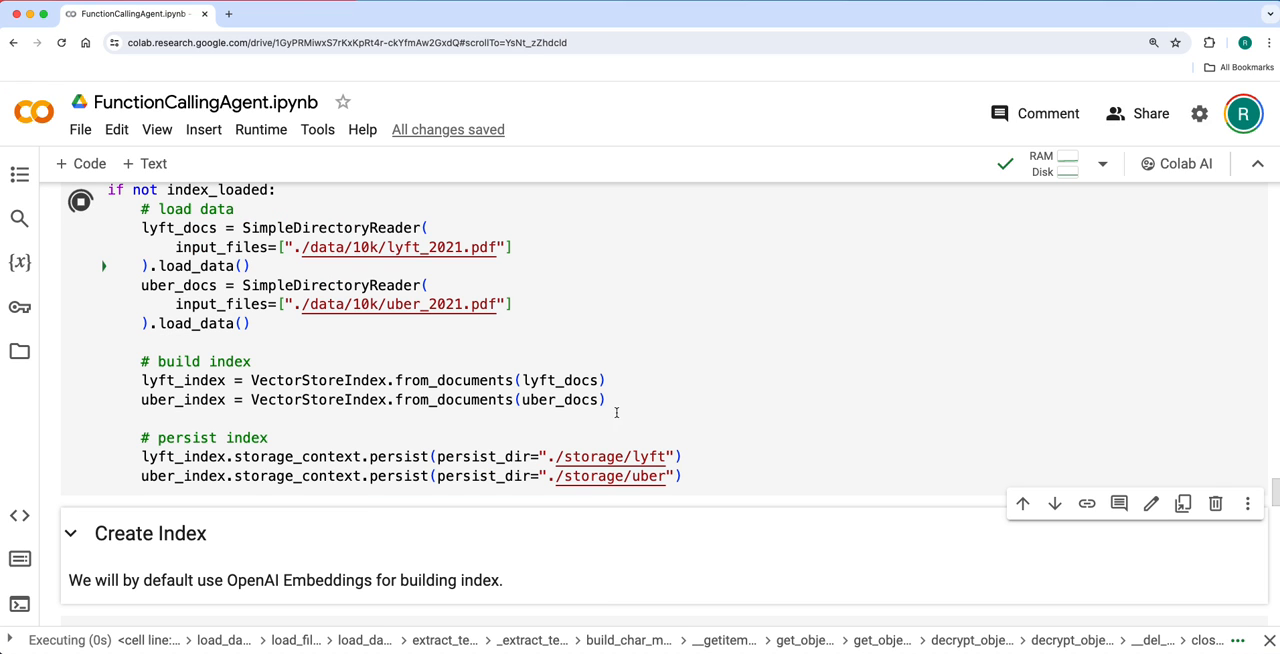
scroll("down", 3)
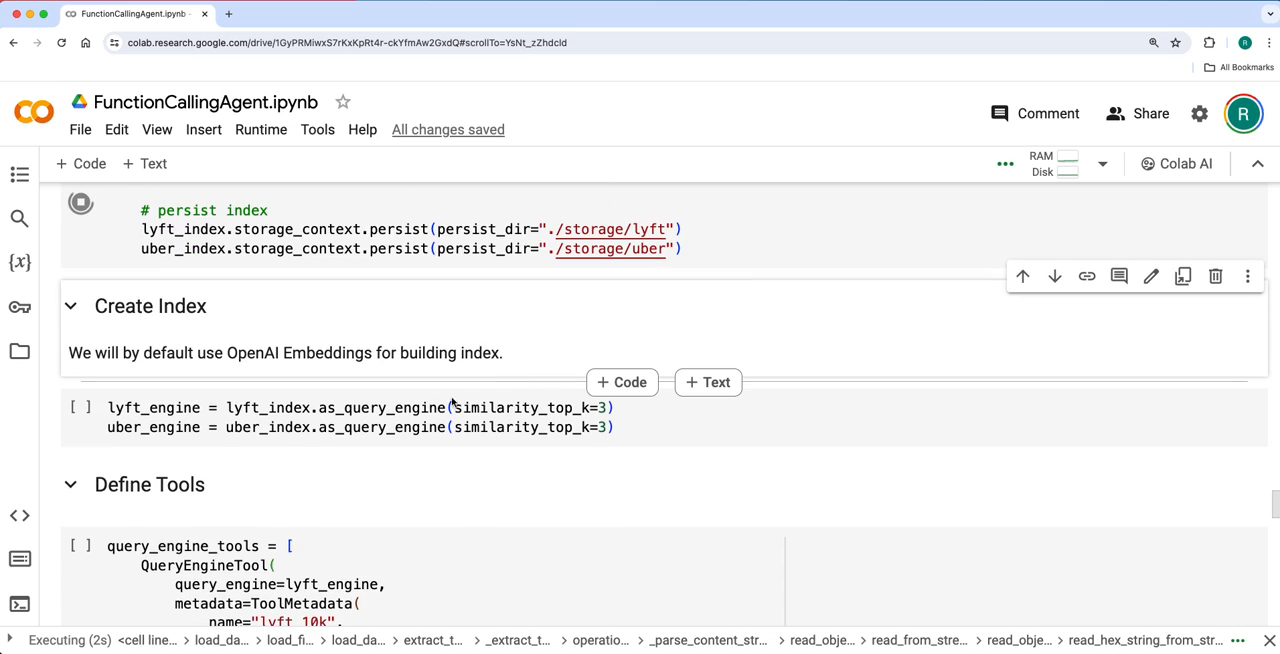
left_click(80, 408)
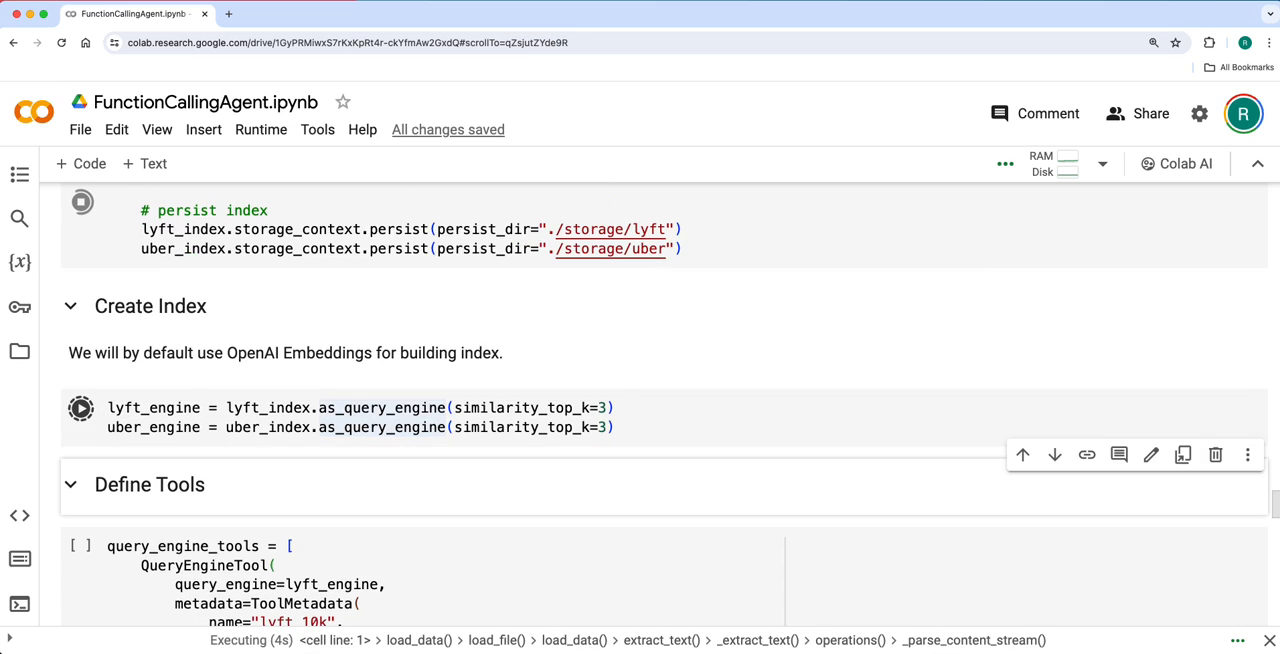
mouse_move(464, 382)
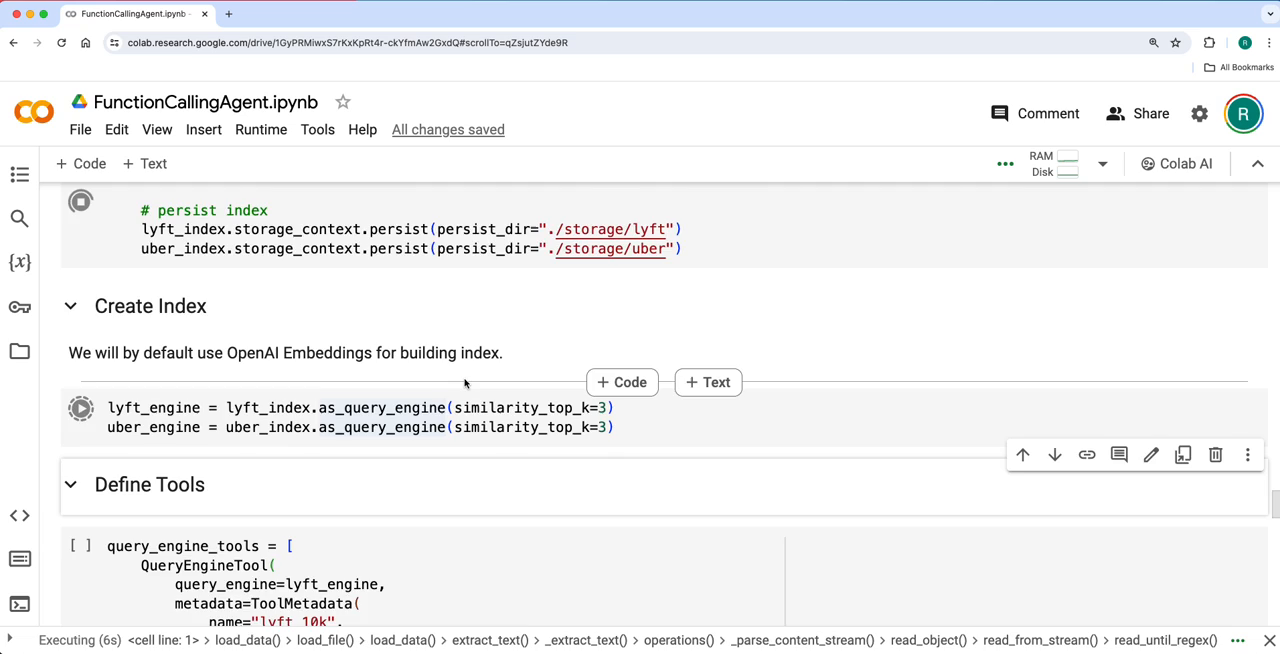
scroll("down", 3)
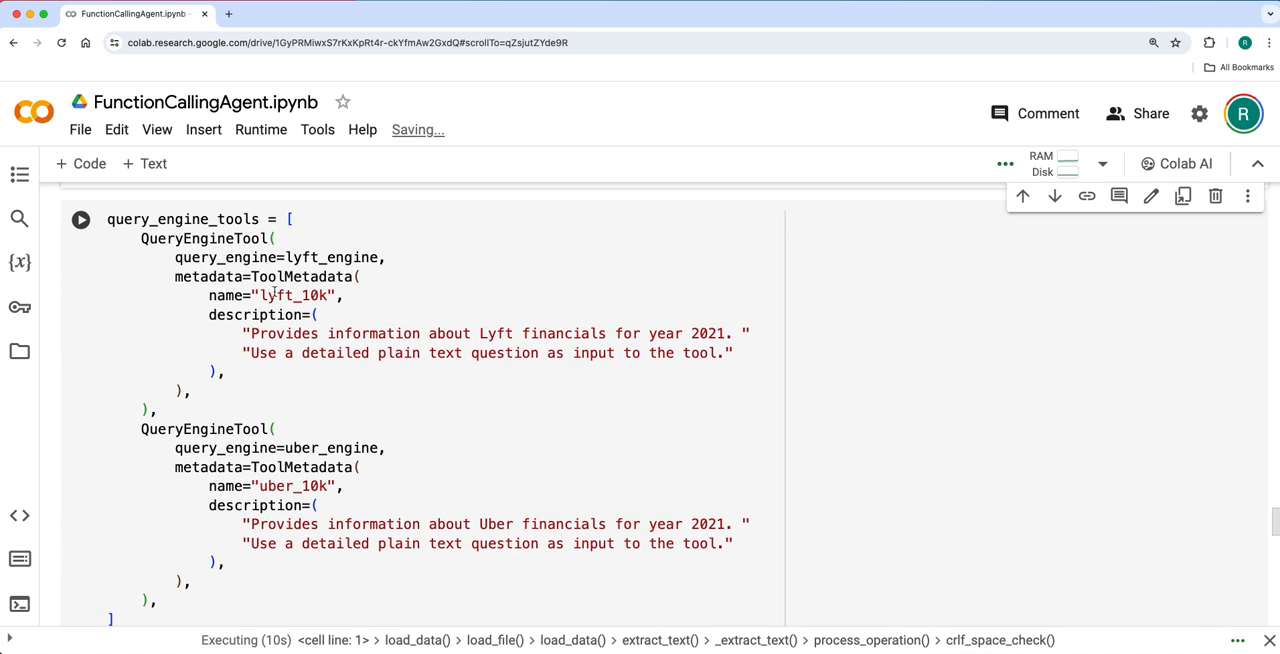
Step: Highlight the lyft_10k and uber_10k QueryEngineTool definitions and queue the Define Tools cell
left_click_drag(126, 371, 733, 543)
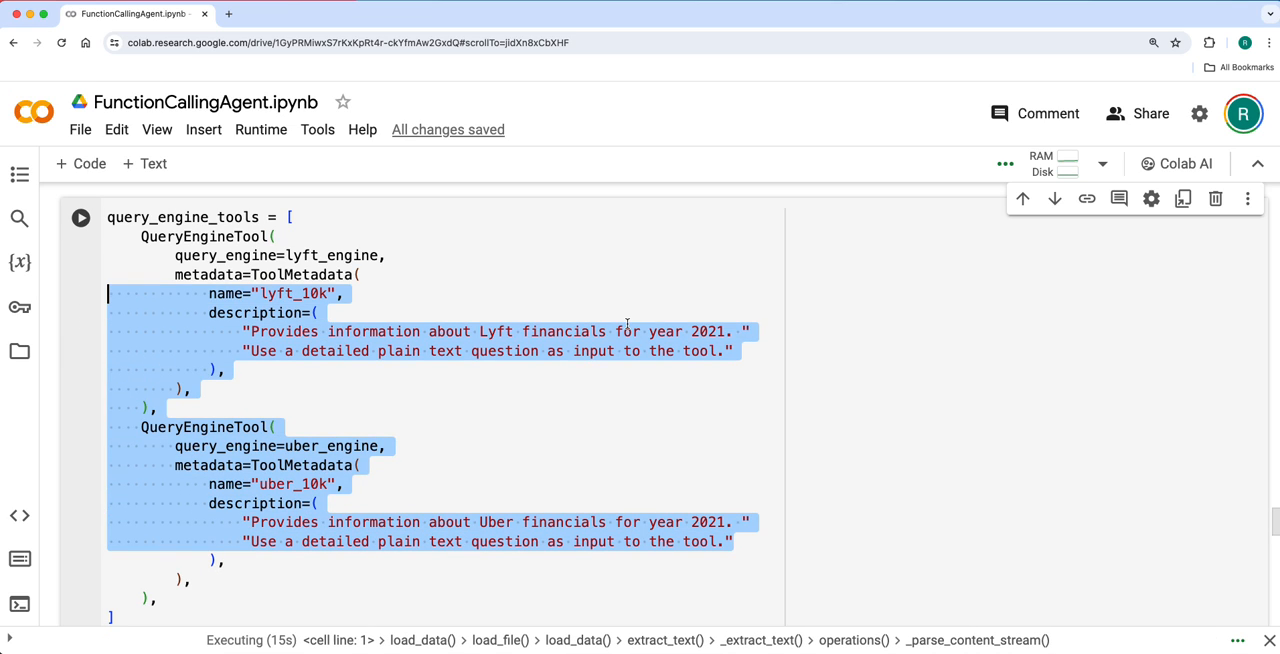
left_click(578, 363)
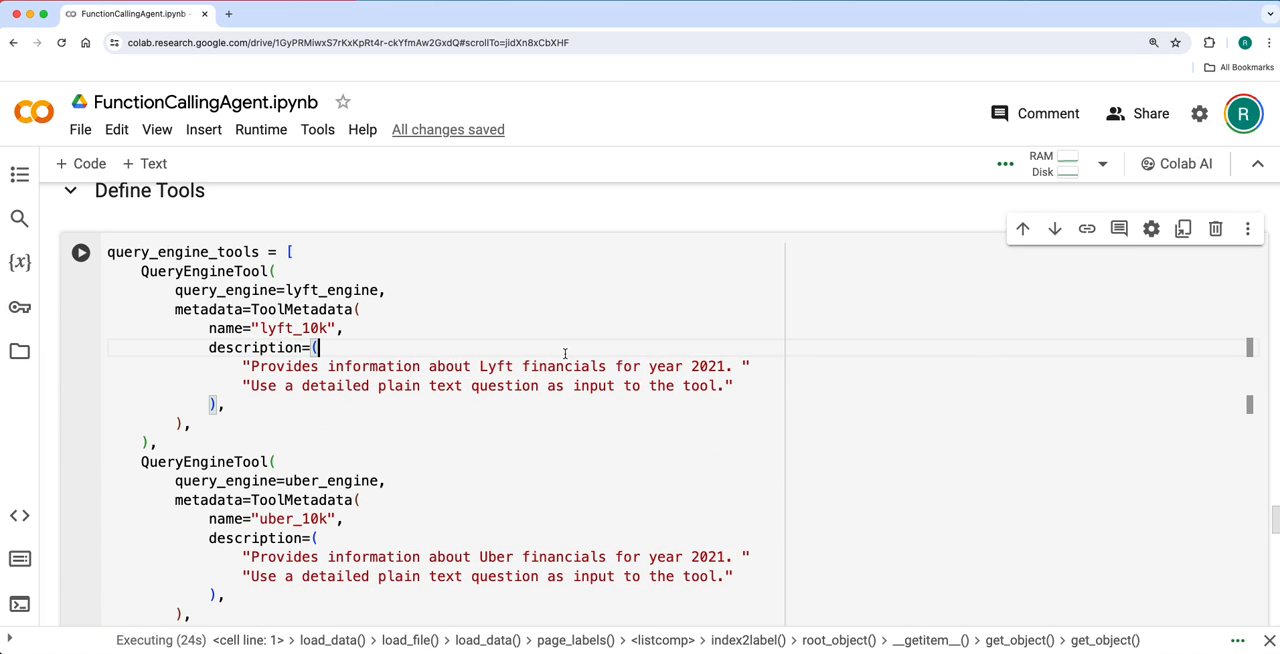
scroll("down", 3)
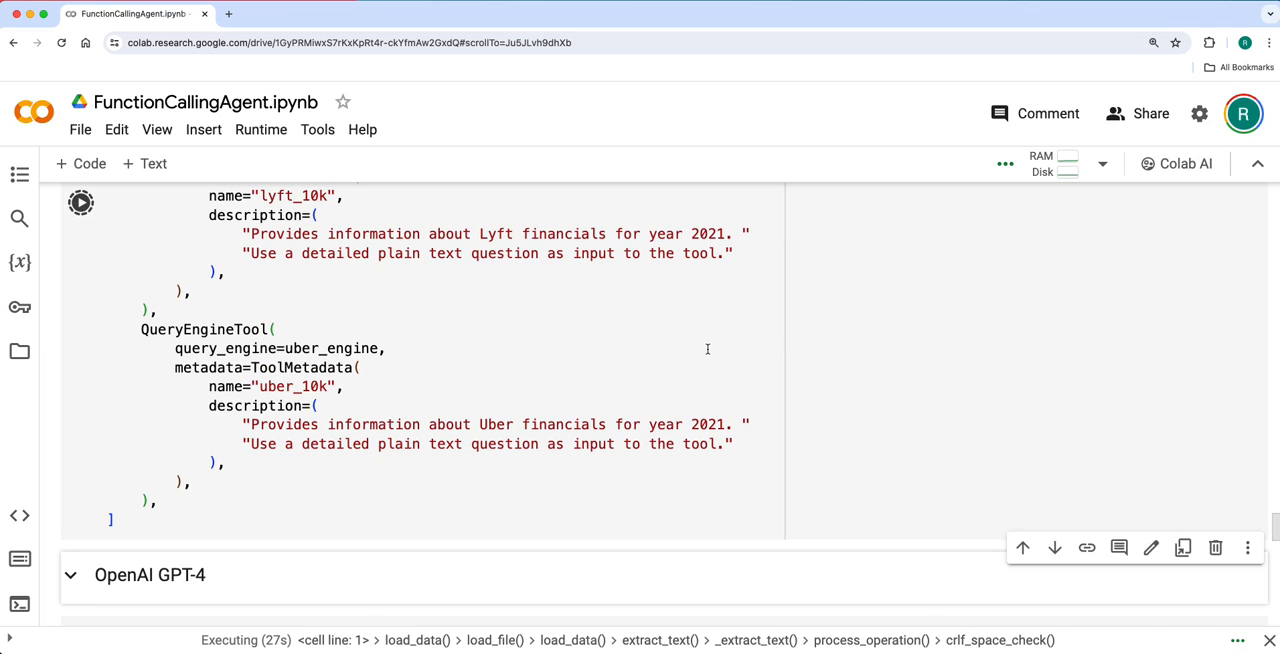
scroll("down", 3)
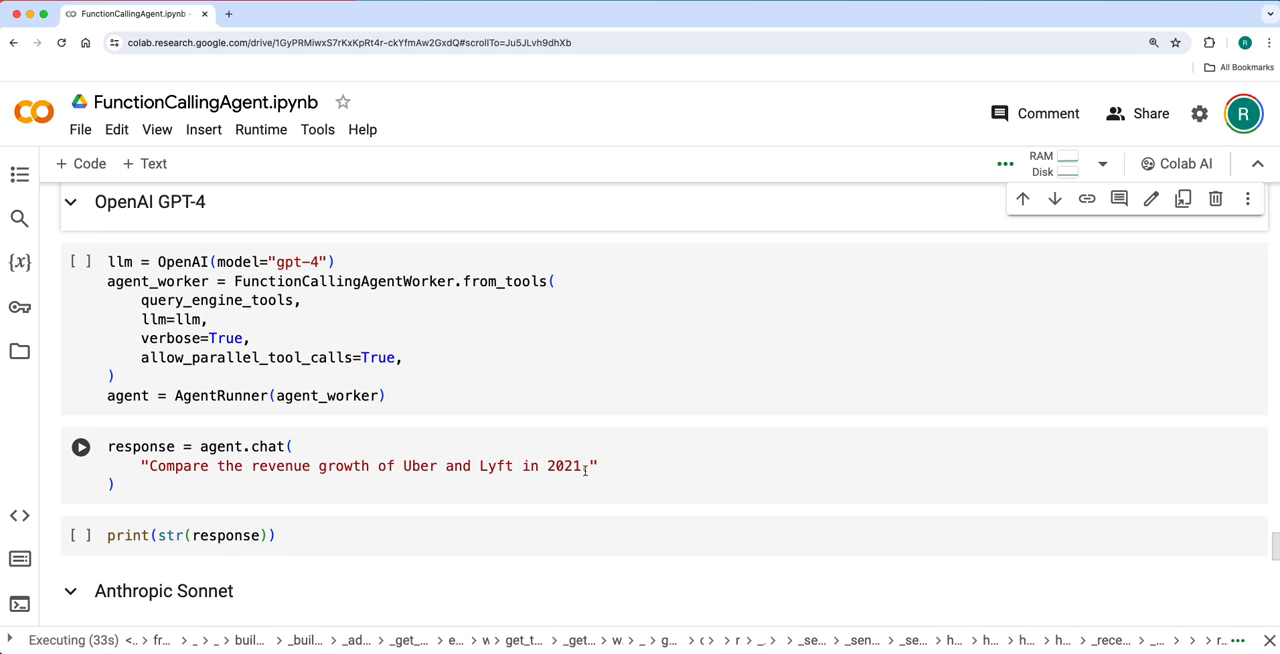
mouse_move(644, 477)
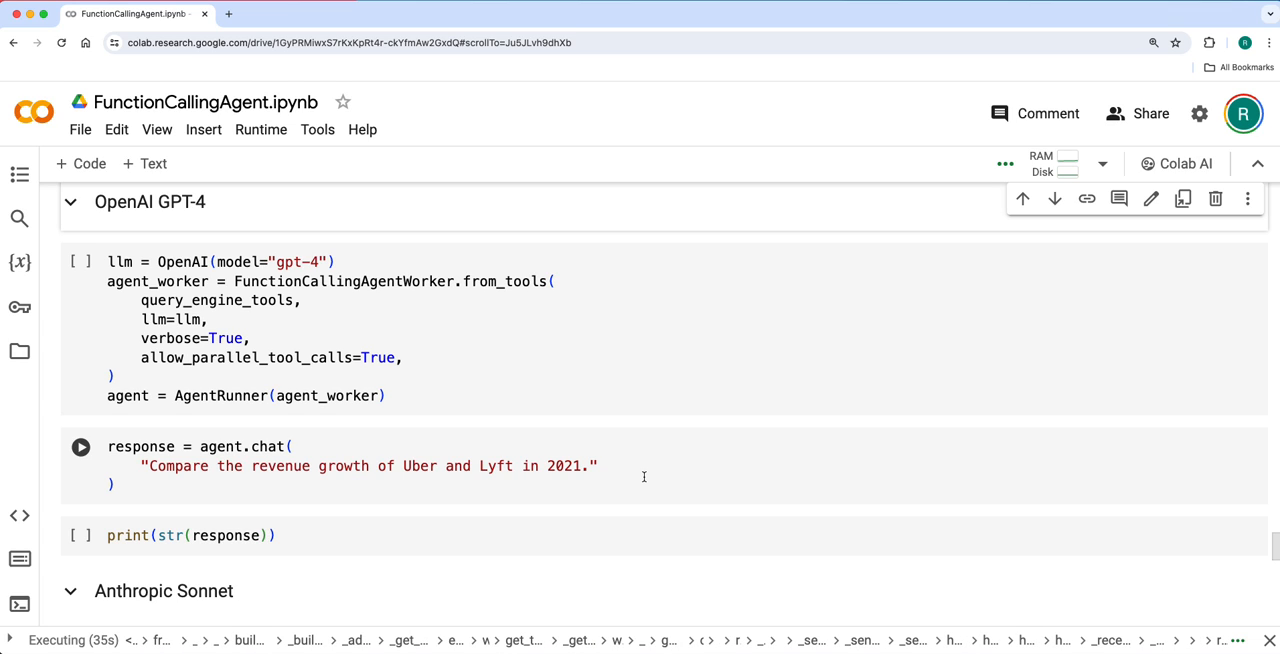
scroll("up", 3)
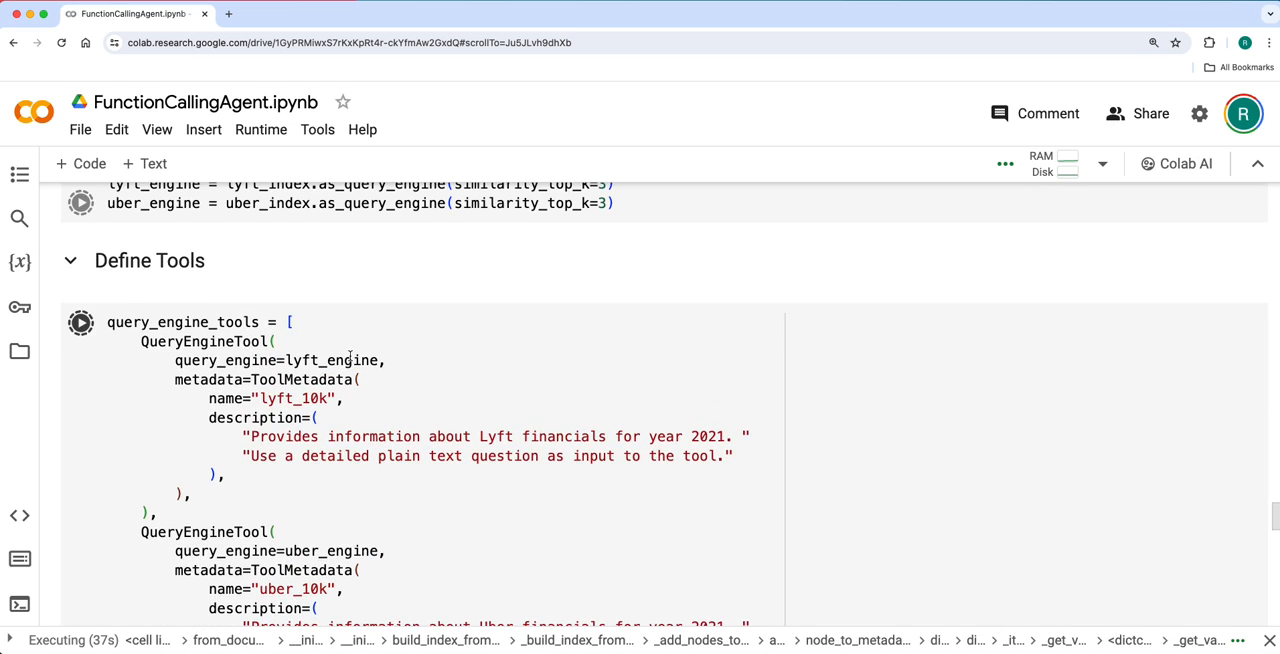
Step: Scroll through the notebook while the indexing and tool-definition cells finish executing
scroll("up", 3)
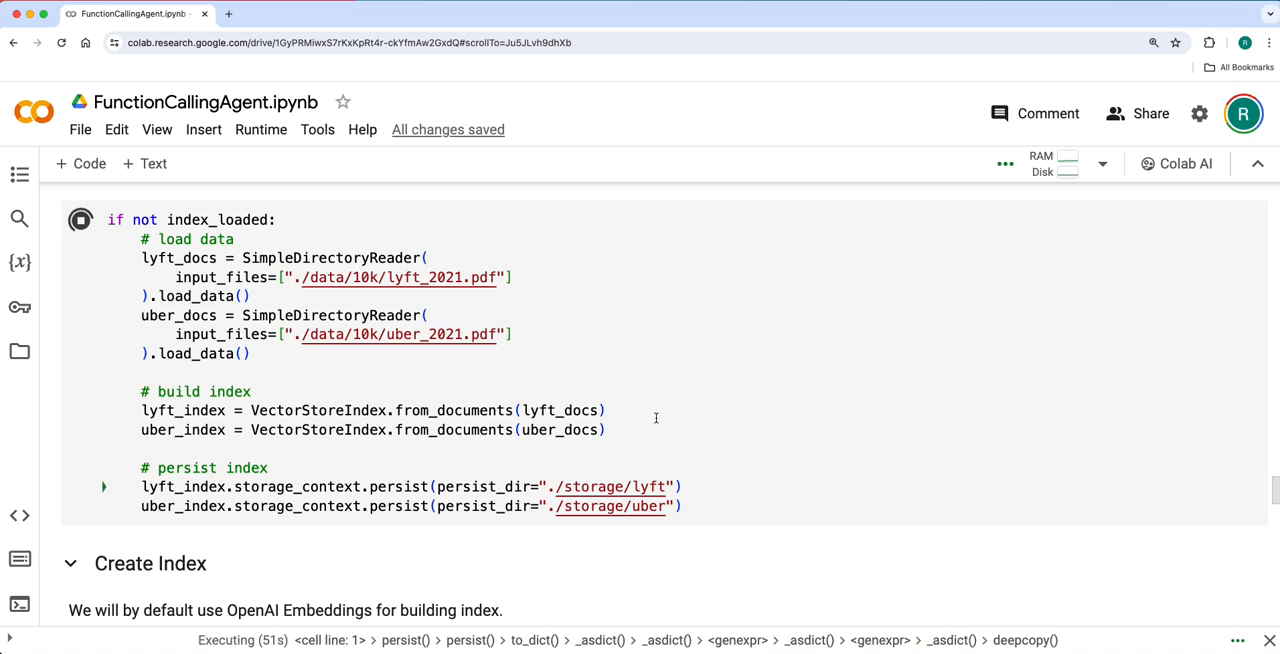
scroll("down", 3)
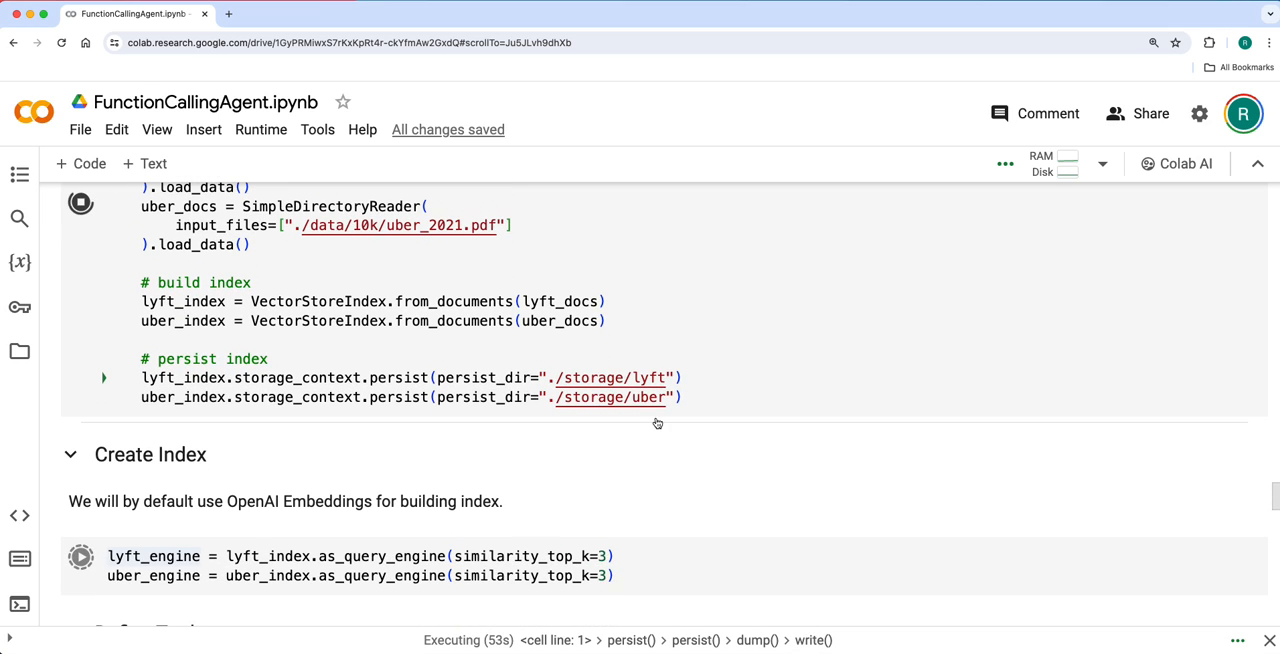
scroll("down", 3)
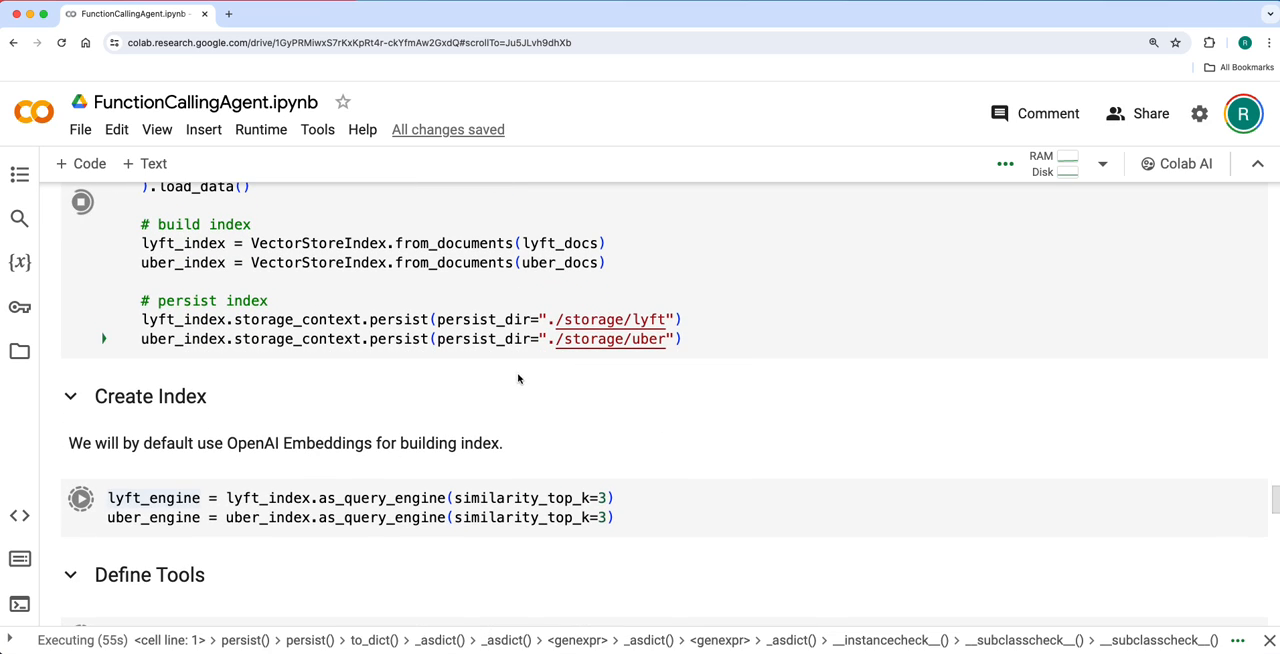
scroll("down", 3)
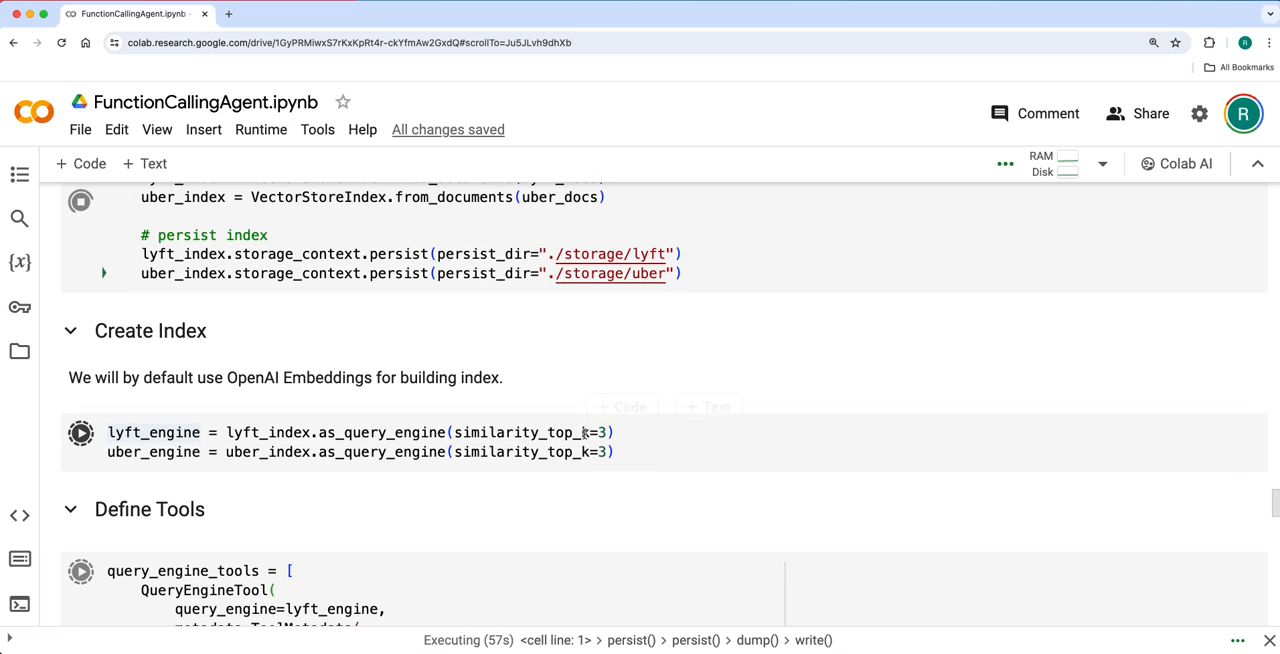
scroll("down", 3)
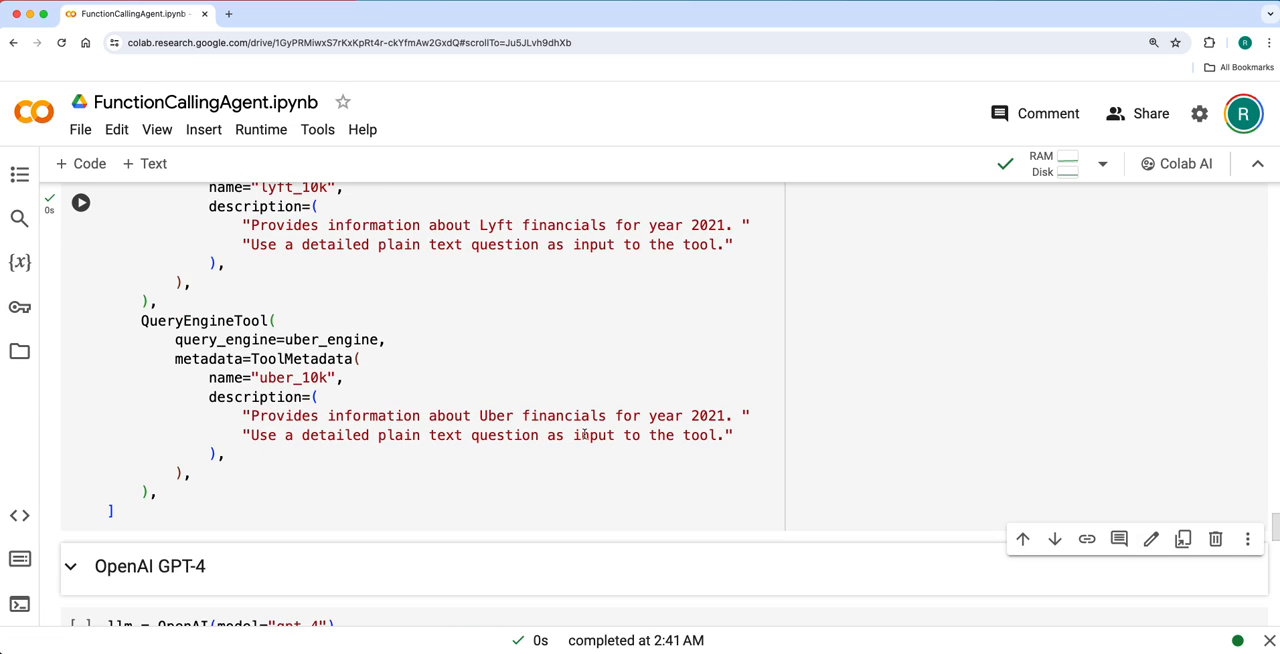
Step: Ask the GPT-4 agent to compare 2021 Uber and Lyft revenue growth, then print the answer
scroll("down", 3)
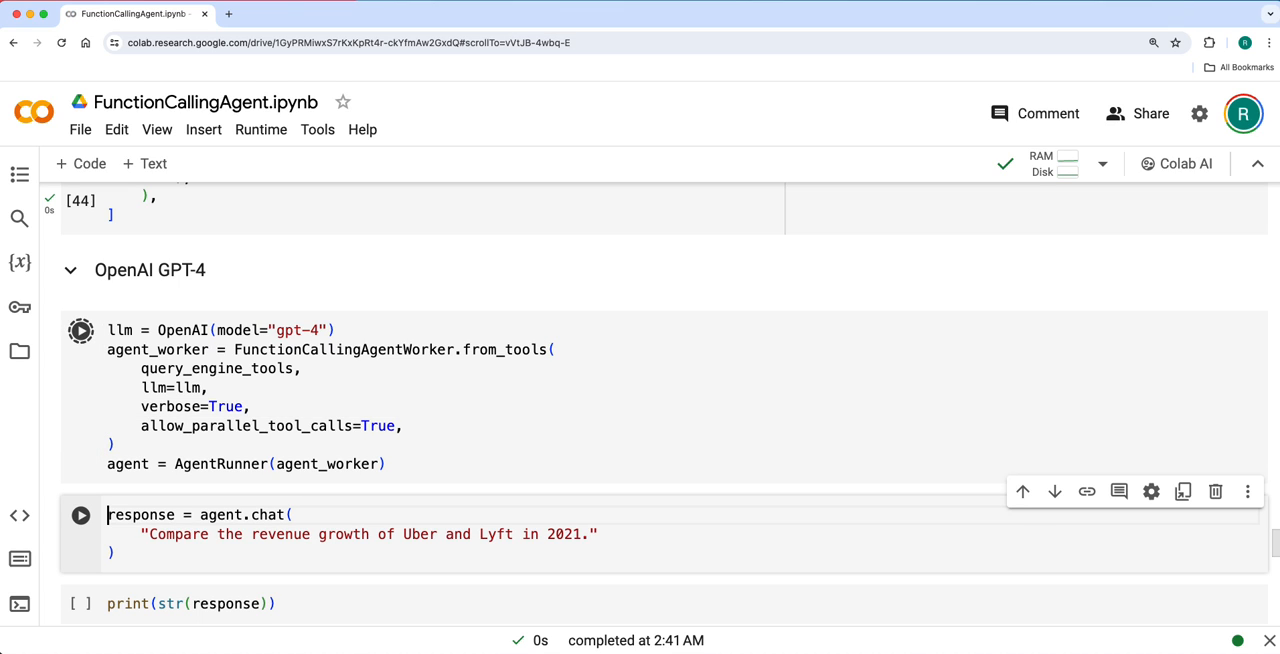
left_click(80, 514)
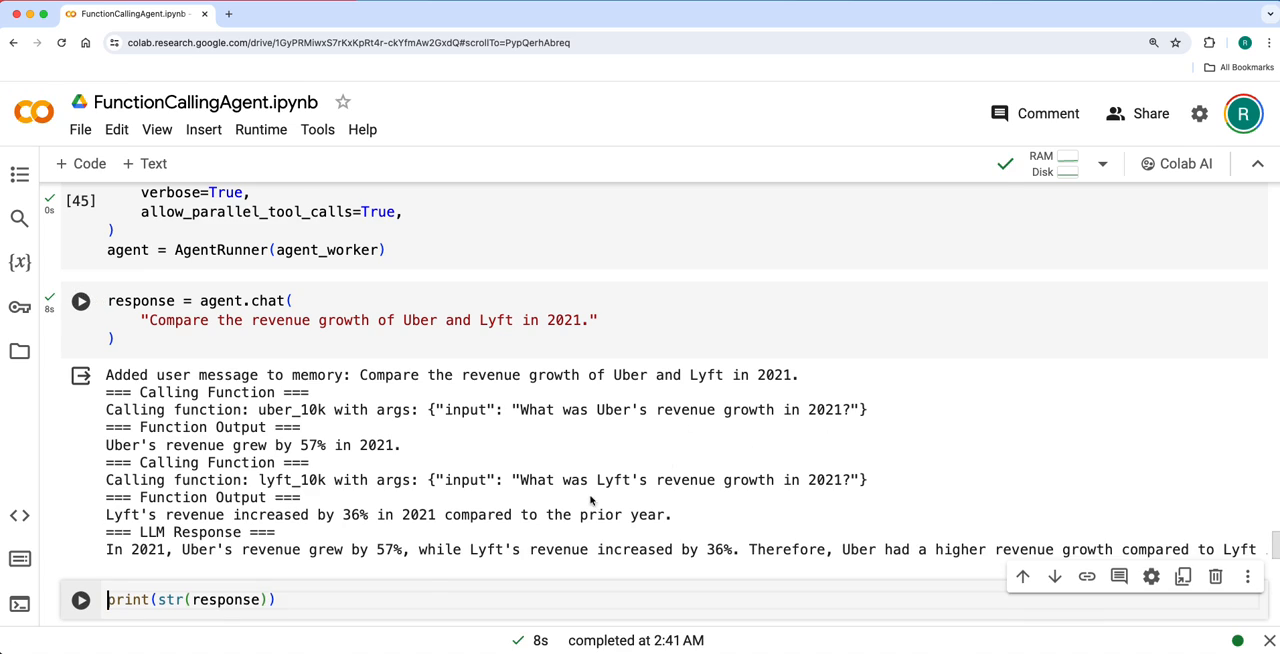
scroll("down", 3)
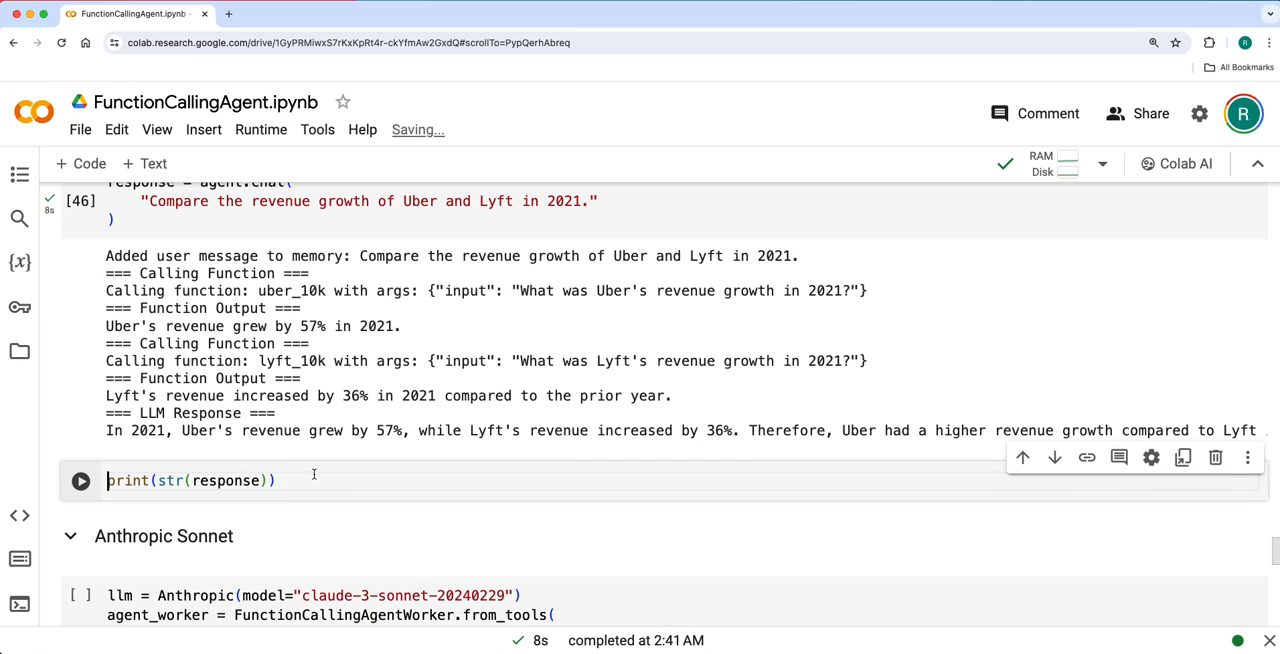
left_click(80, 480)
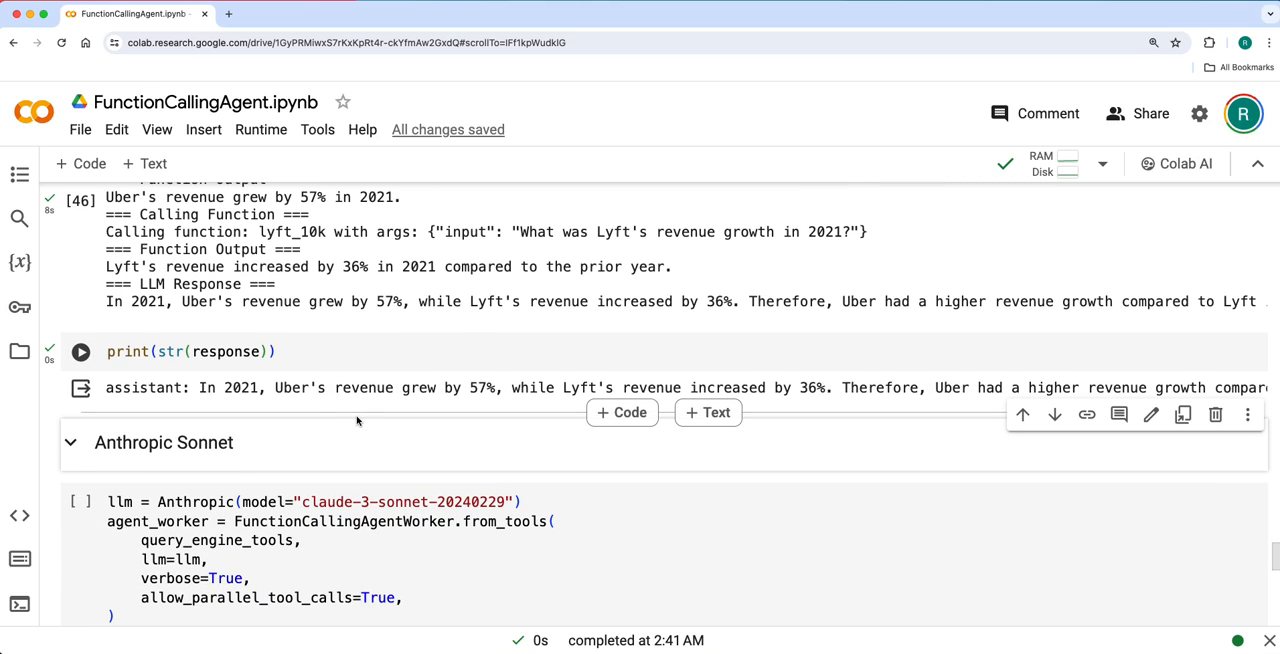
Step: Ask Claude Sonnet to compare 2021 Uber and Lyft revenue growth, reading 57% versus 36%
scroll("down", 3)
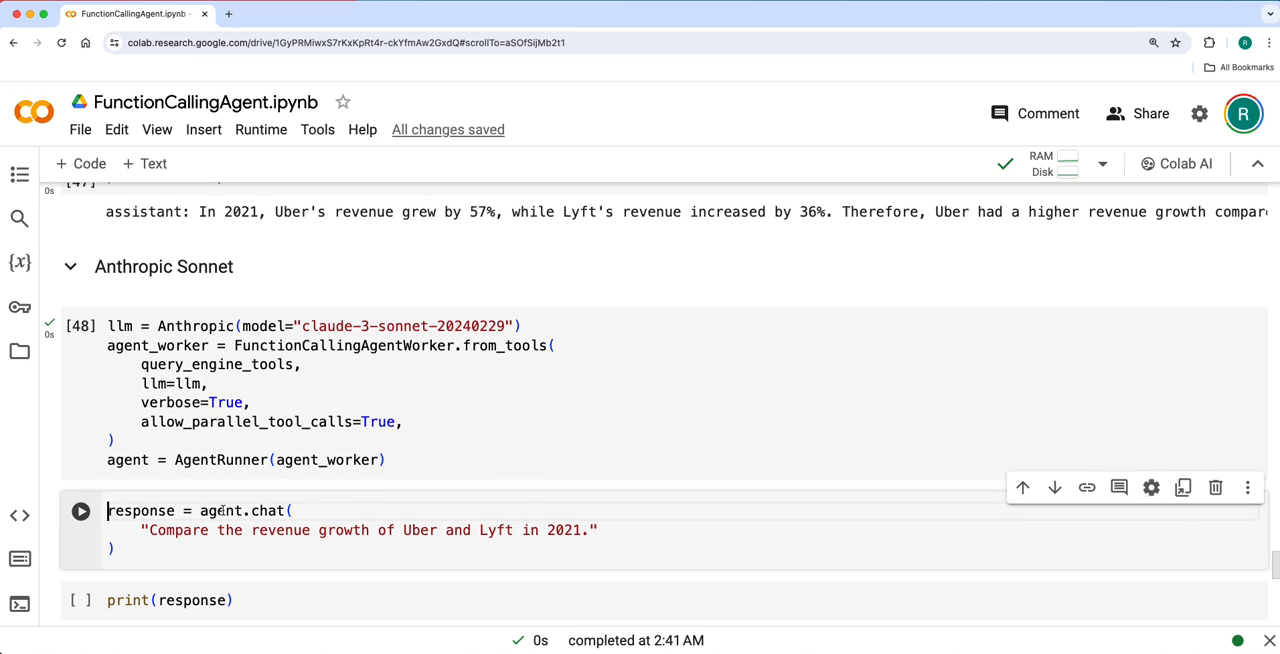
left_click(80, 510)
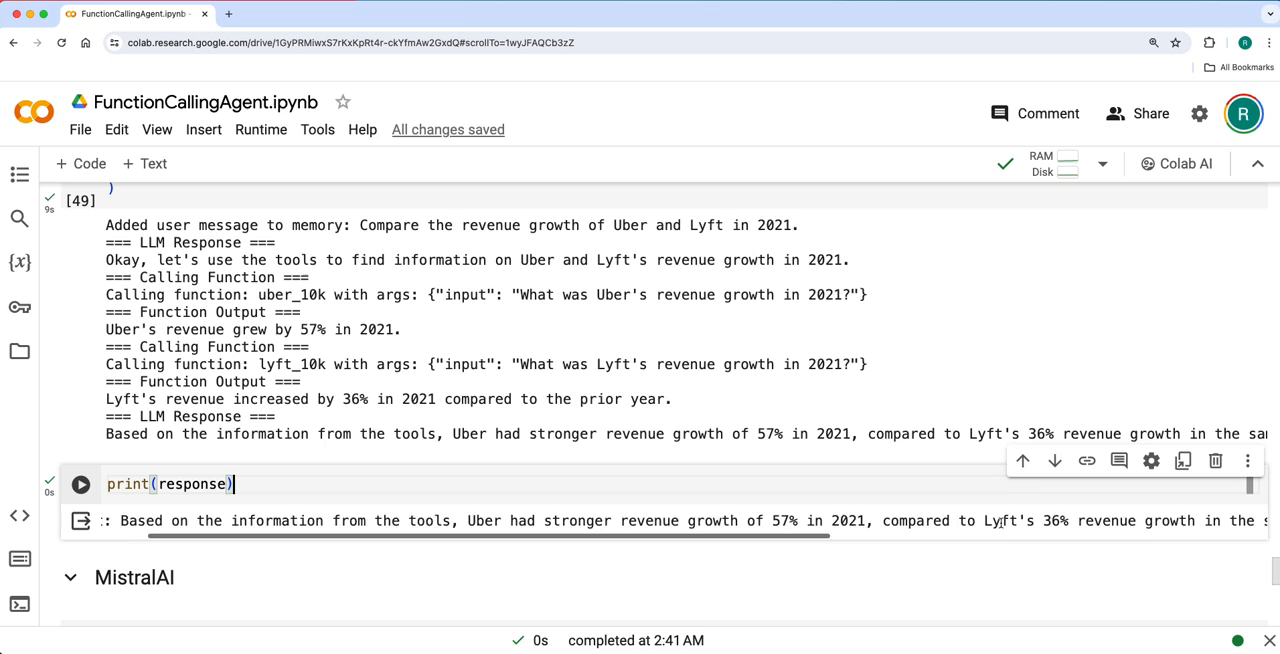
scroll("right", 3)
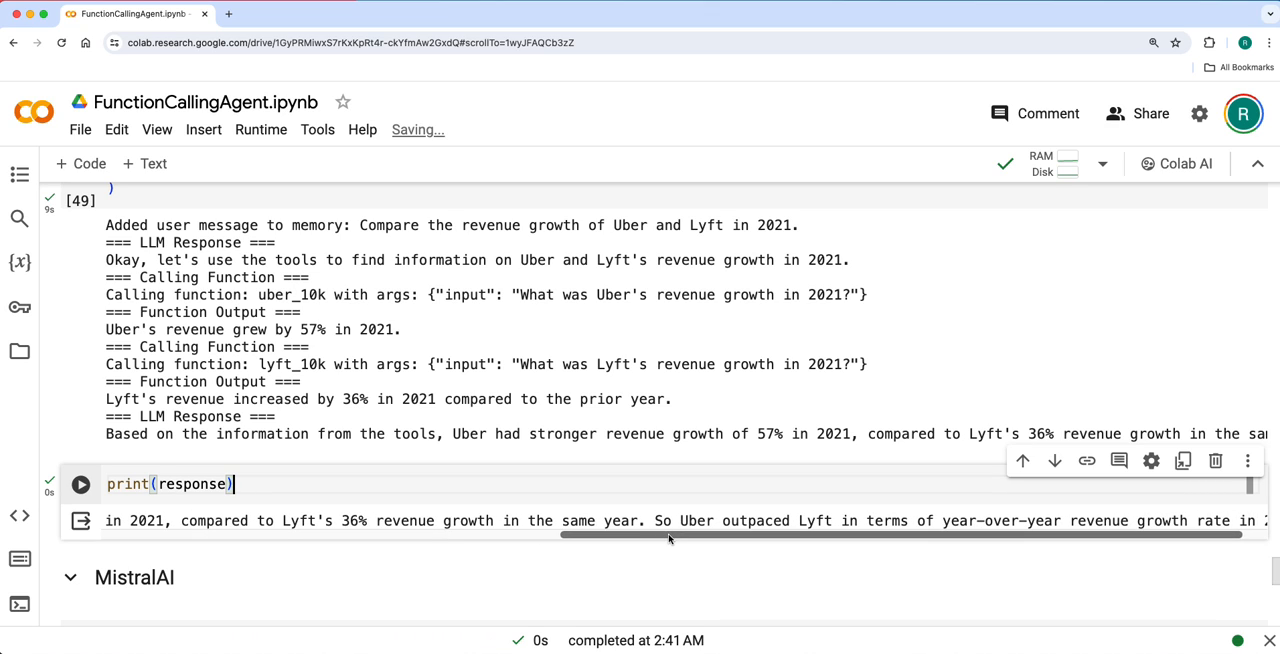
scroll("down", 3)
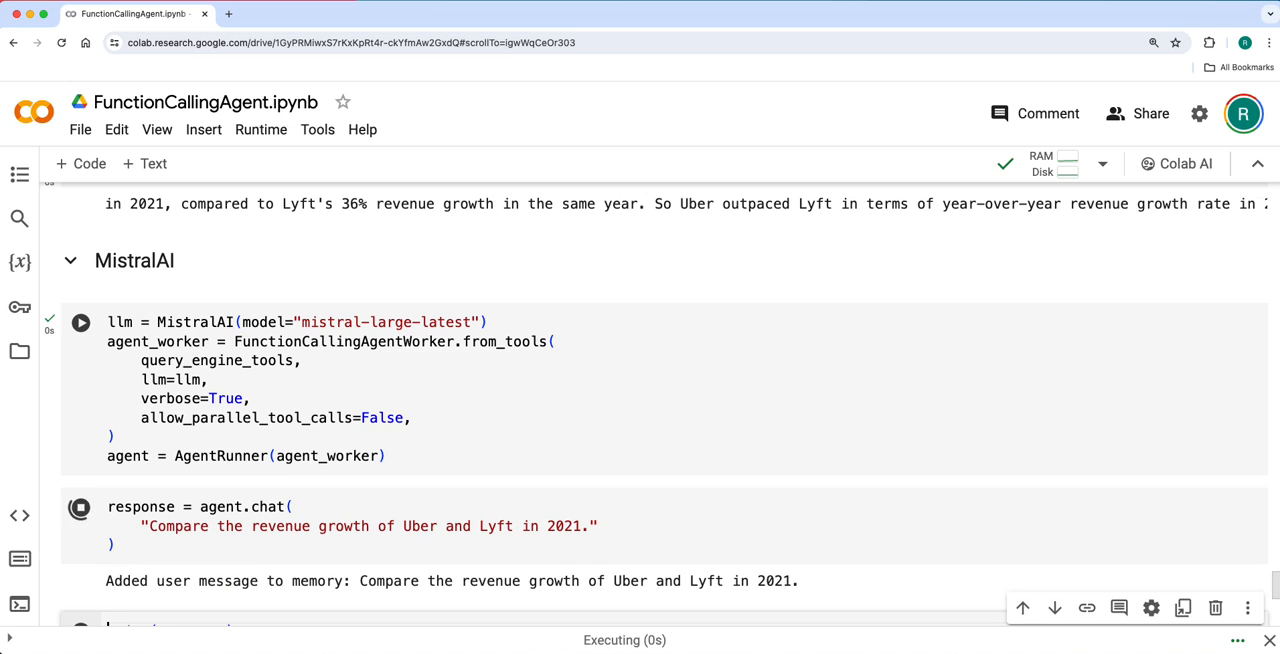
Step: Run the Mistral agent's Uber-versus-Lyft 2021 revenue growth comparison and print its answer
scroll("down", 3)
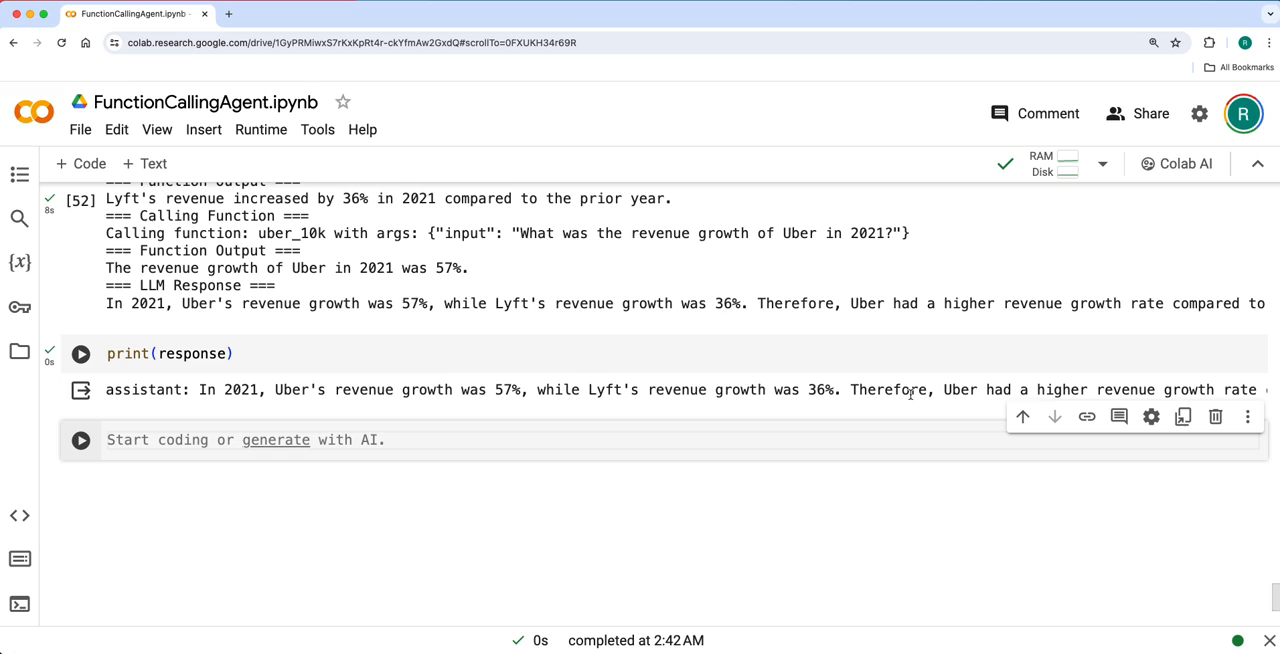
left_click(80, 353)
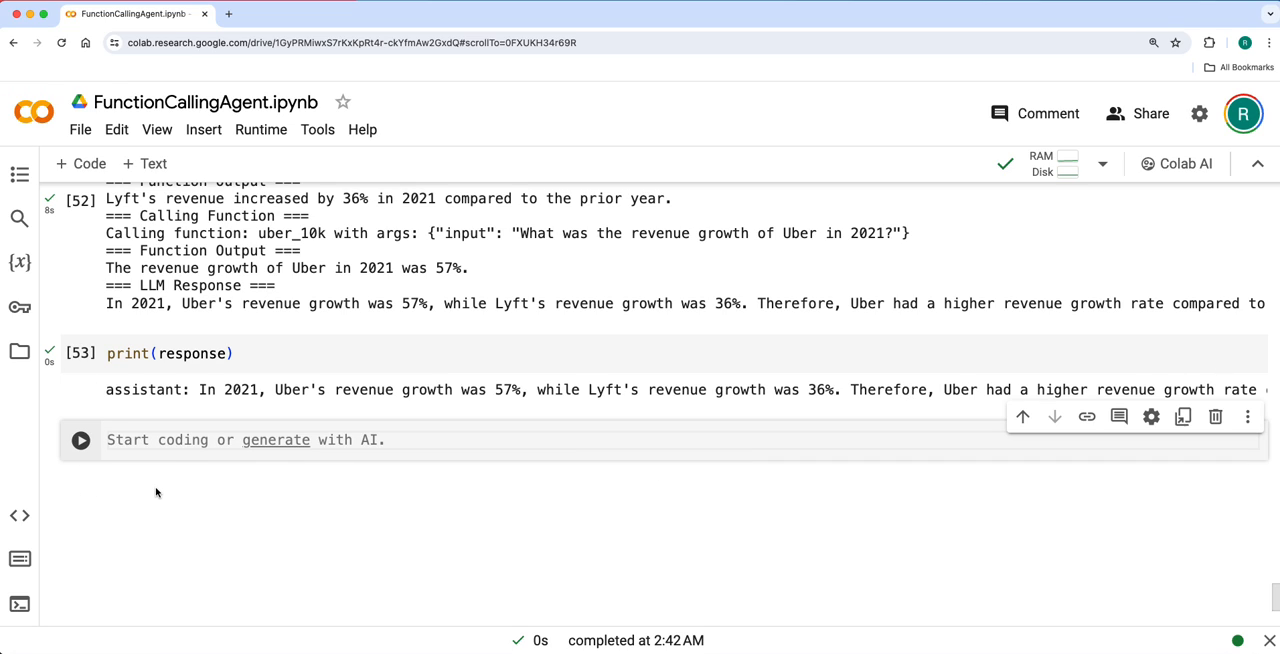